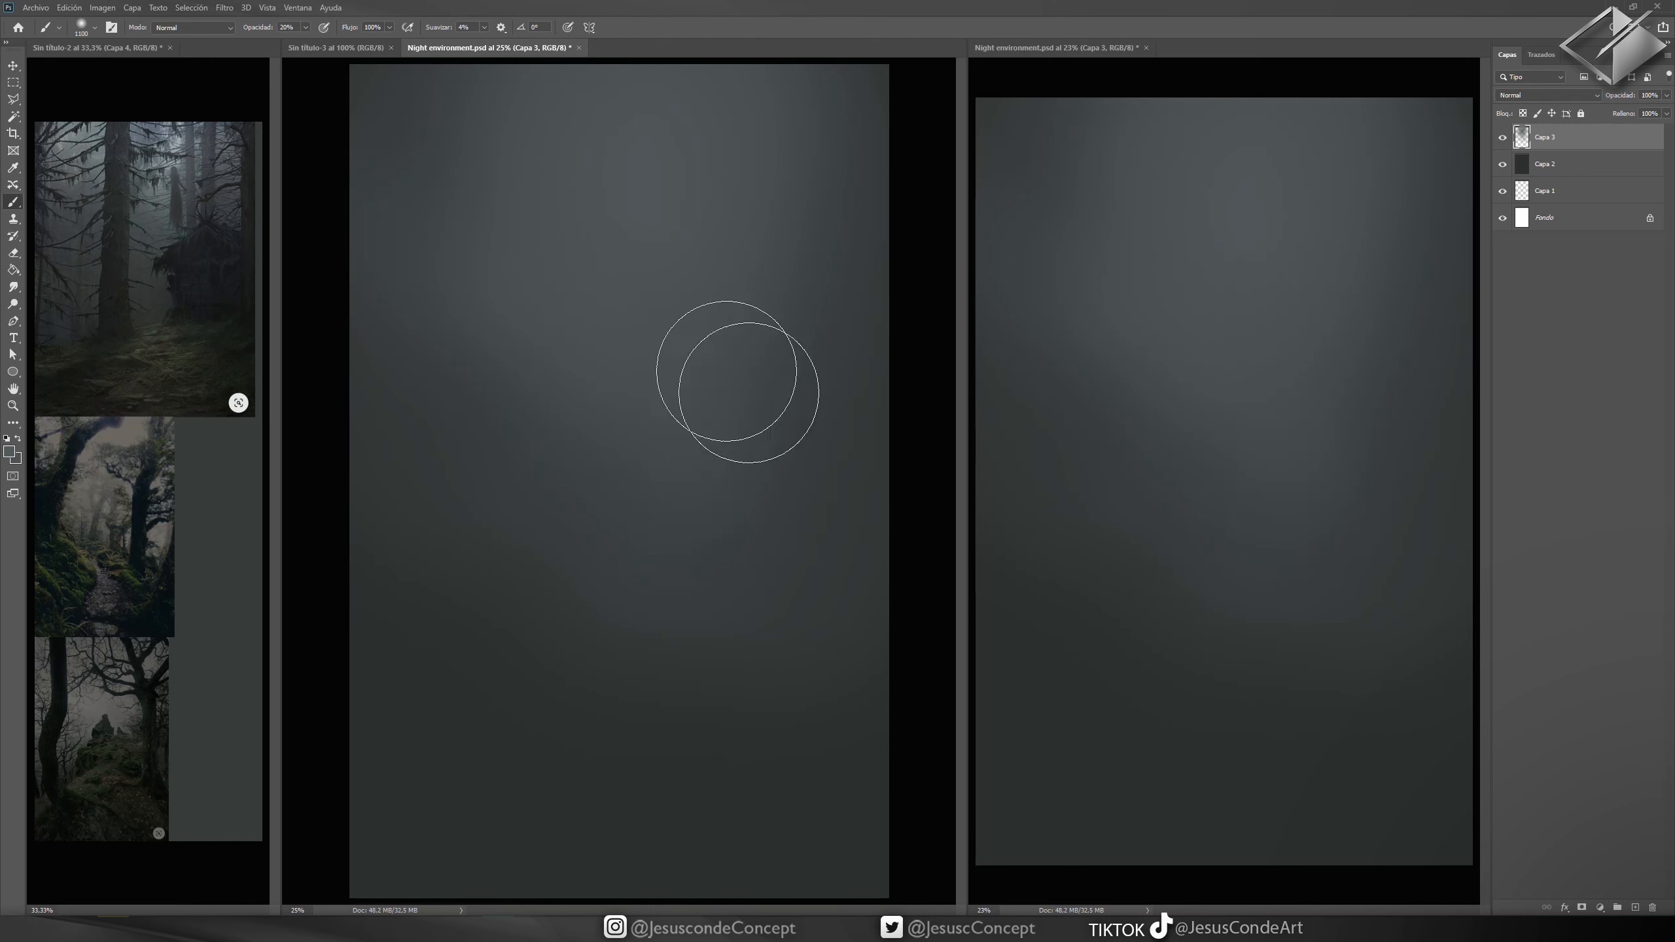
pyautogui.moveTo(670, 272)
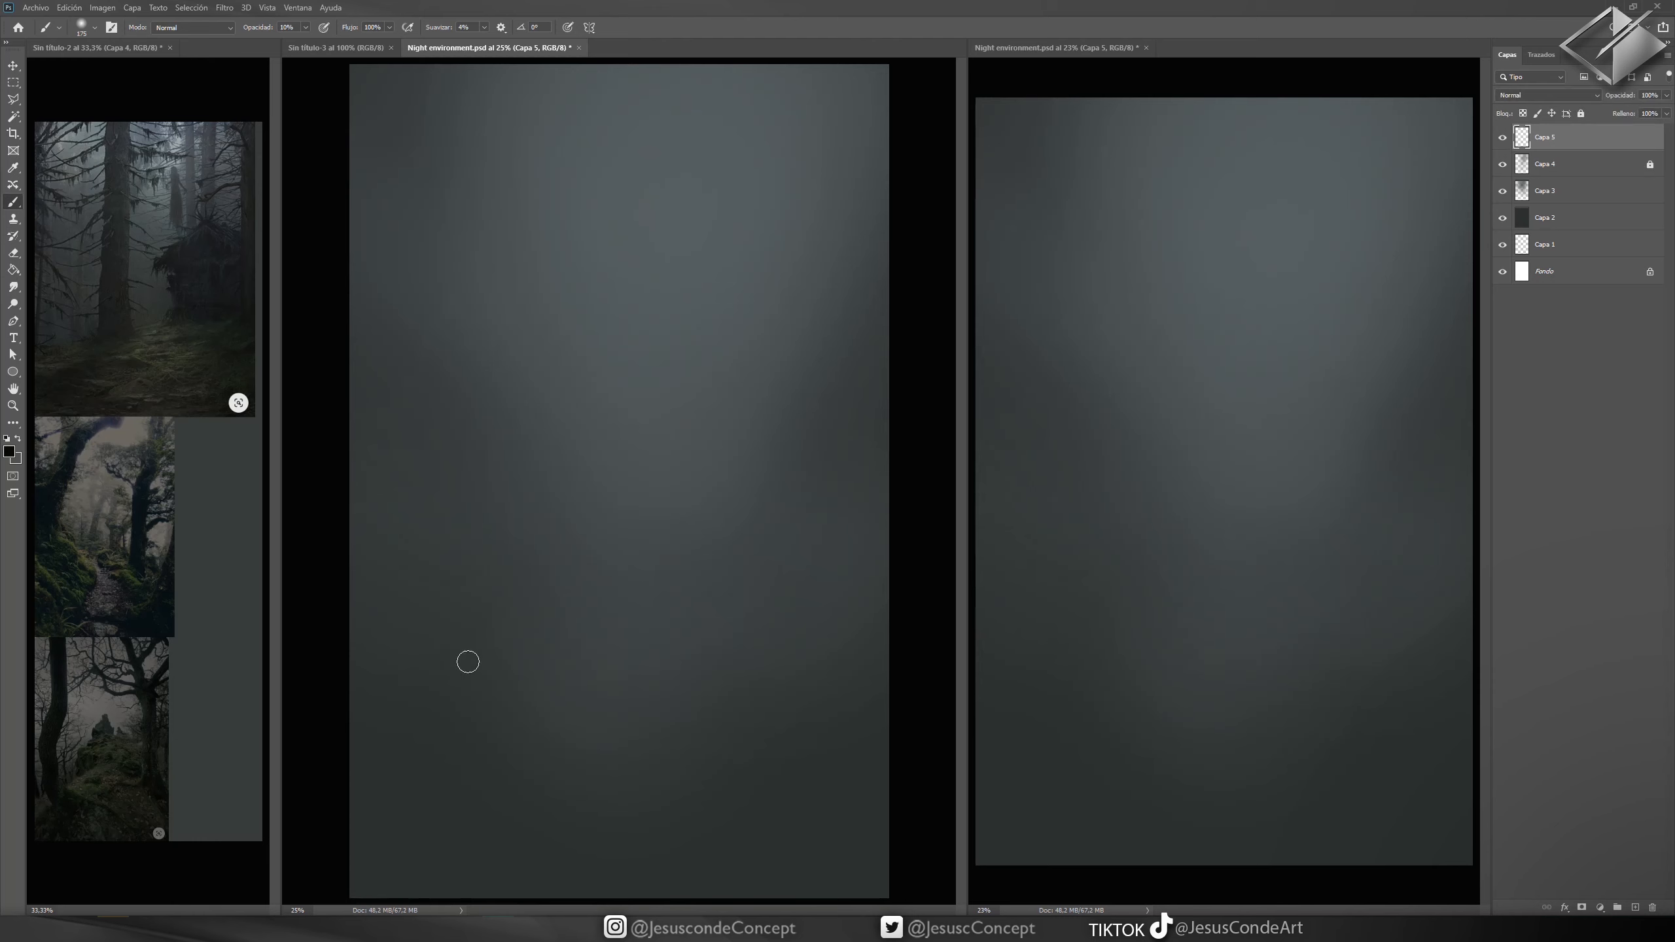
pyautogui.moveTo(349, 743)
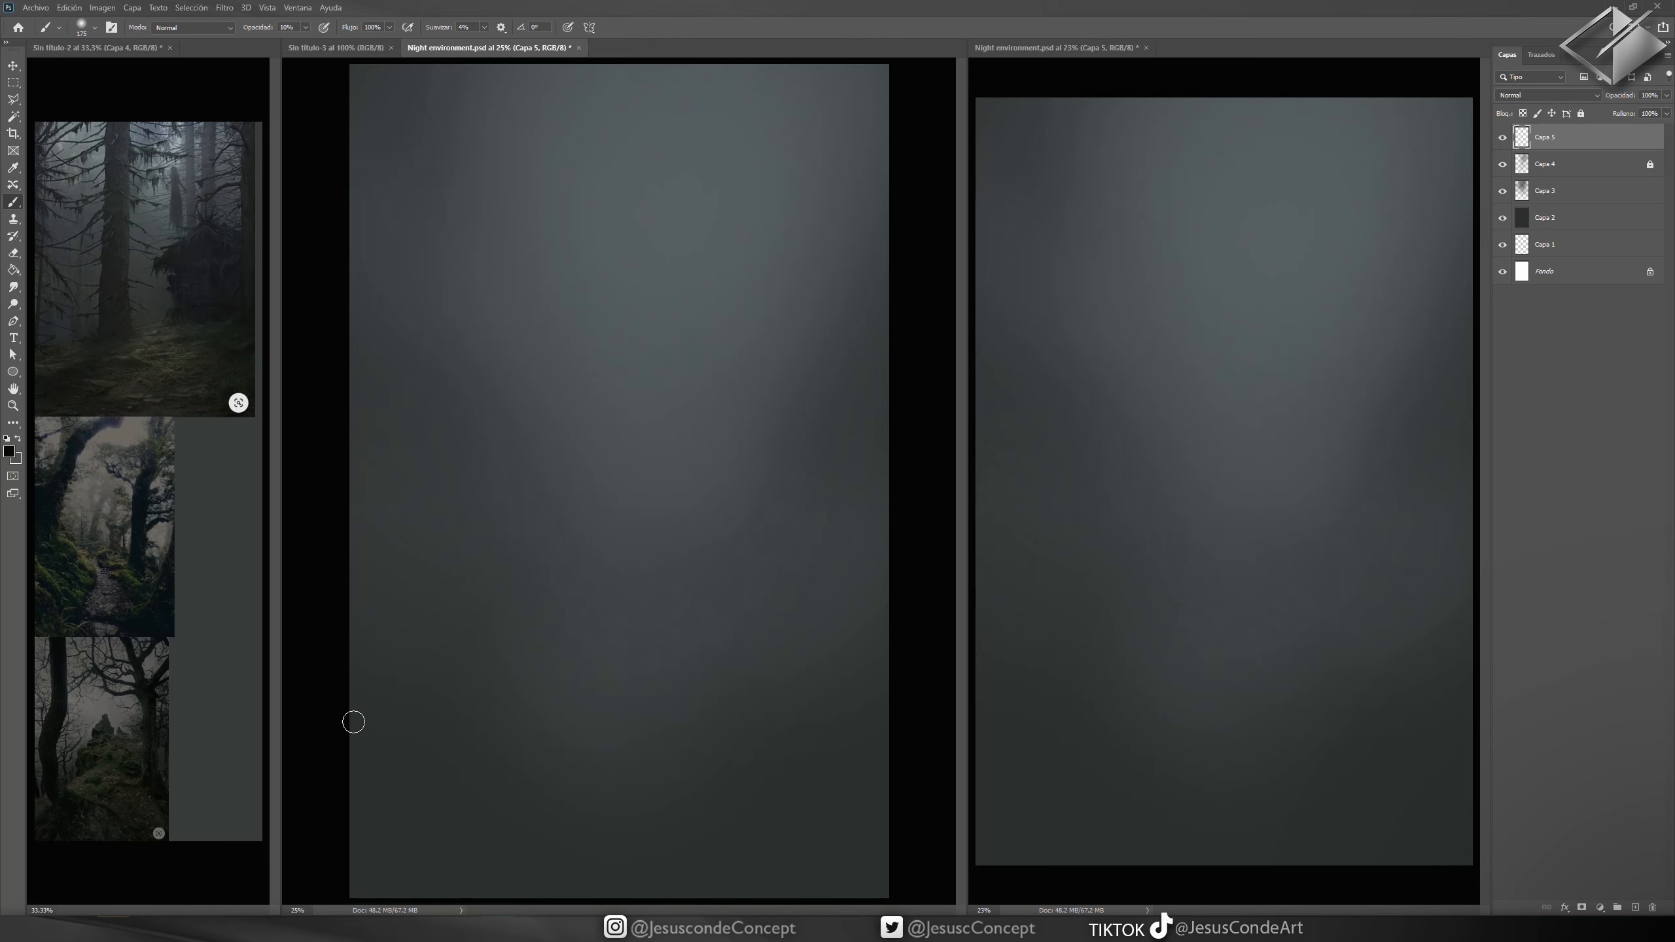
# - Paint dark fallen branches and a sloping dark forest floor low across the foggy canvas
pyautogui.moveTo(353, 720); pyautogui.dragTo(725, 662)
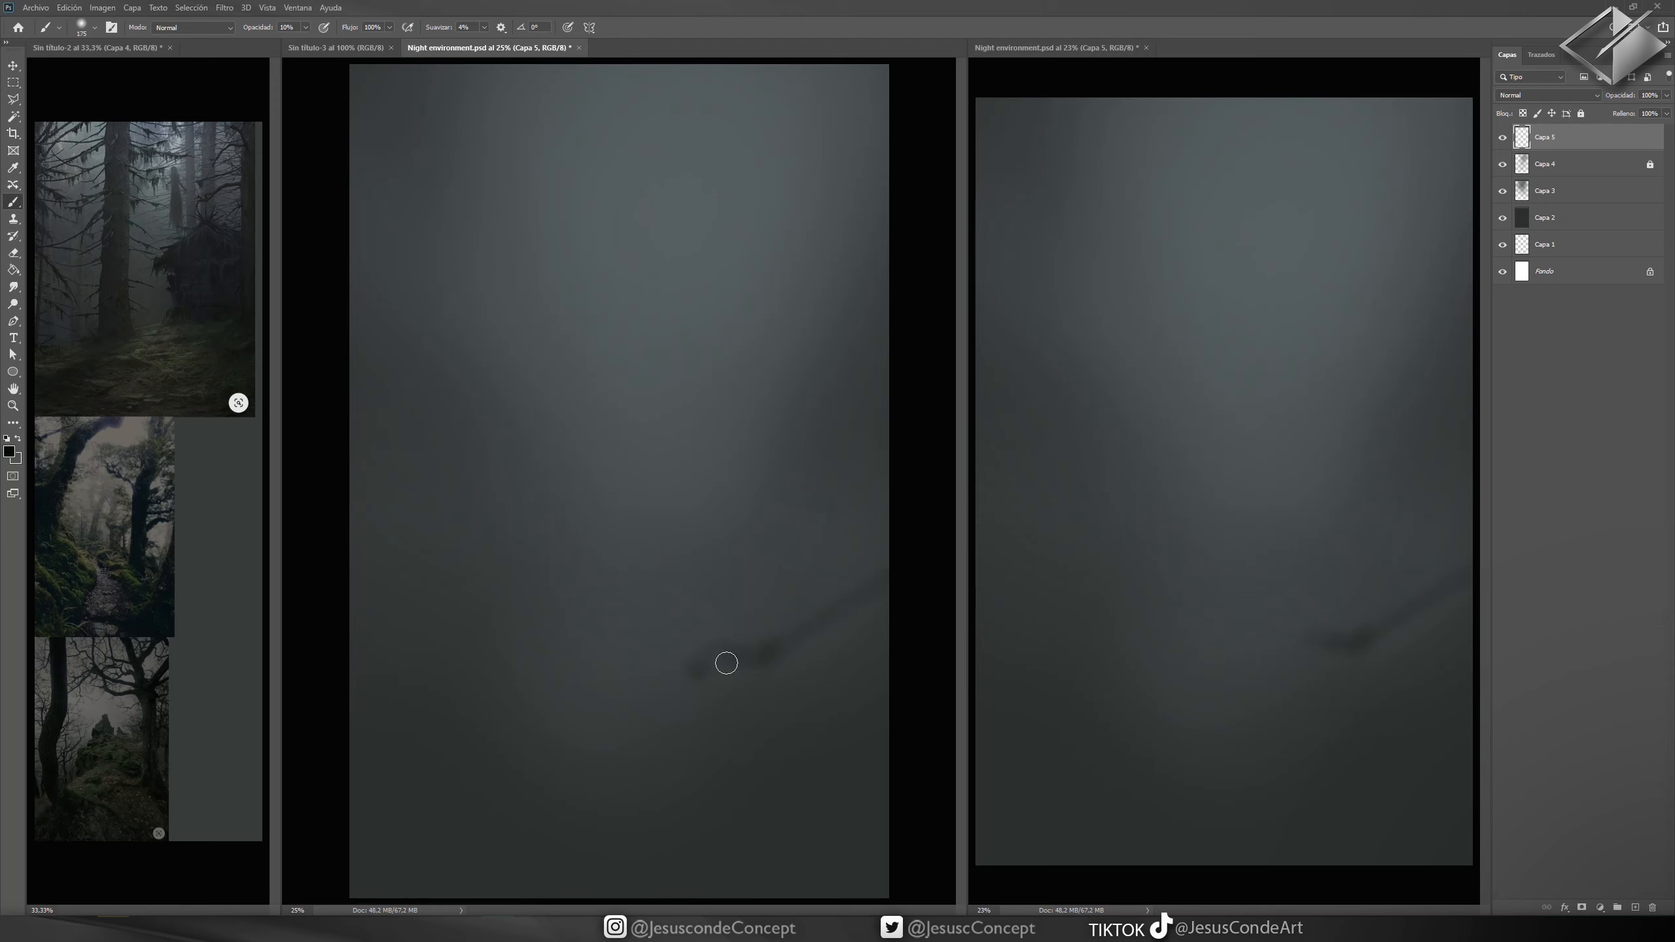
pyautogui.moveTo(726, 662); pyautogui.dragTo(305, 591)
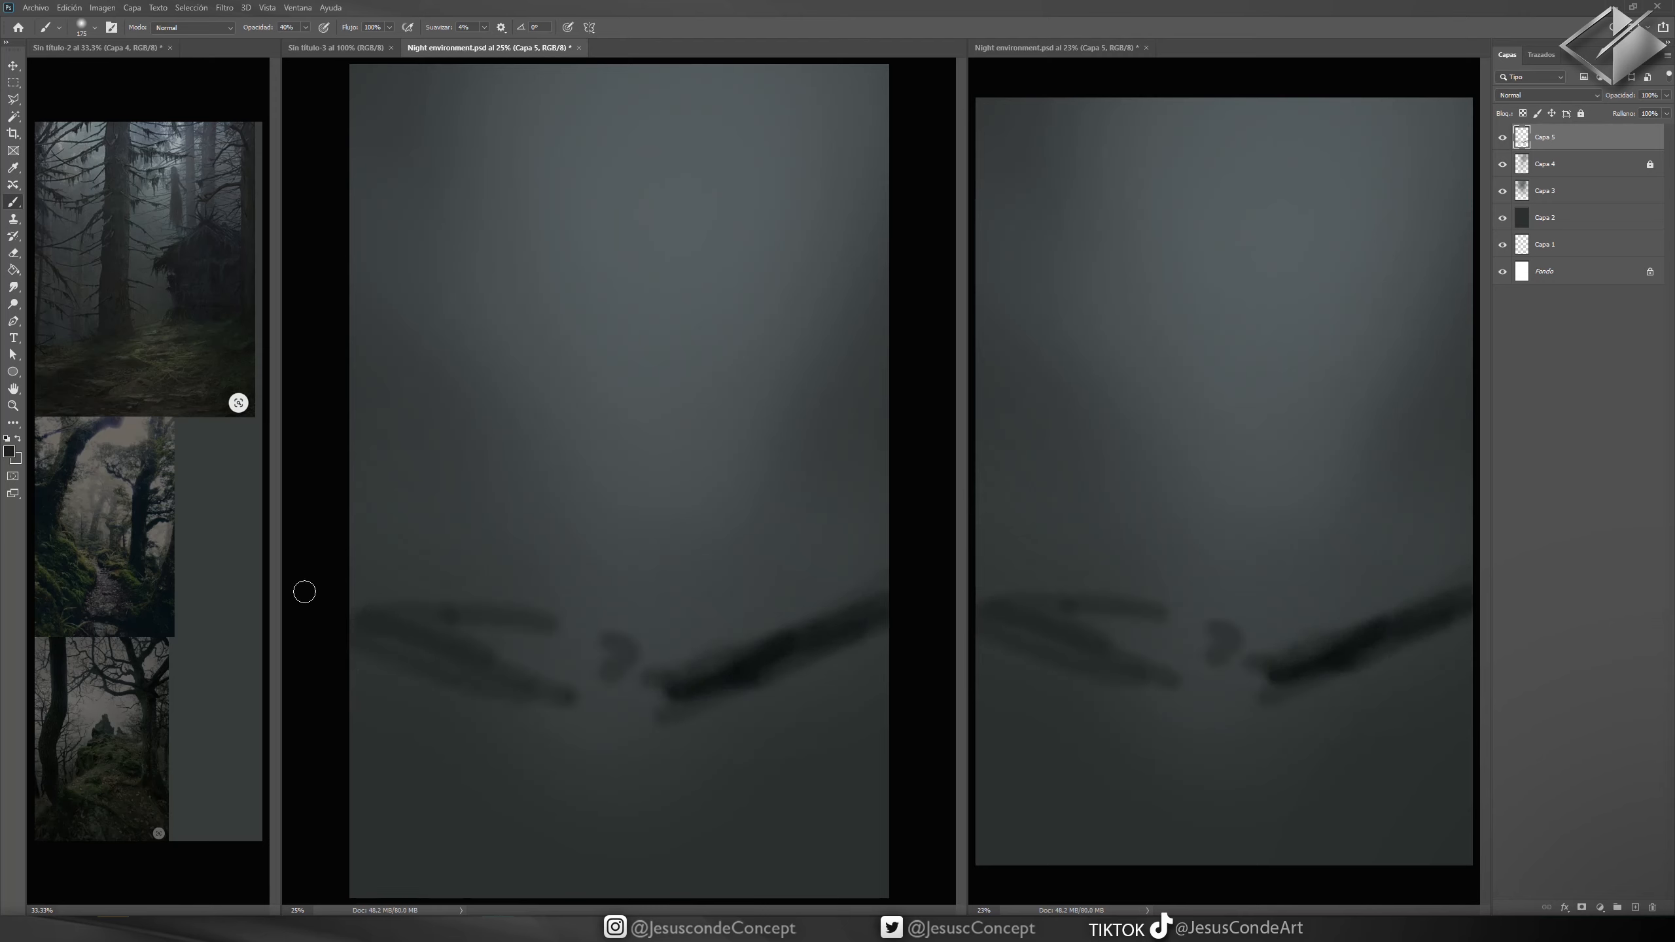
pyautogui.moveTo(303, 592); pyautogui.dragTo(639, 695)
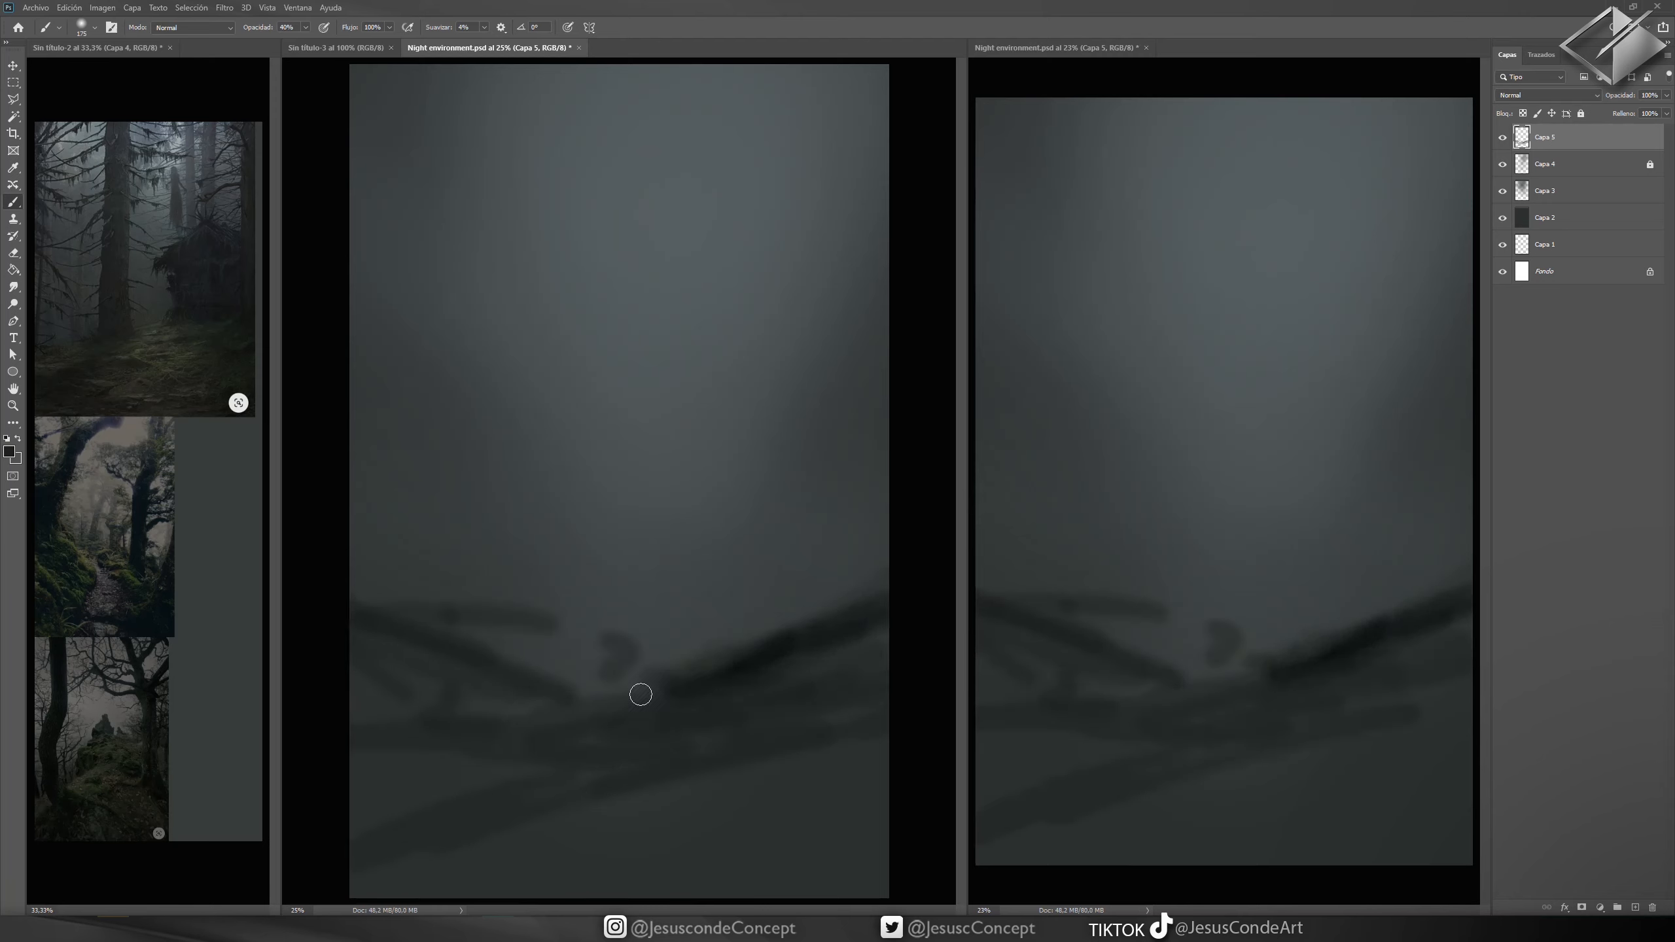
pyautogui.moveTo(639, 695); pyautogui.dragTo(506, 107)
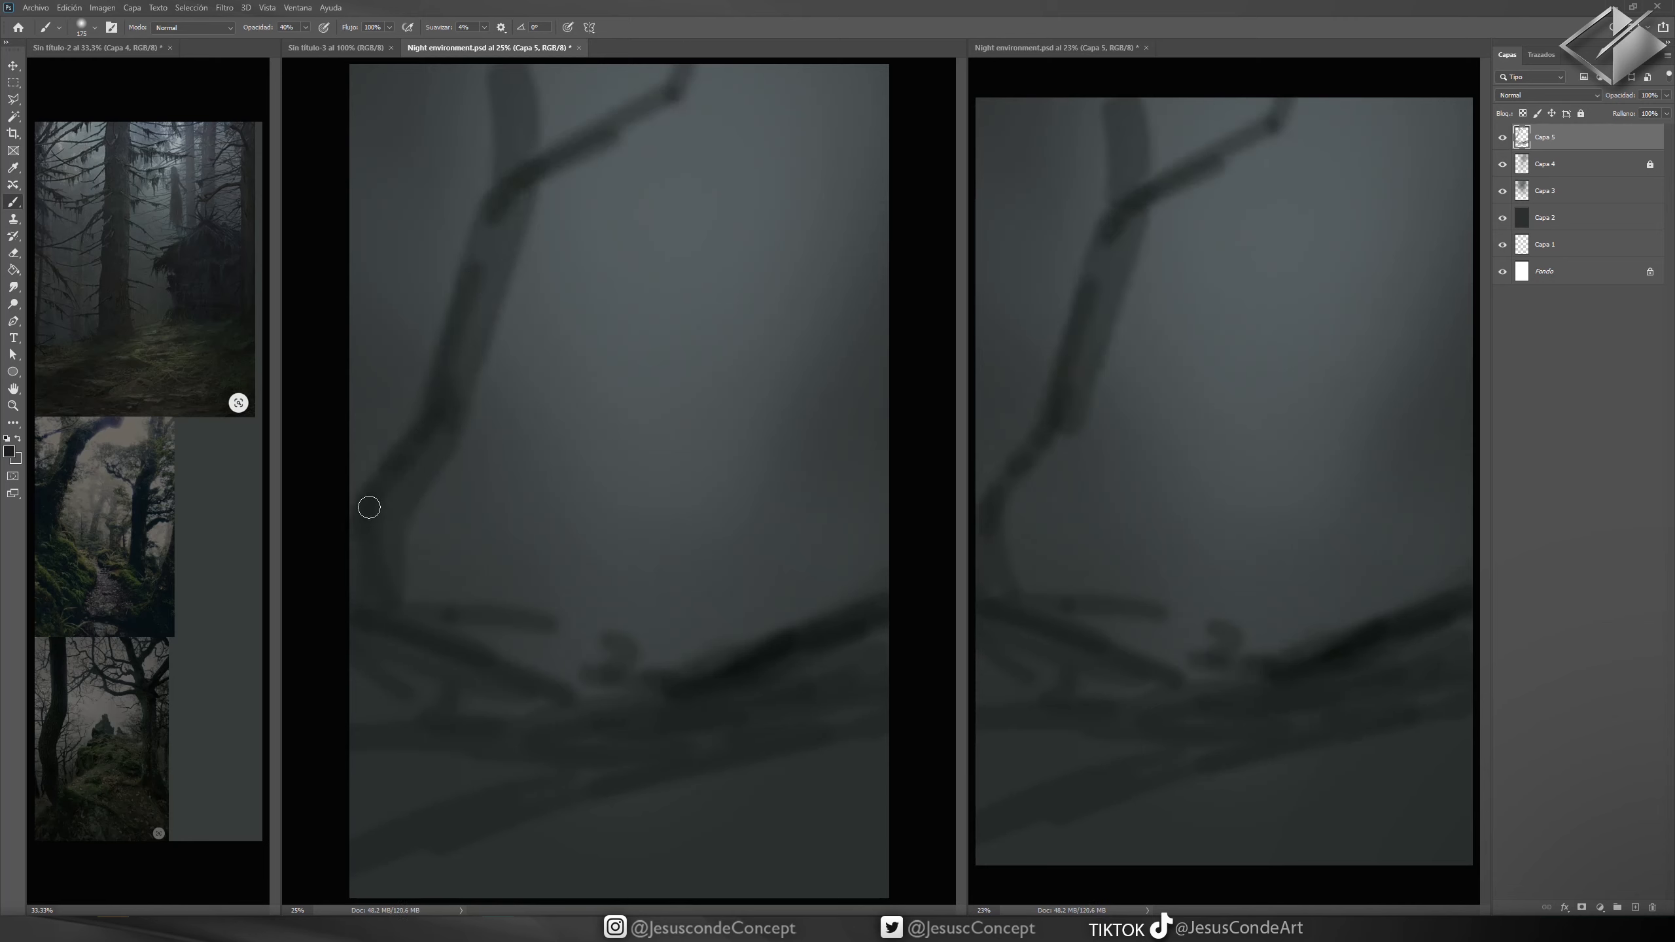
# - Block in twisted trunks left and right plus faint distant trunks in the fog
pyautogui.moveTo(369, 508); pyautogui.dragTo(376, 386)
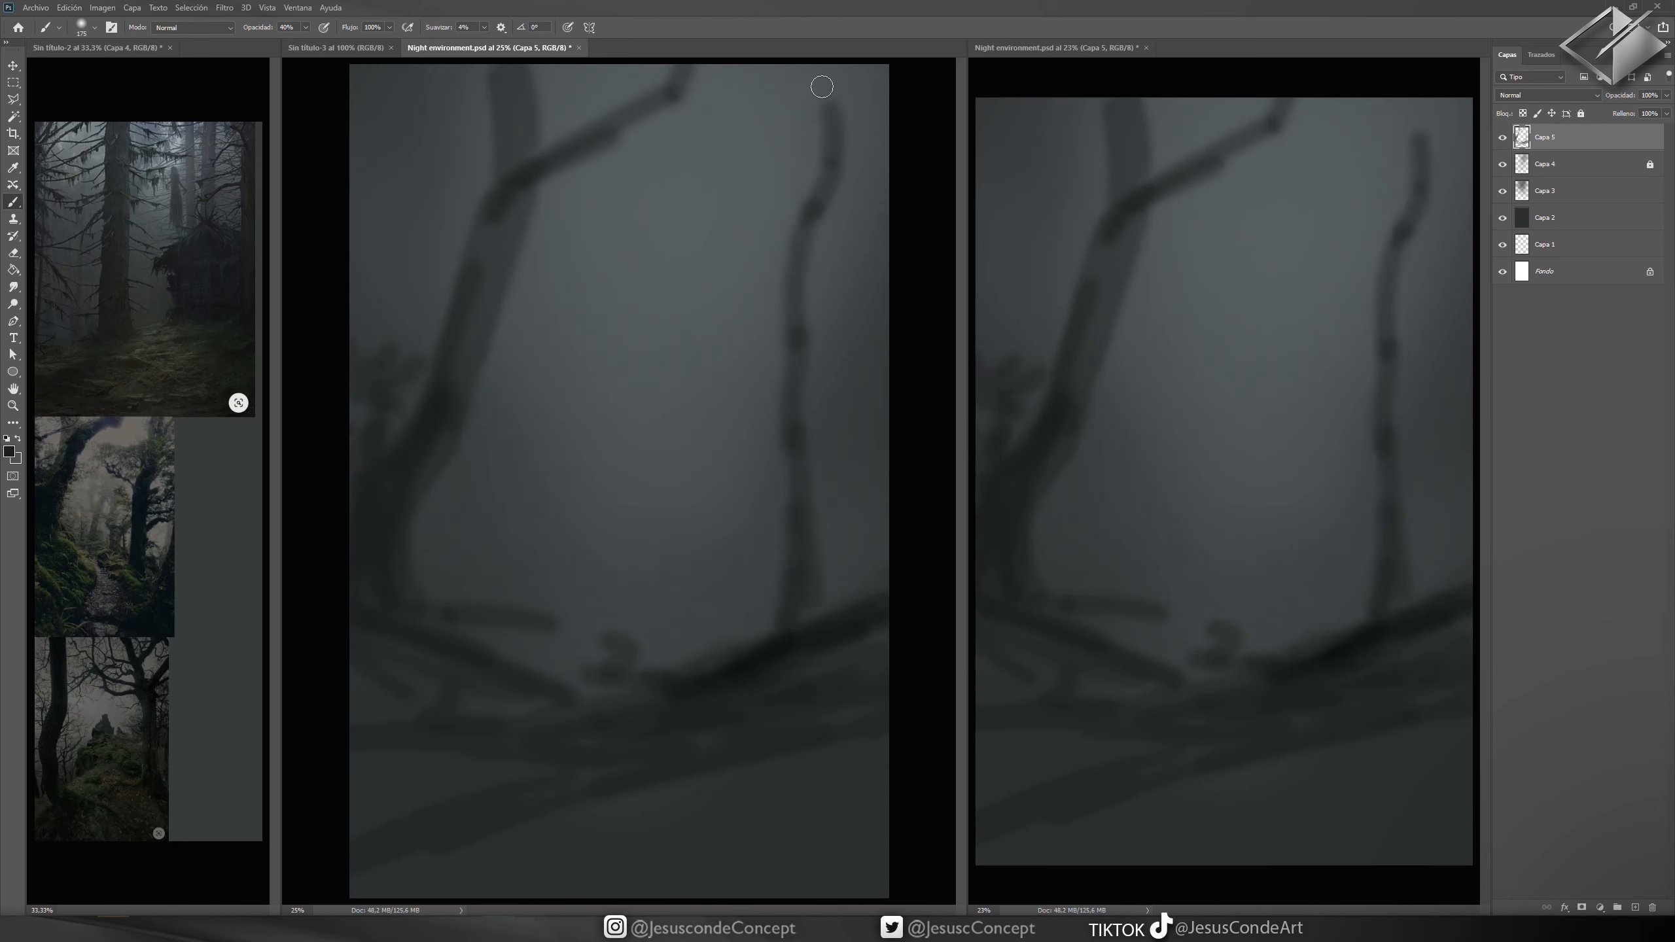
pyautogui.moveTo(821, 86); pyautogui.dragTo(734, 396)
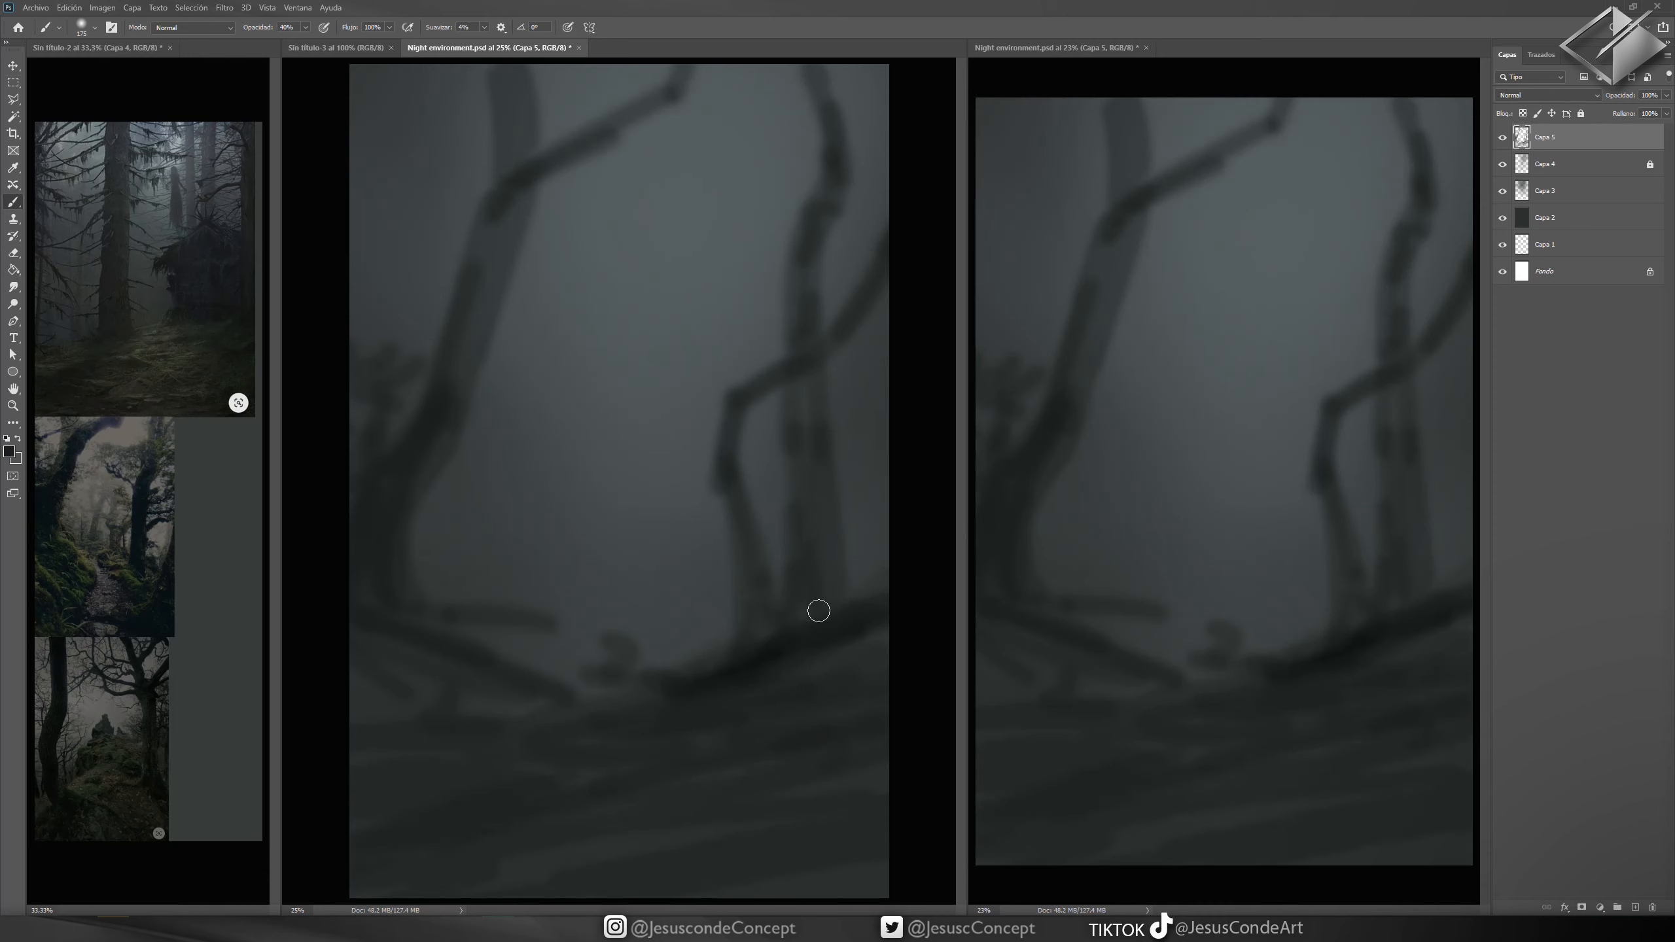
pyautogui.moveTo(817, 610); pyautogui.dragTo(660, 742)
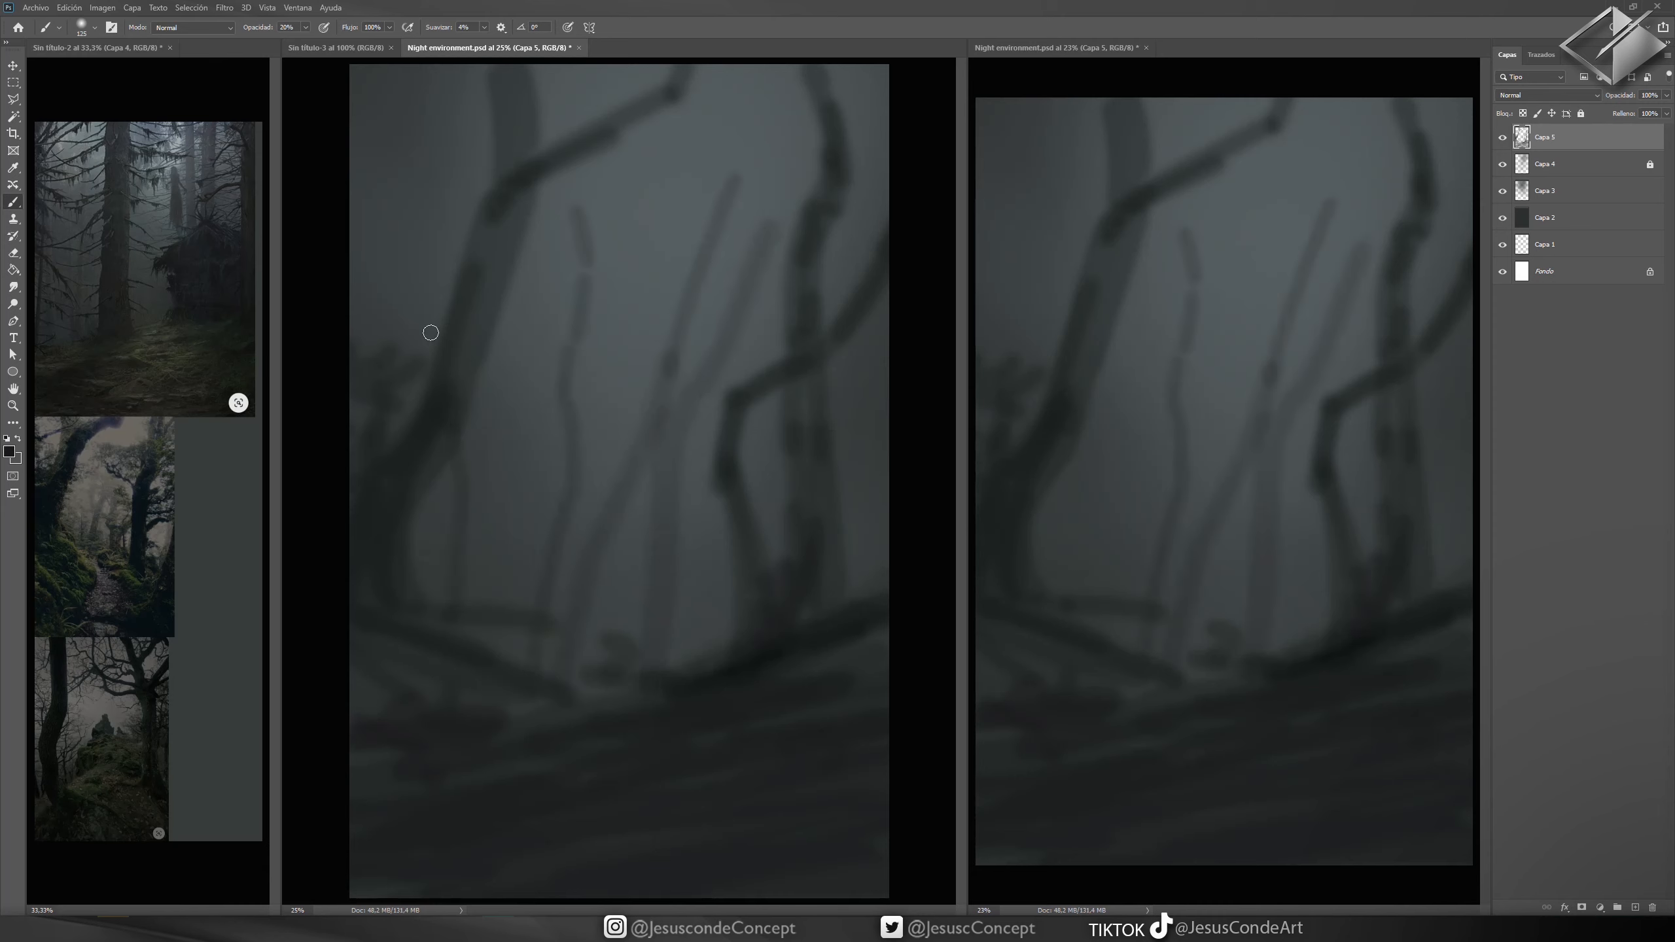
pyautogui.moveTo(429, 331); pyautogui.dragTo(736, 109)
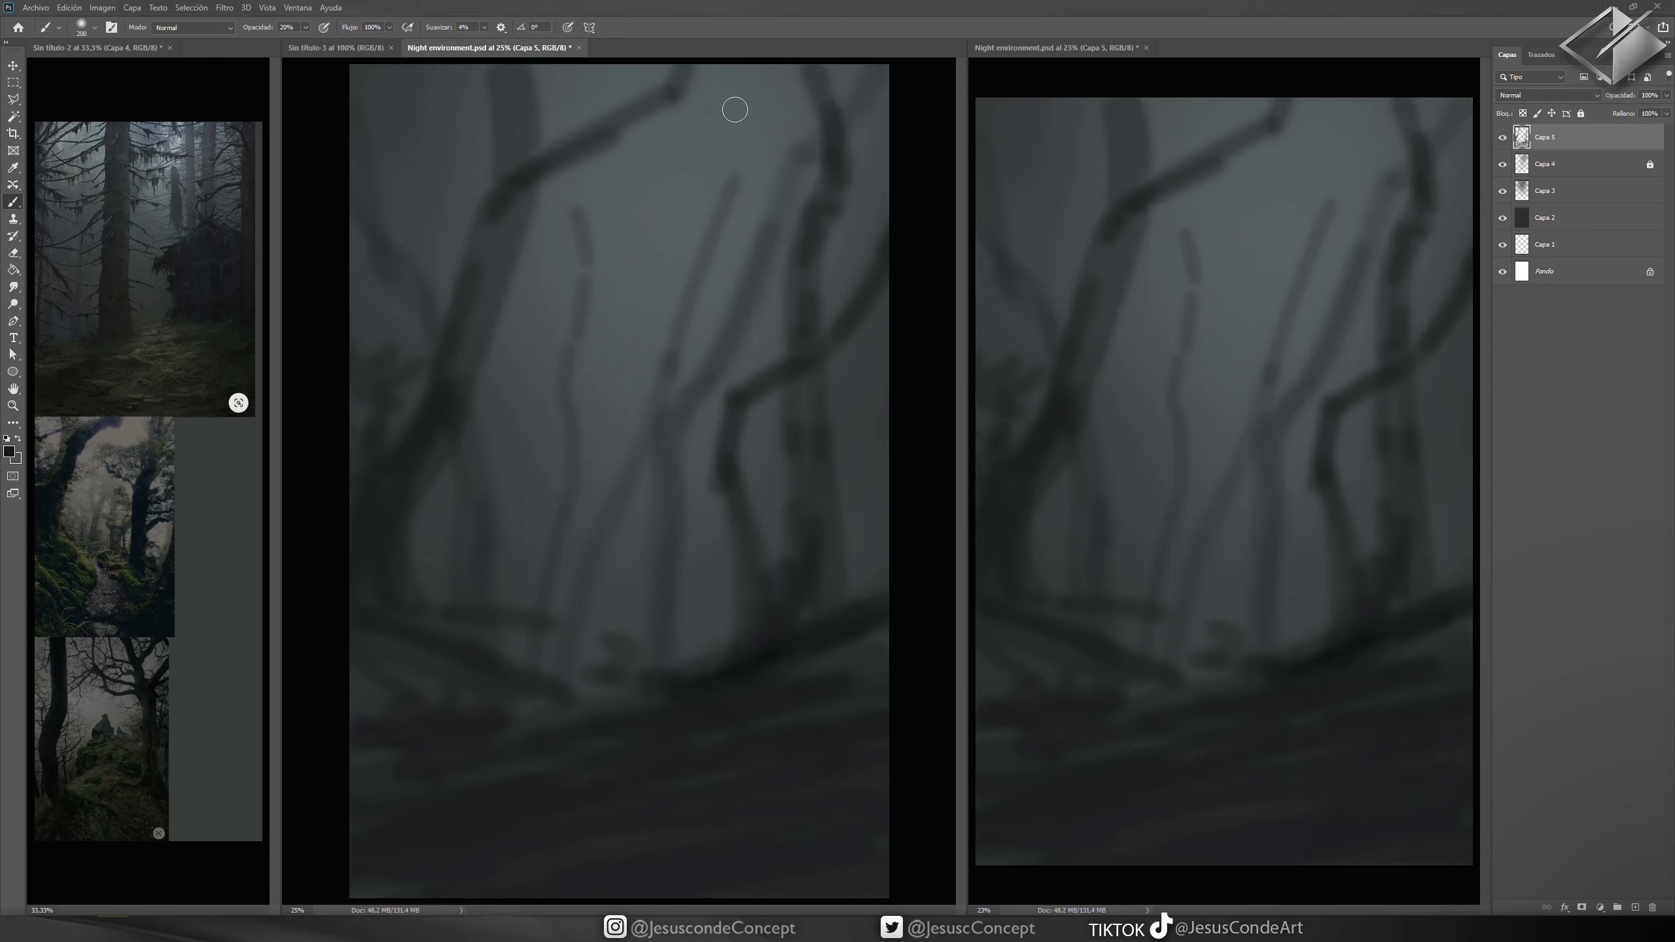
pyautogui.moveTo(655, 302)
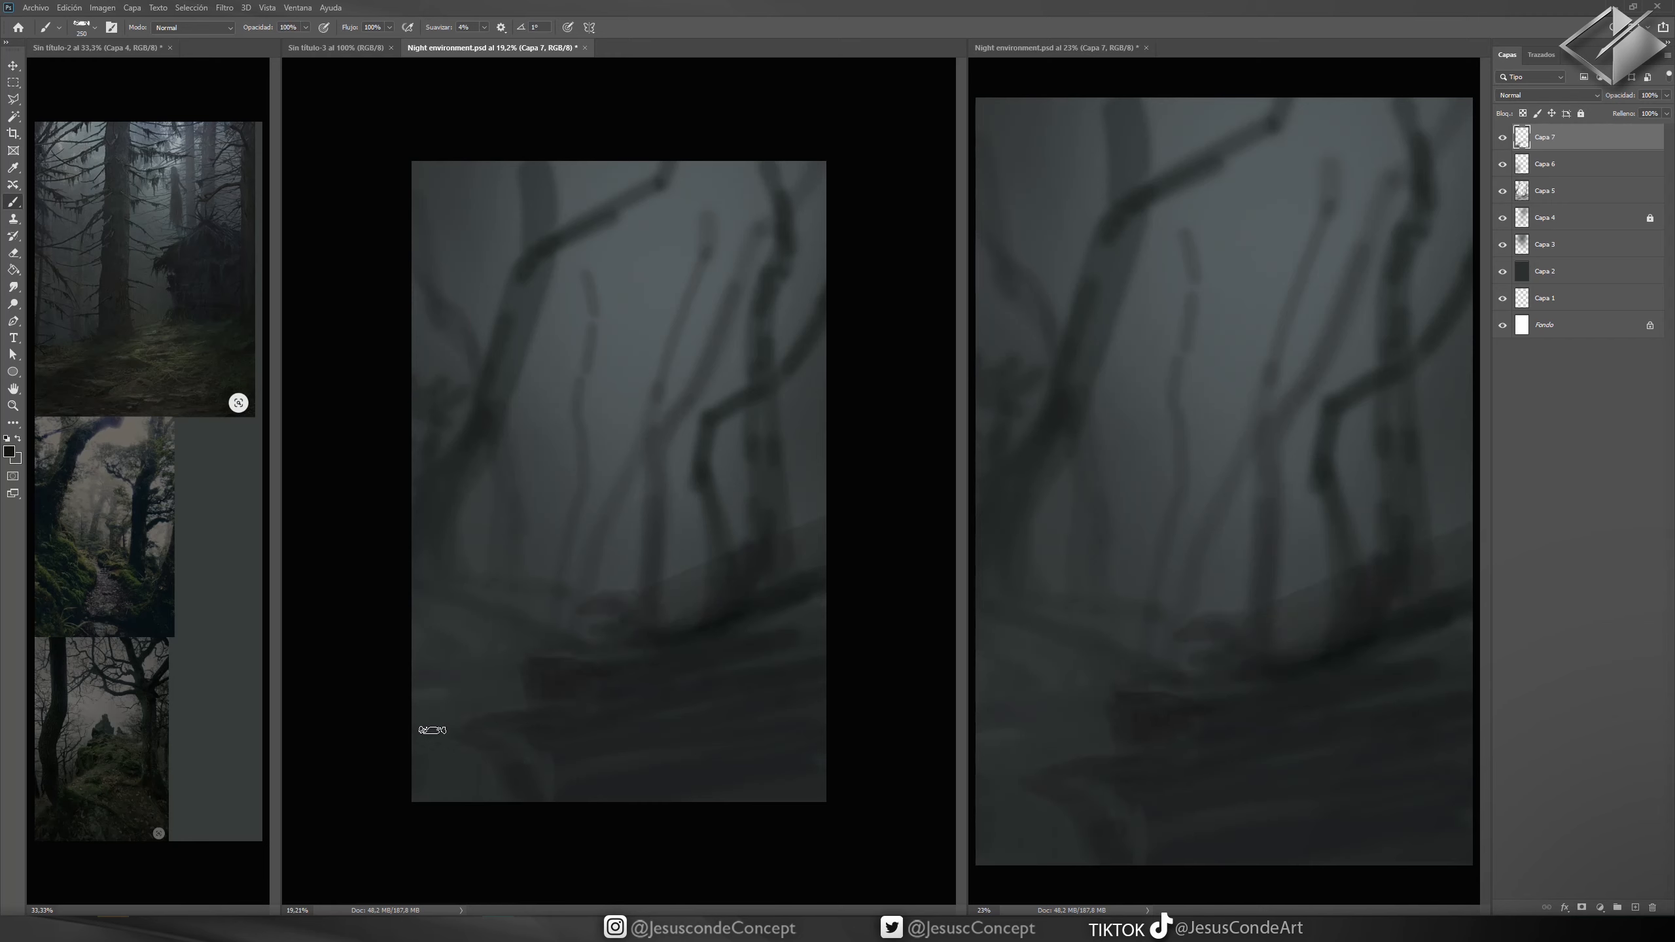
# - Add a dark rock on the lower ground and choose a pale blue painting colour
pyautogui.moveTo(433, 731); pyautogui.dragTo(567, 778)
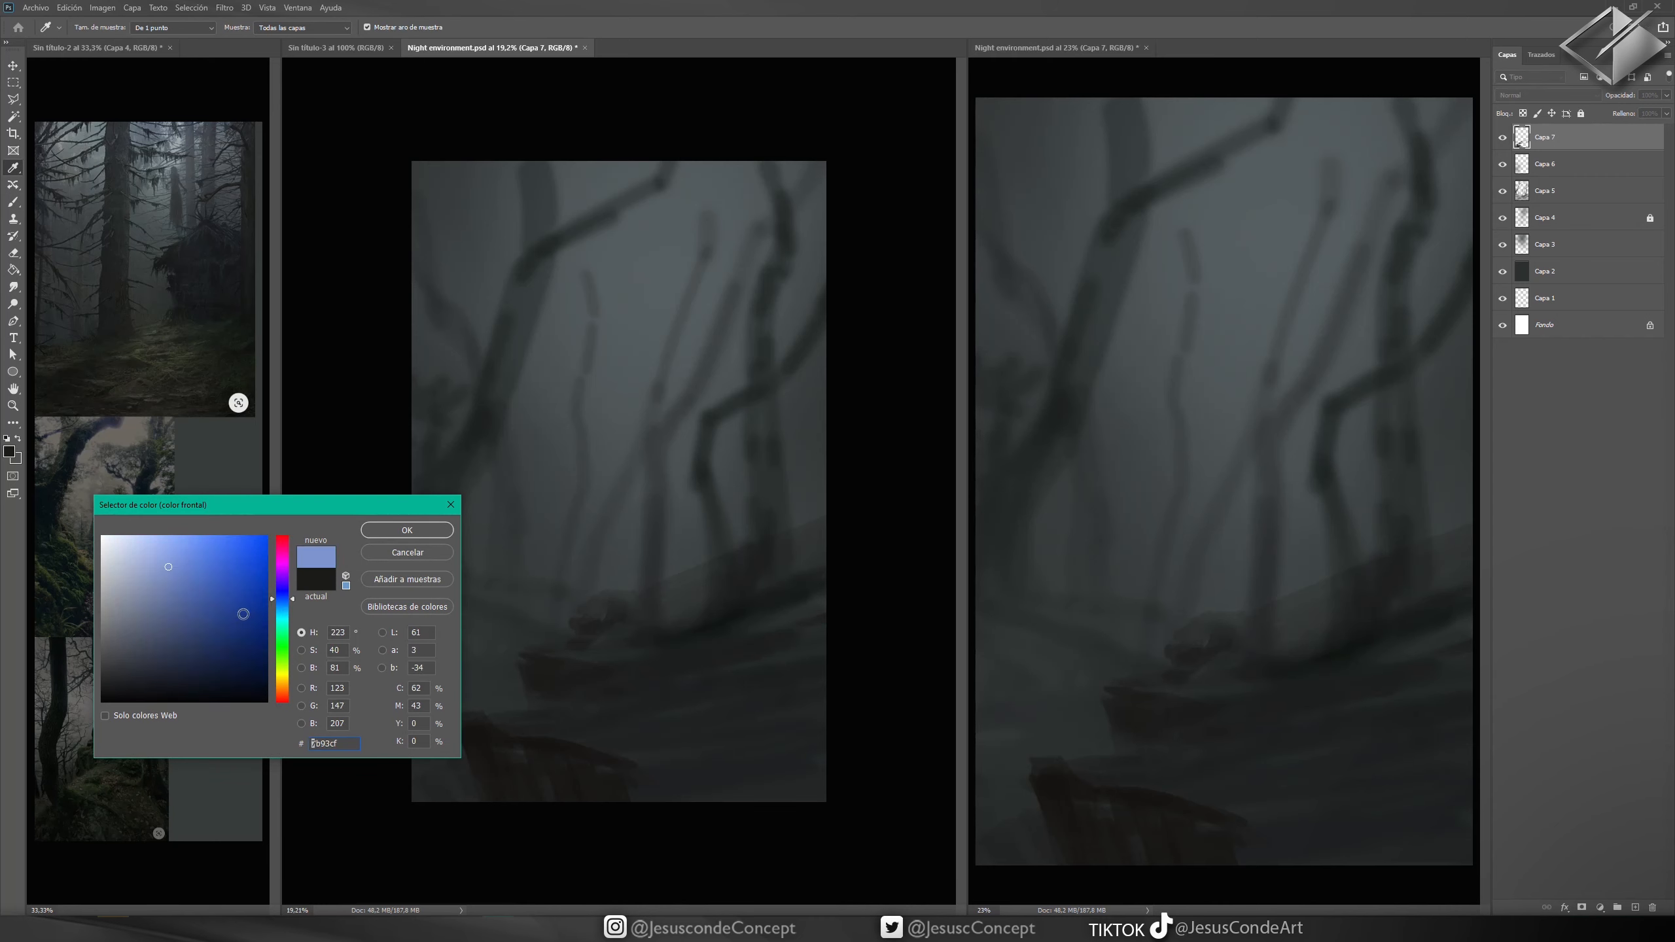
pyautogui.click(406, 530)
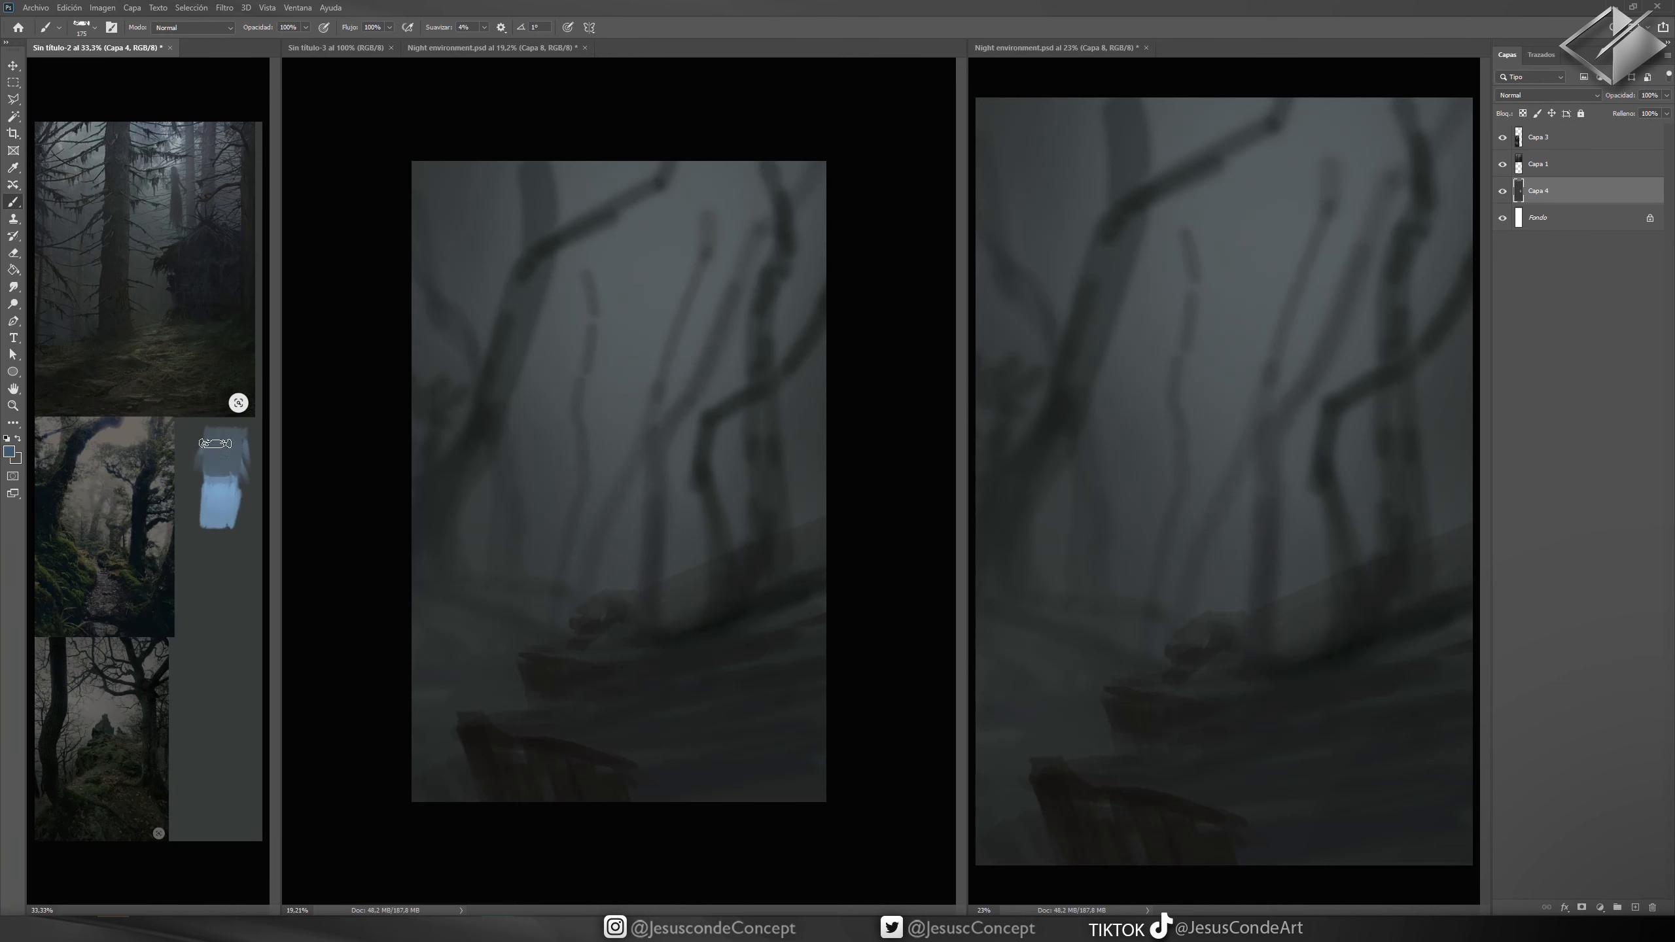
pyautogui.click(492, 47)
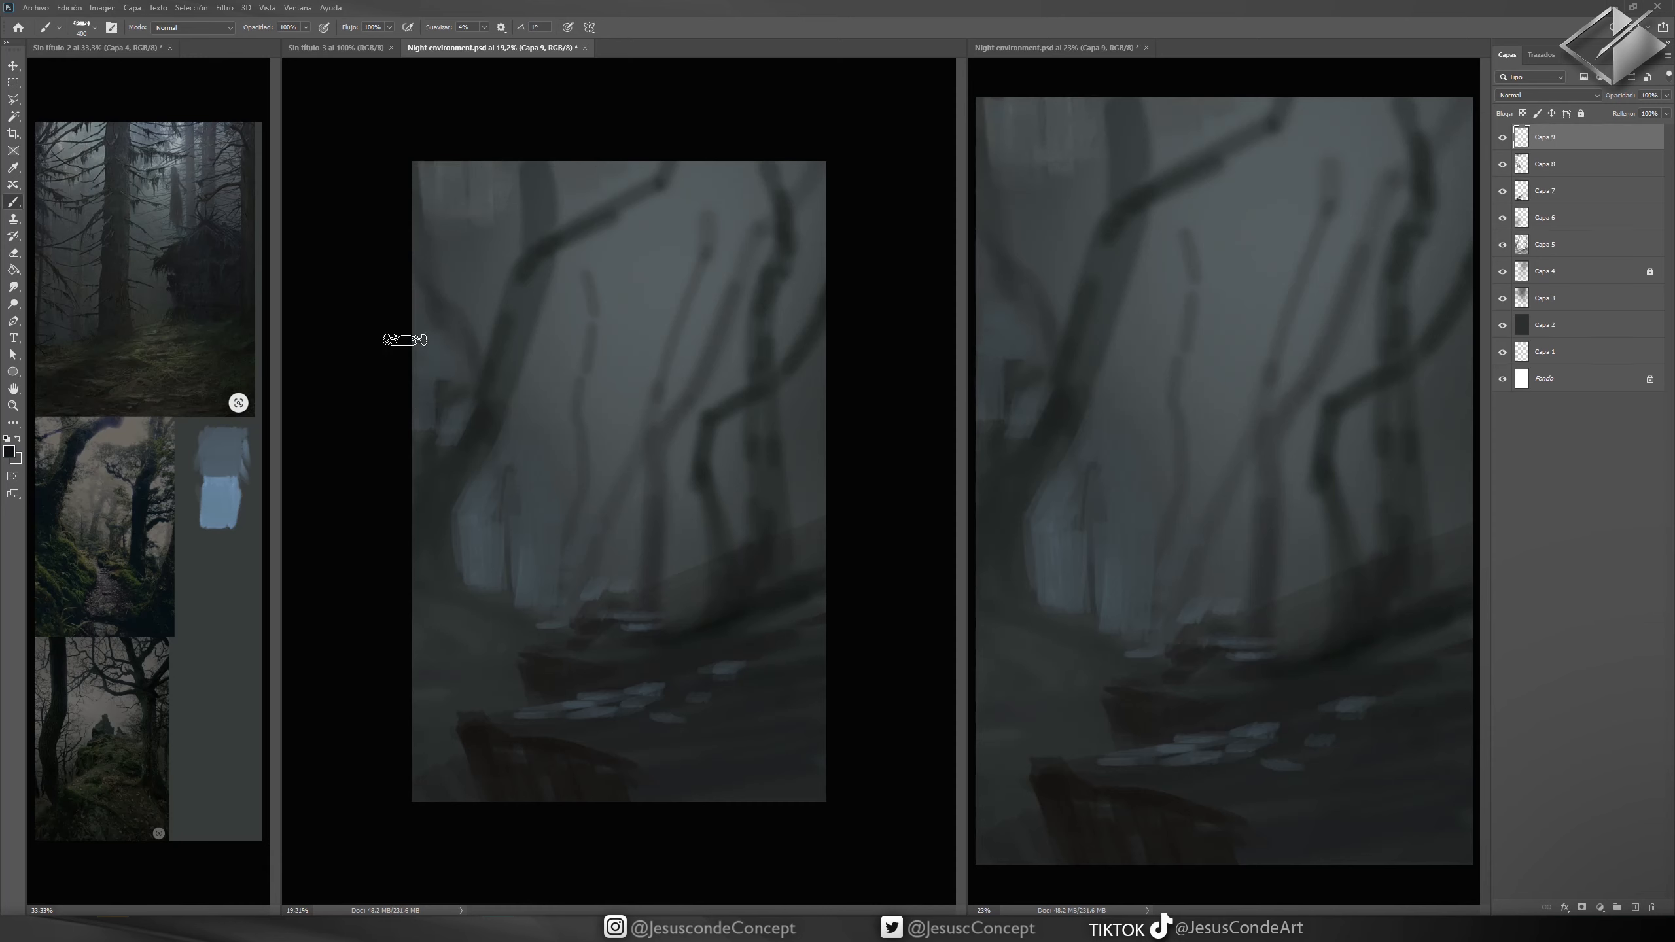
# - Texture and refine the edges of the big left trunk, then move to the colour swatch sheet
pyautogui.moveTo(404, 340); pyautogui.dragTo(510, 357)
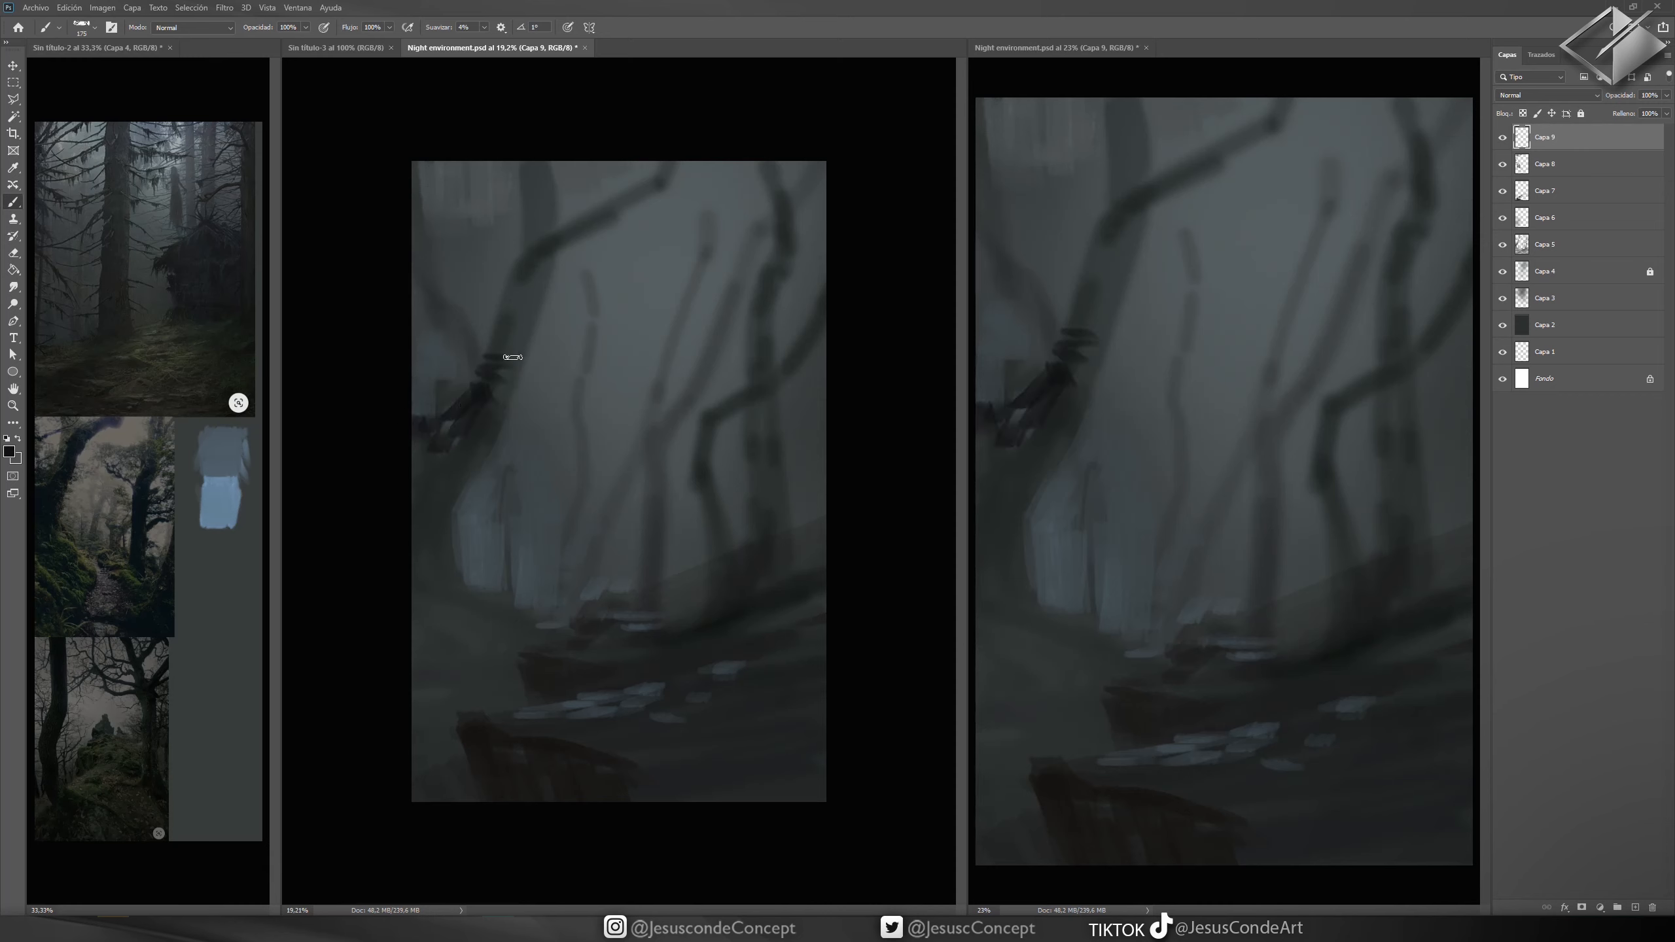
pyautogui.moveTo(513, 357); pyautogui.dragTo(649, 190)
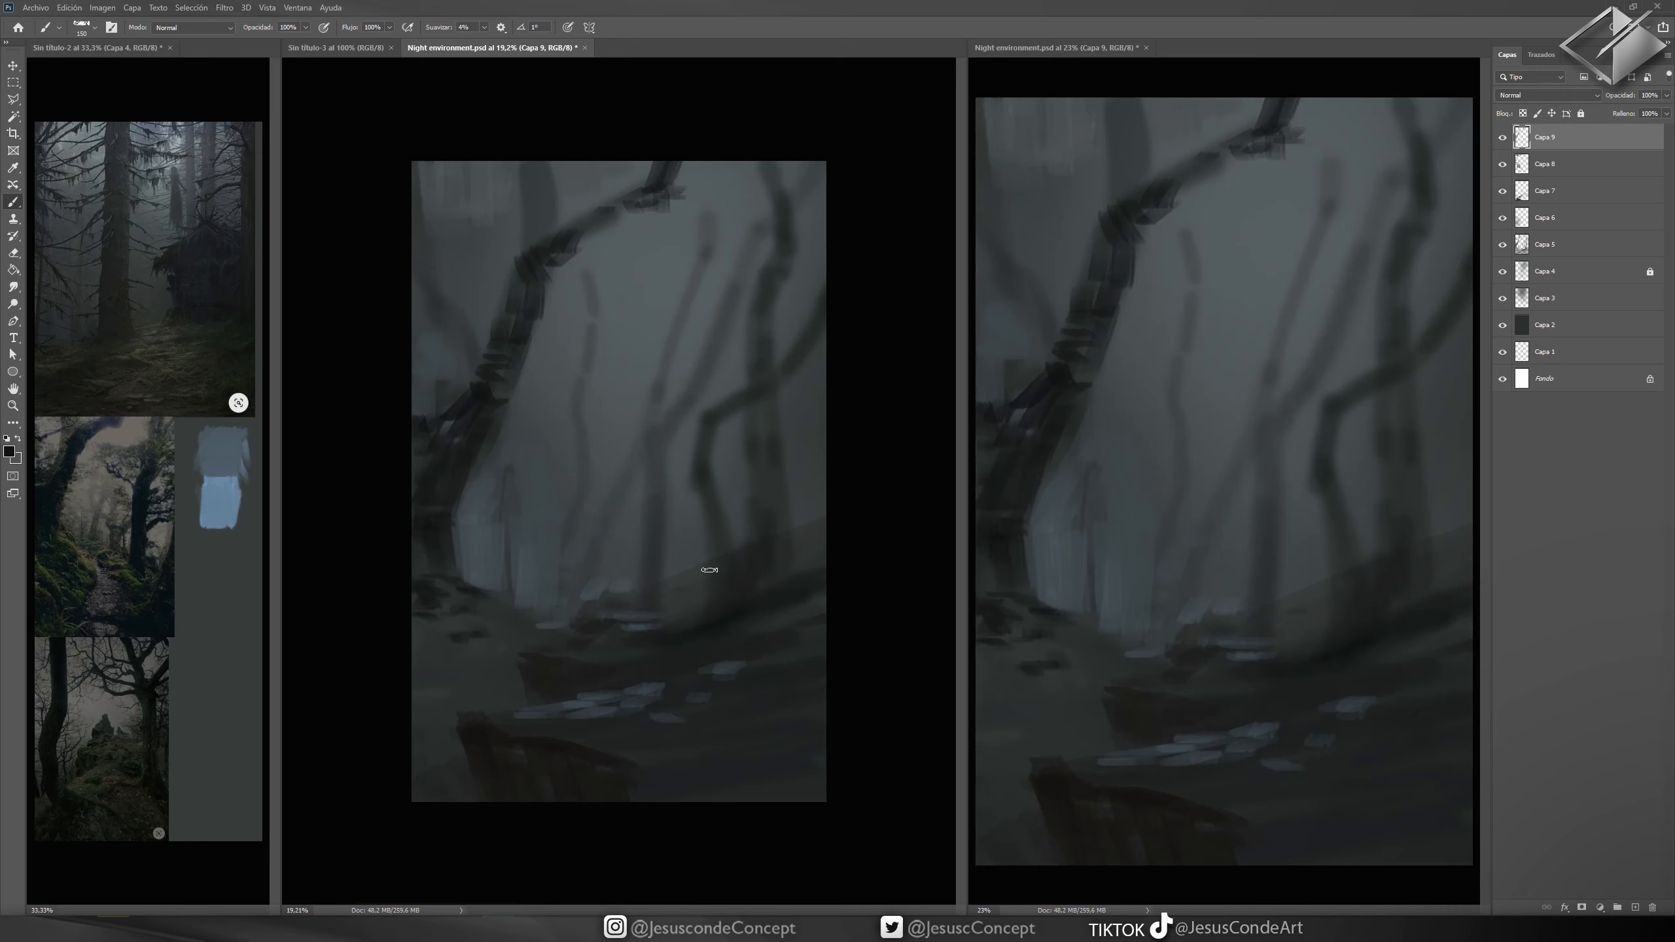
pyautogui.click(96, 47)
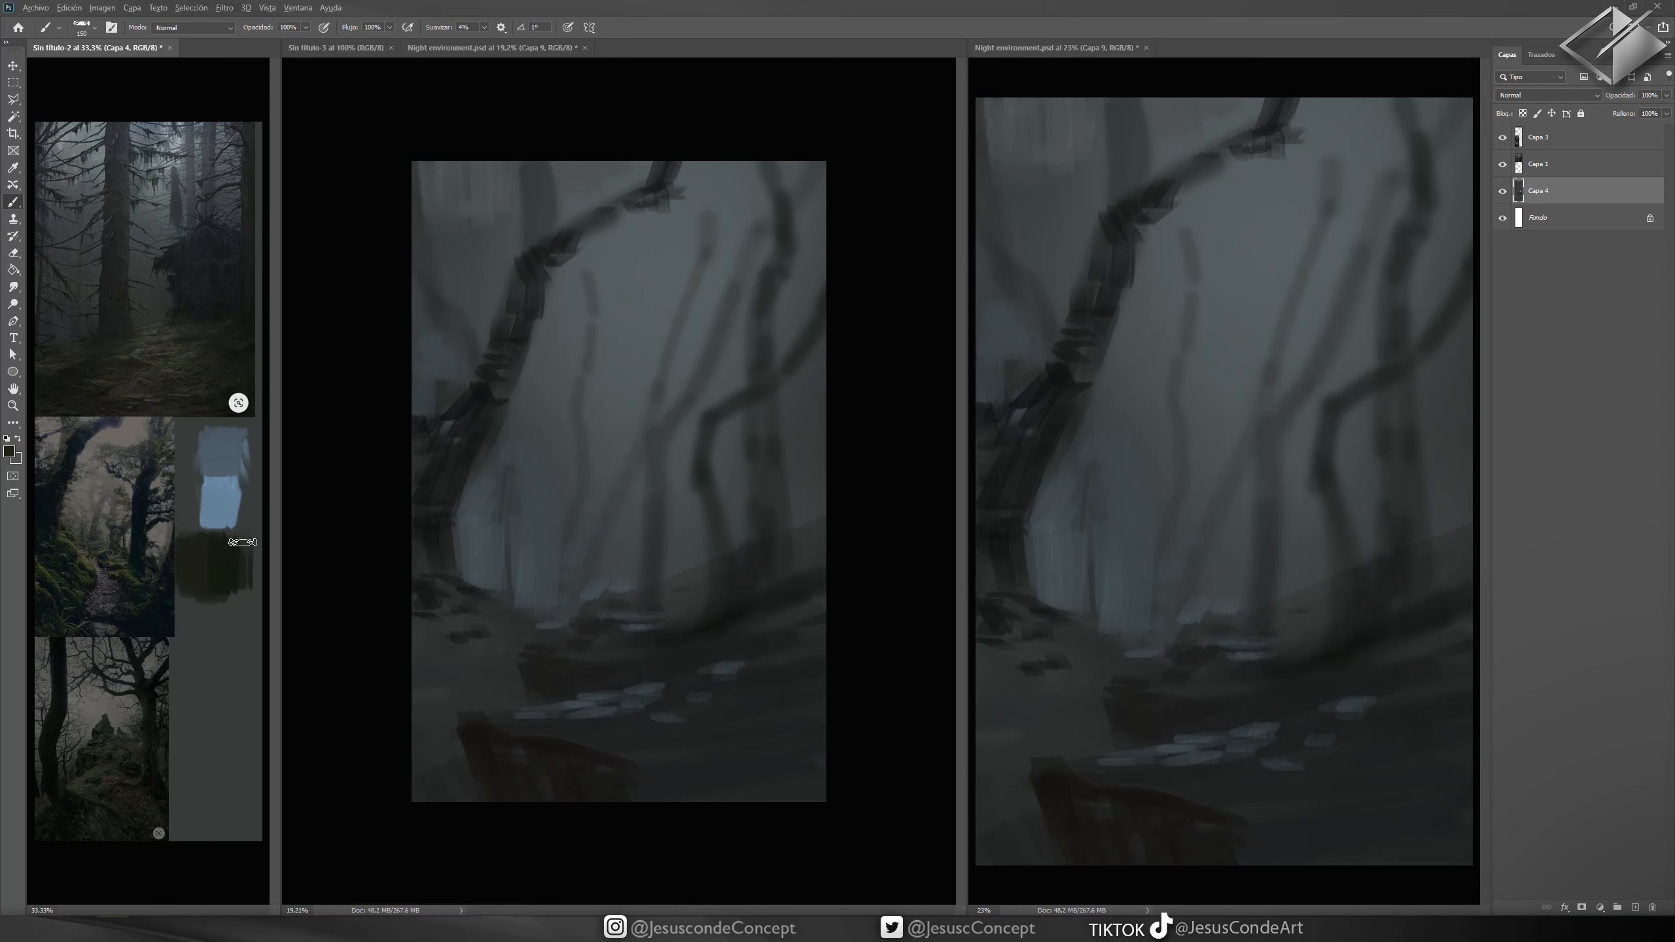
pyautogui.click(492, 47)
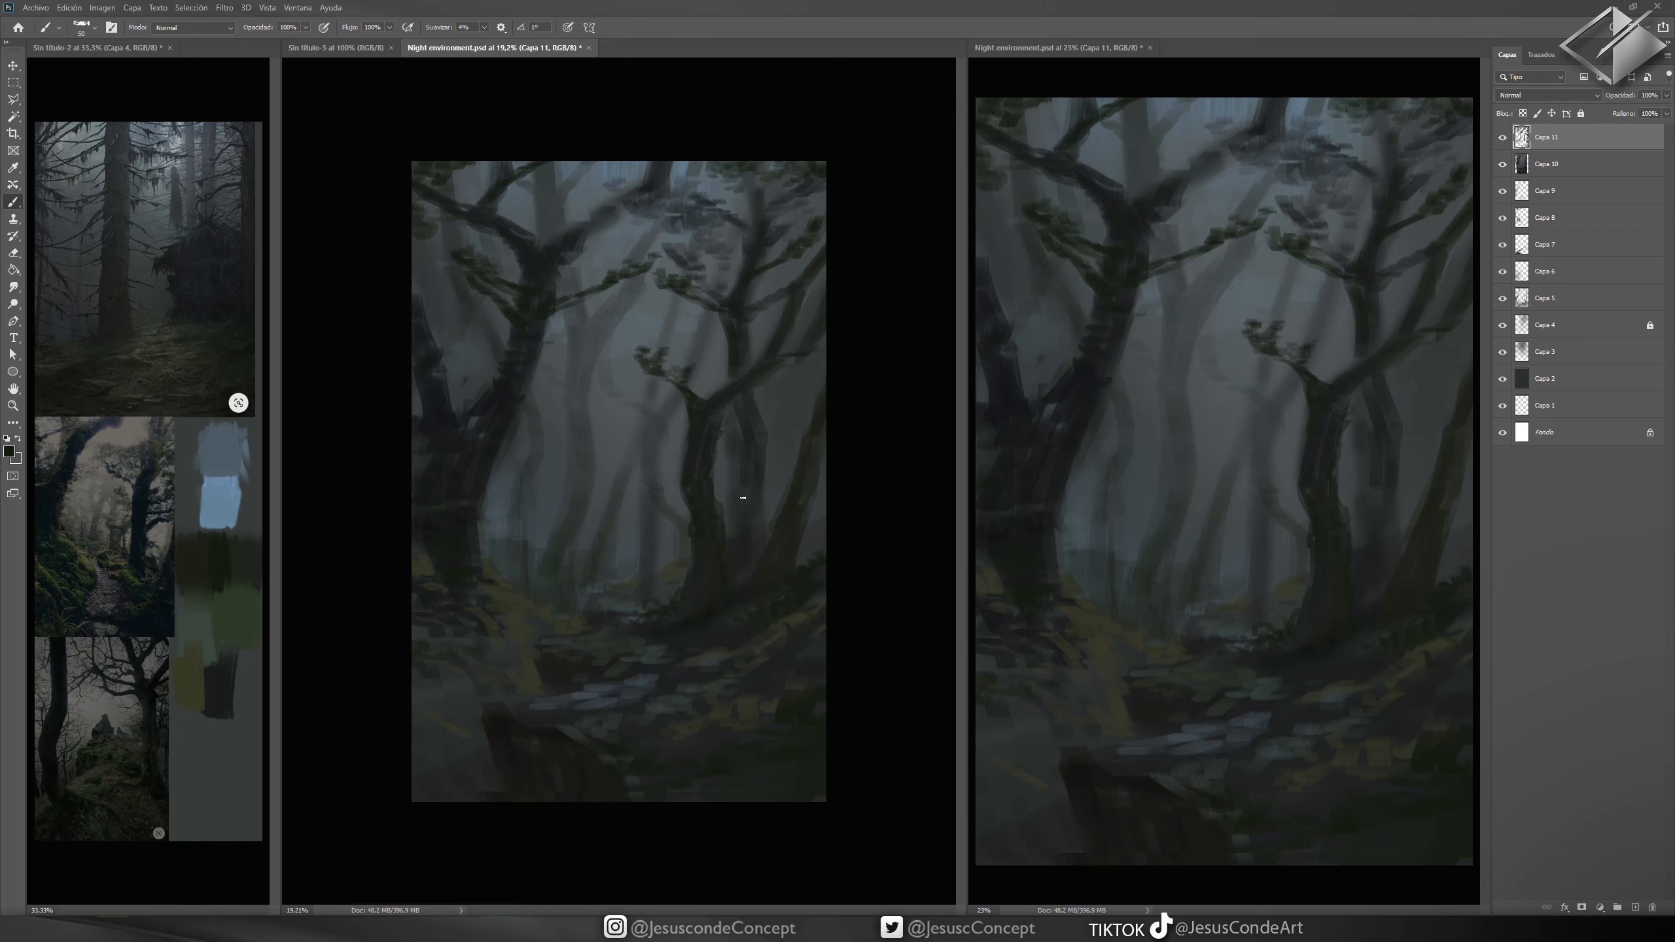
pyautogui.moveTo(596, 741)
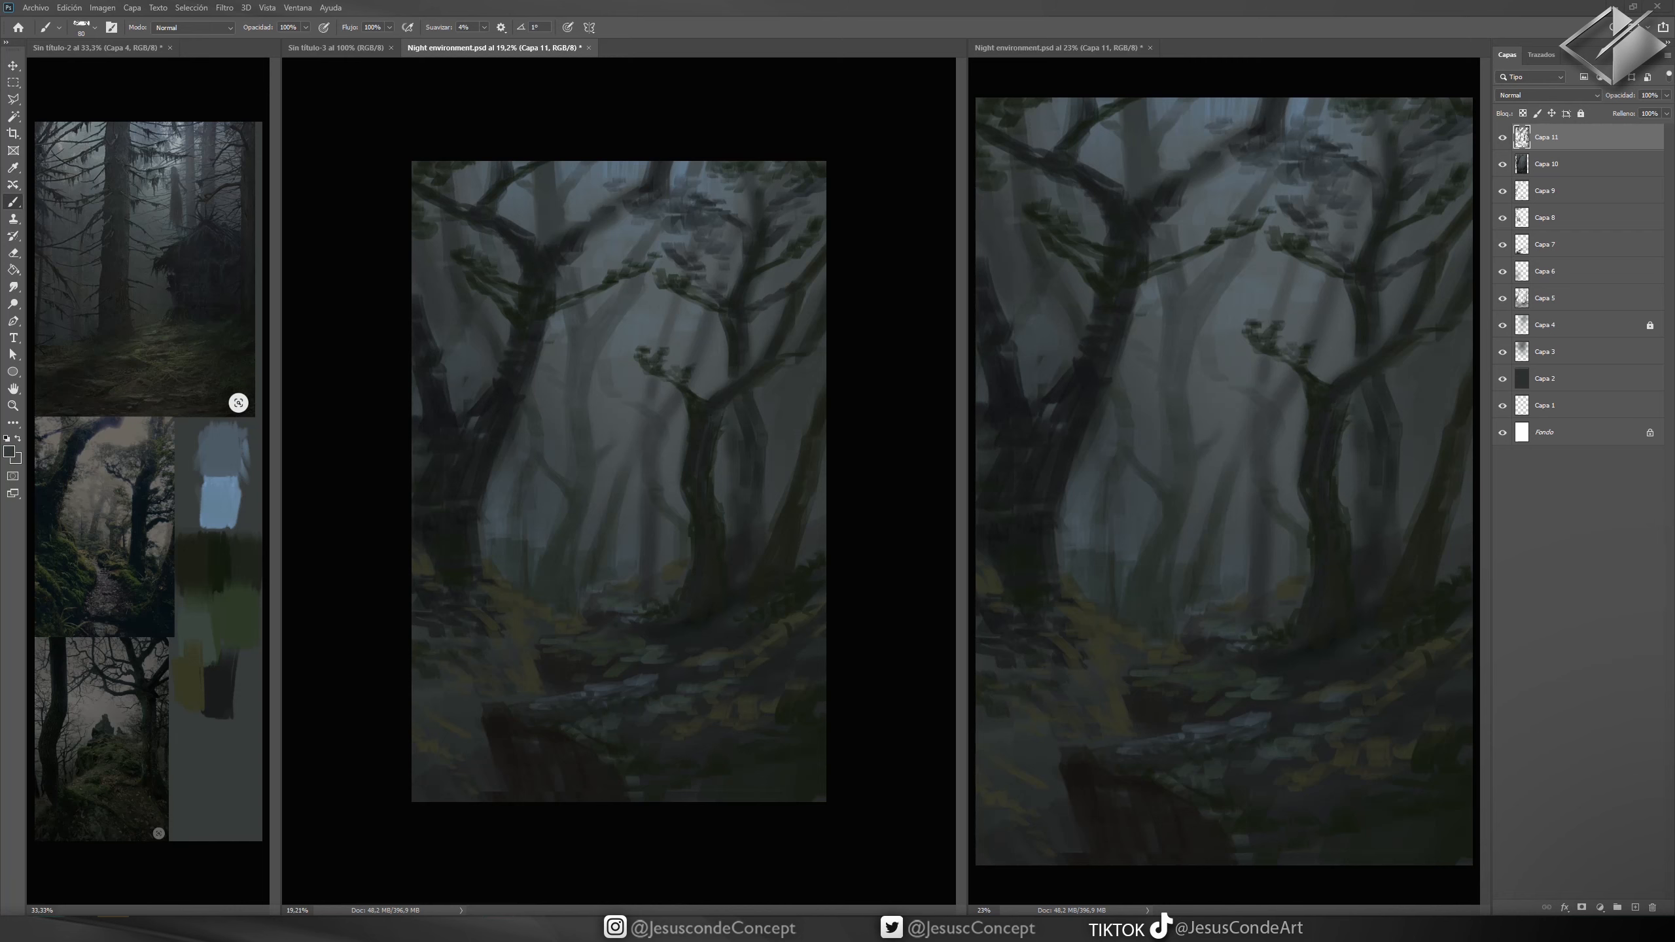
pyautogui.moveTo(582, 398)
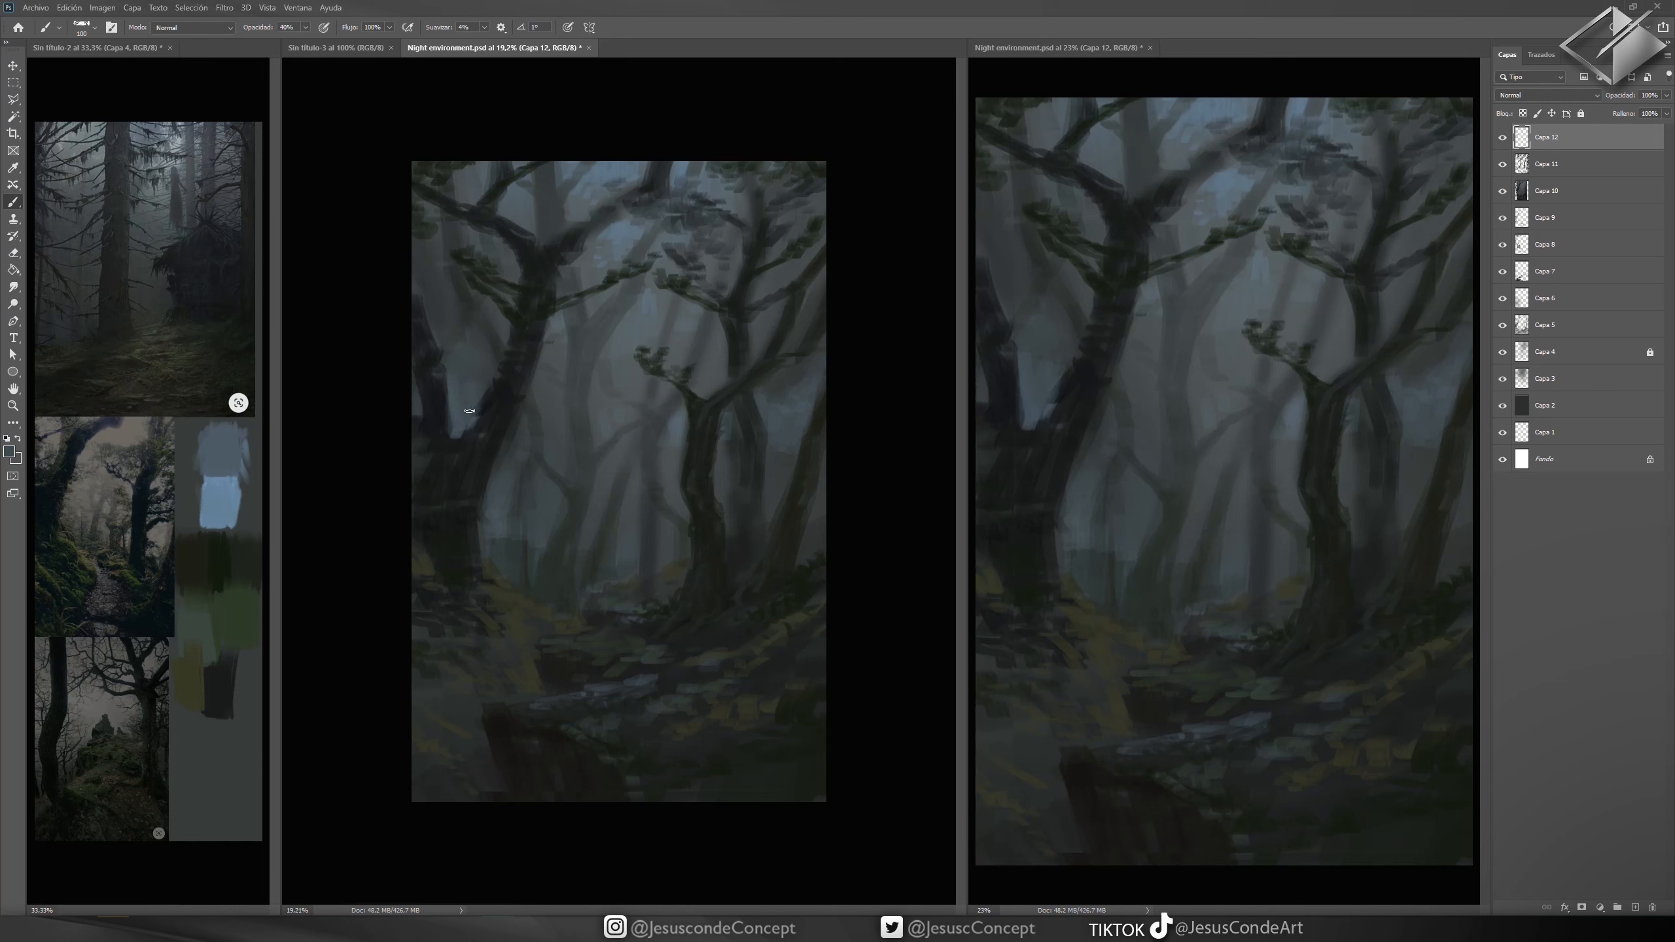
# - Paint dark leafy clumps along the upper branches of the central tree
pyautogui.click(288, 26)
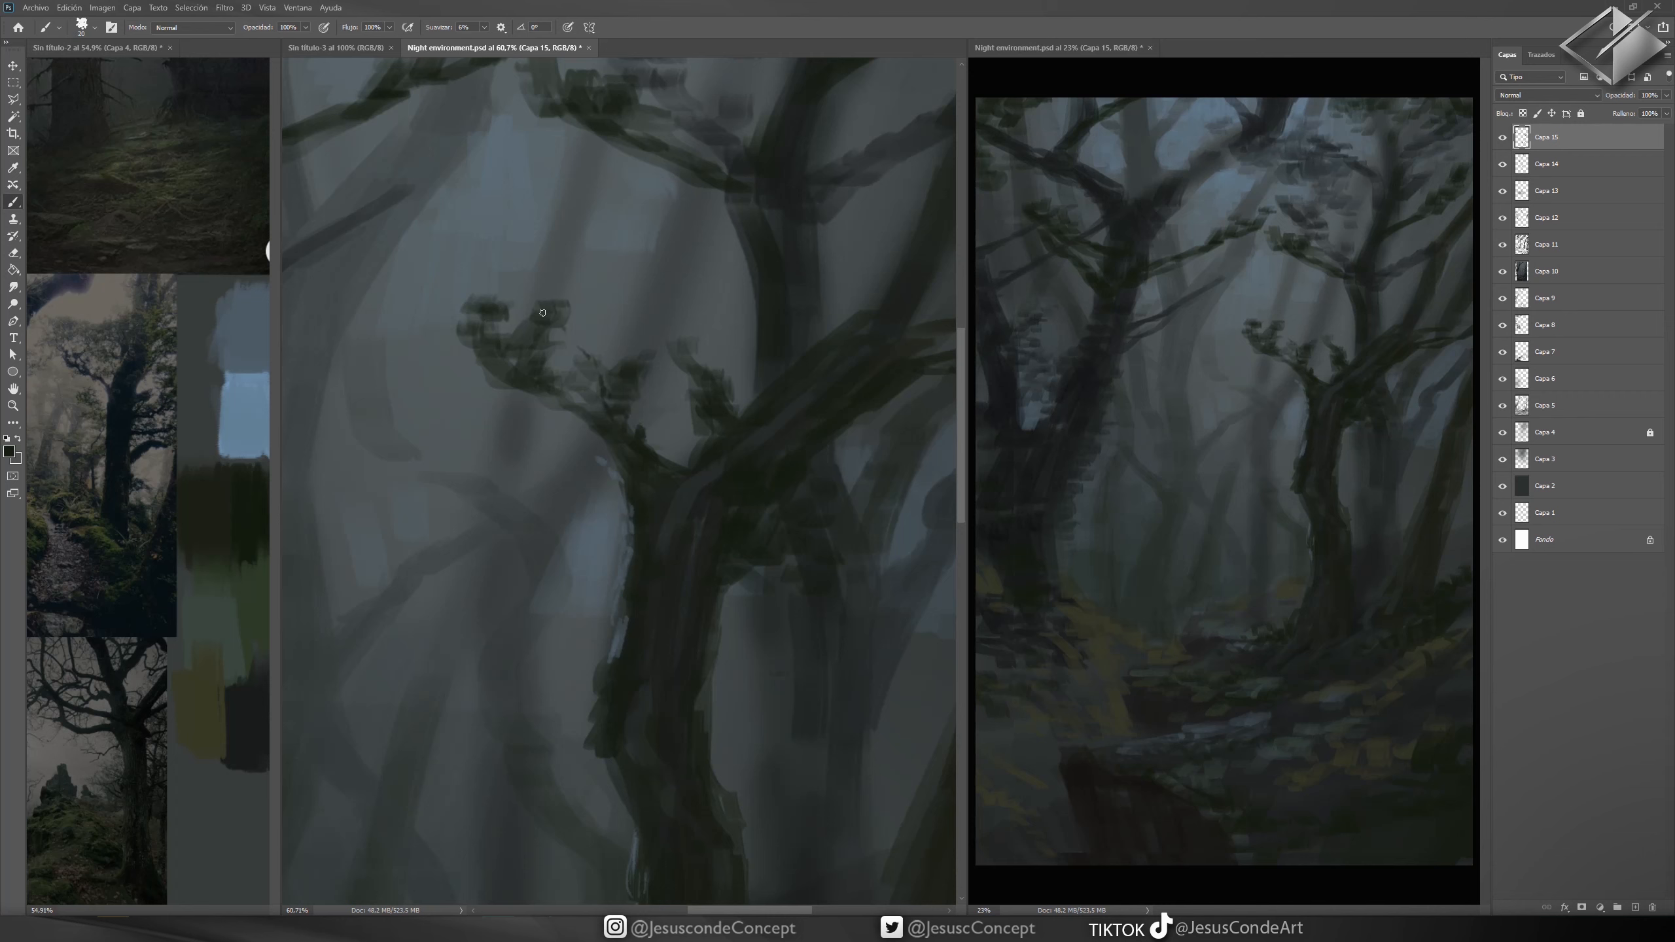
# - Paint a longer twiggy leaf cluster on the central tree's left branch tip
pyautogui.moveTo(543, 313); pyautogui.dragTo(462, 304)
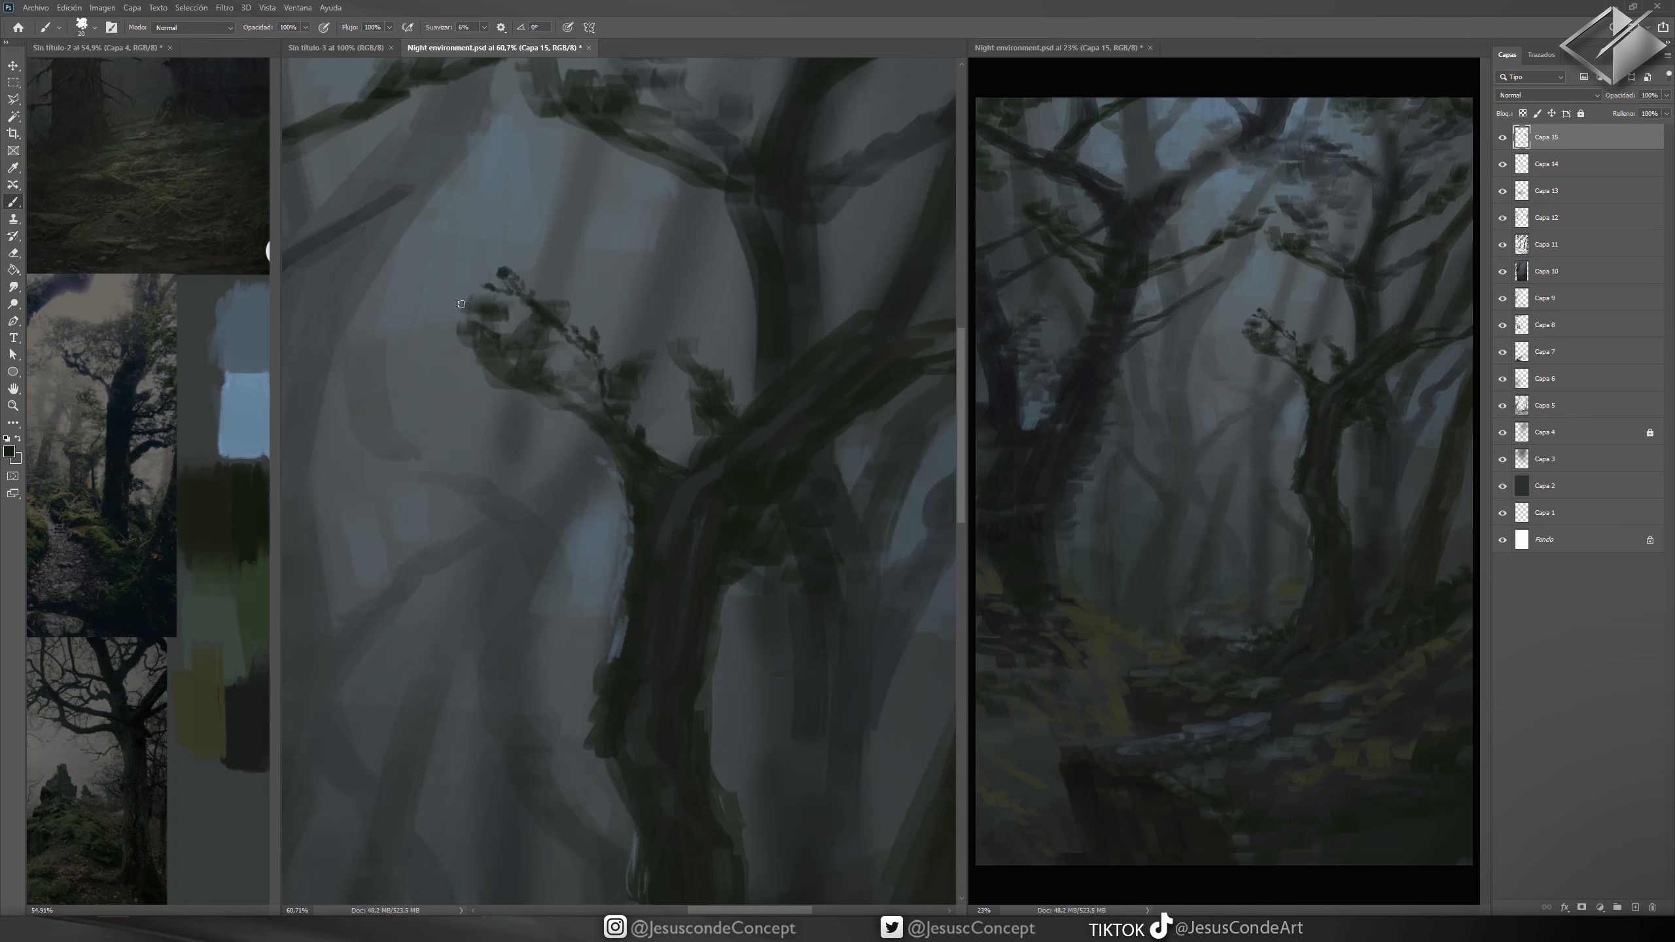
pyautogui.moveTo(492, 278); pyautogui.dragTo(572, 409)
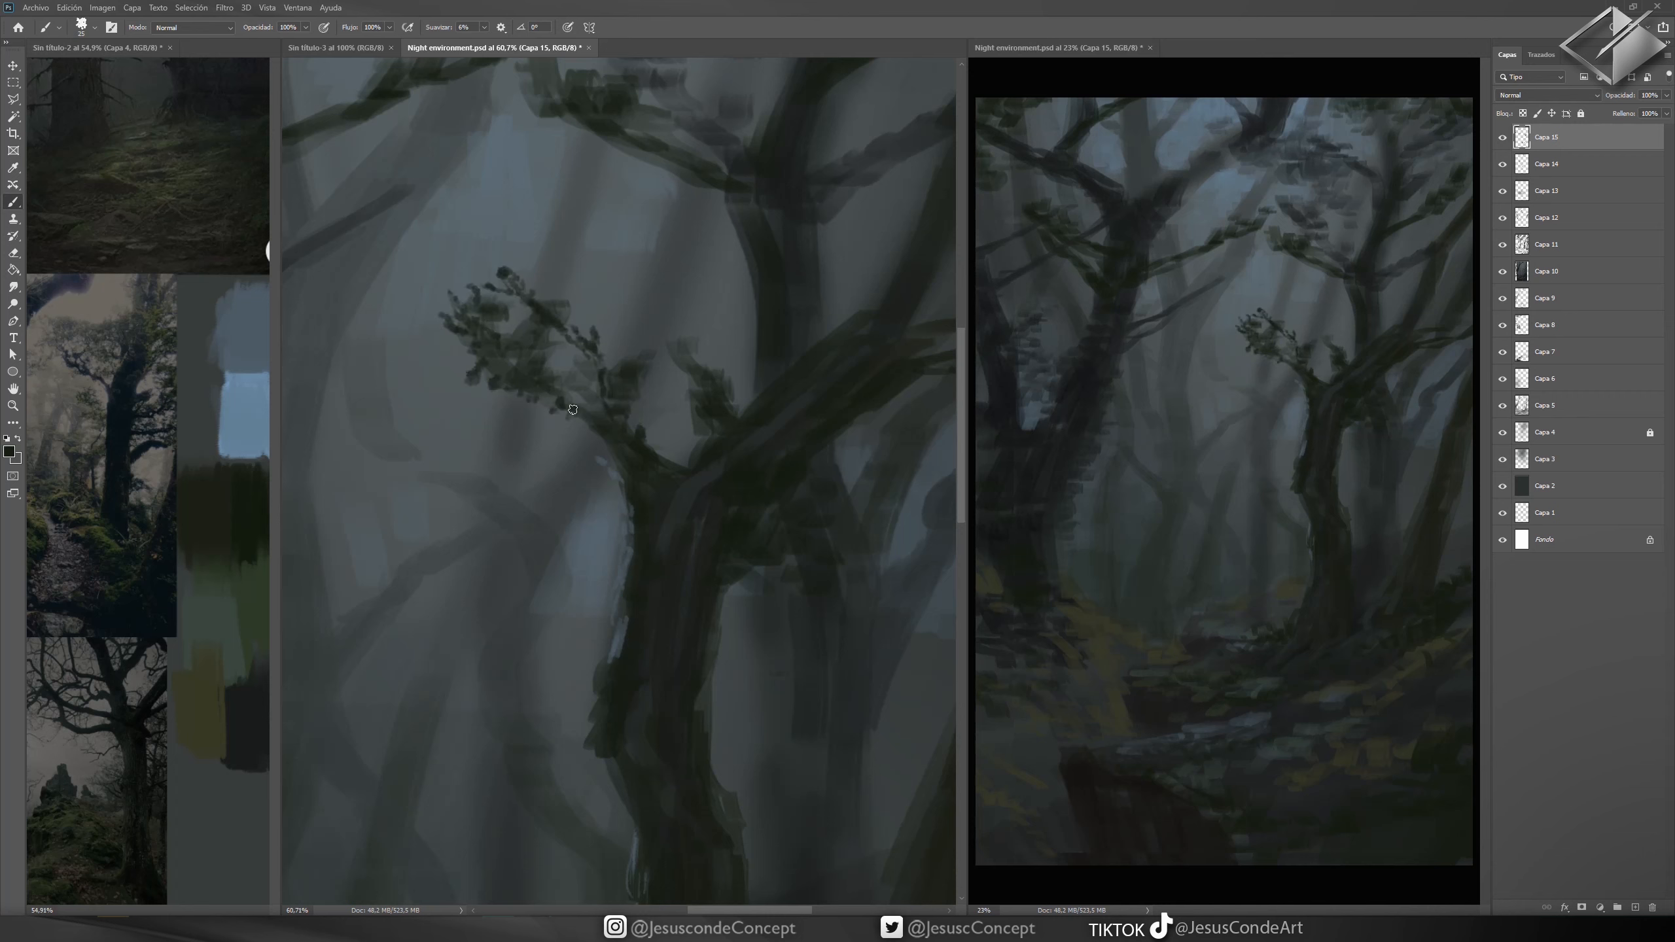
pyautogui.scroll(-3)
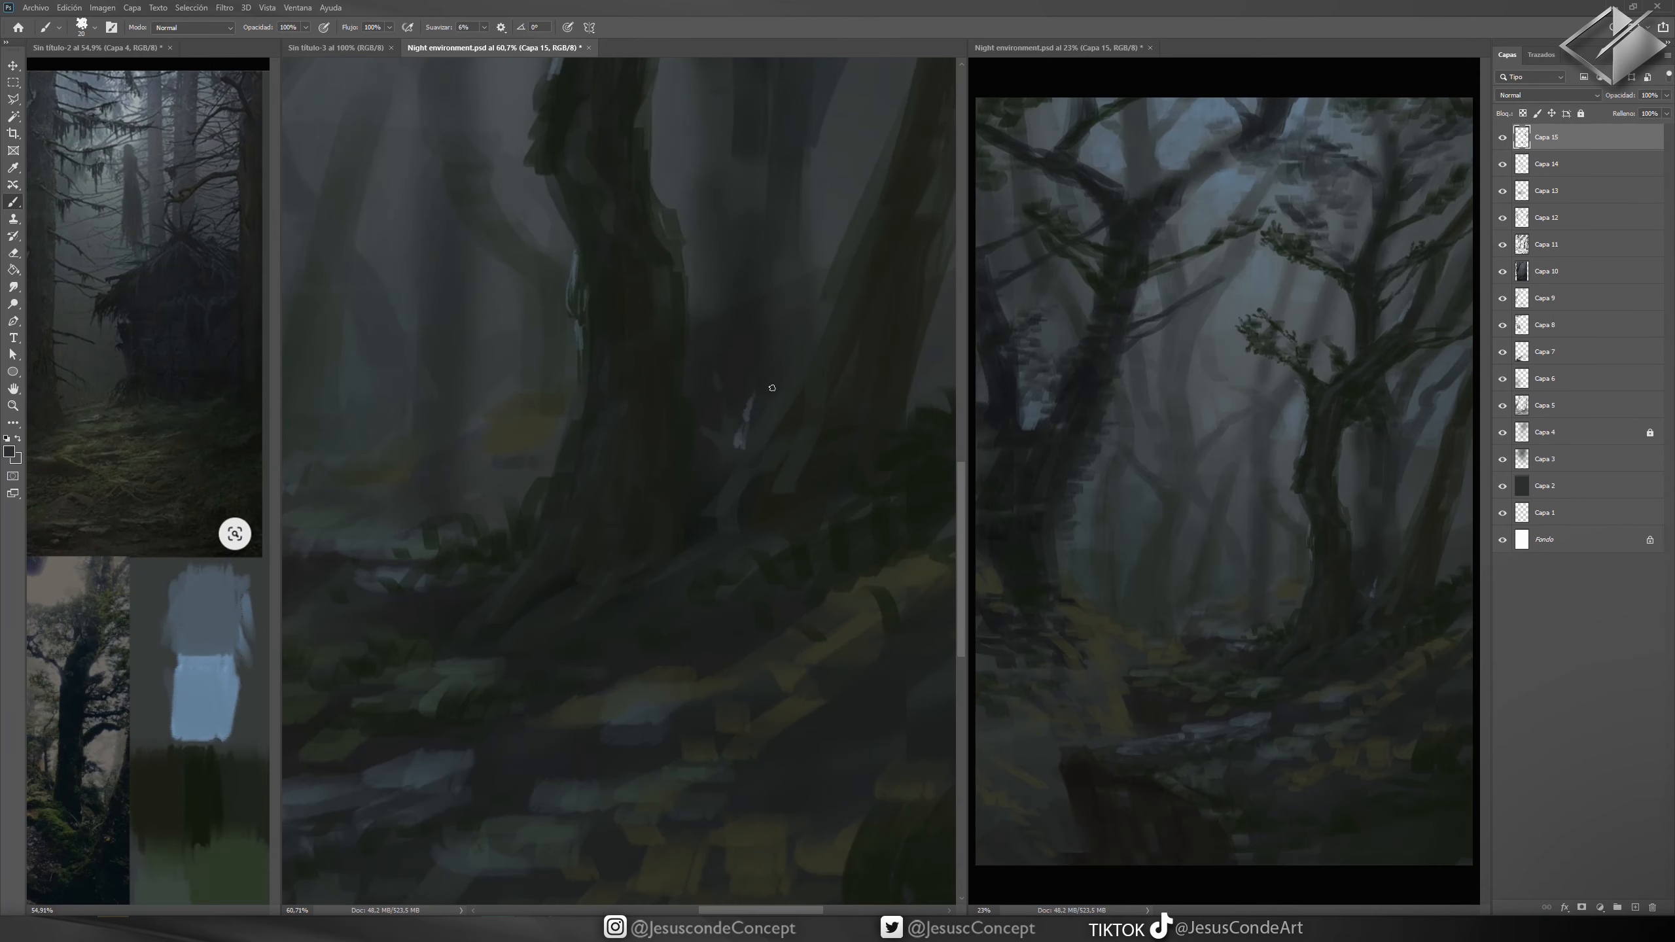
# - Paint moss along the big trunk and pale grass tufts around its base
pyautogui.moveTo(771, 387); pyautogui.dragTo(492, 387)
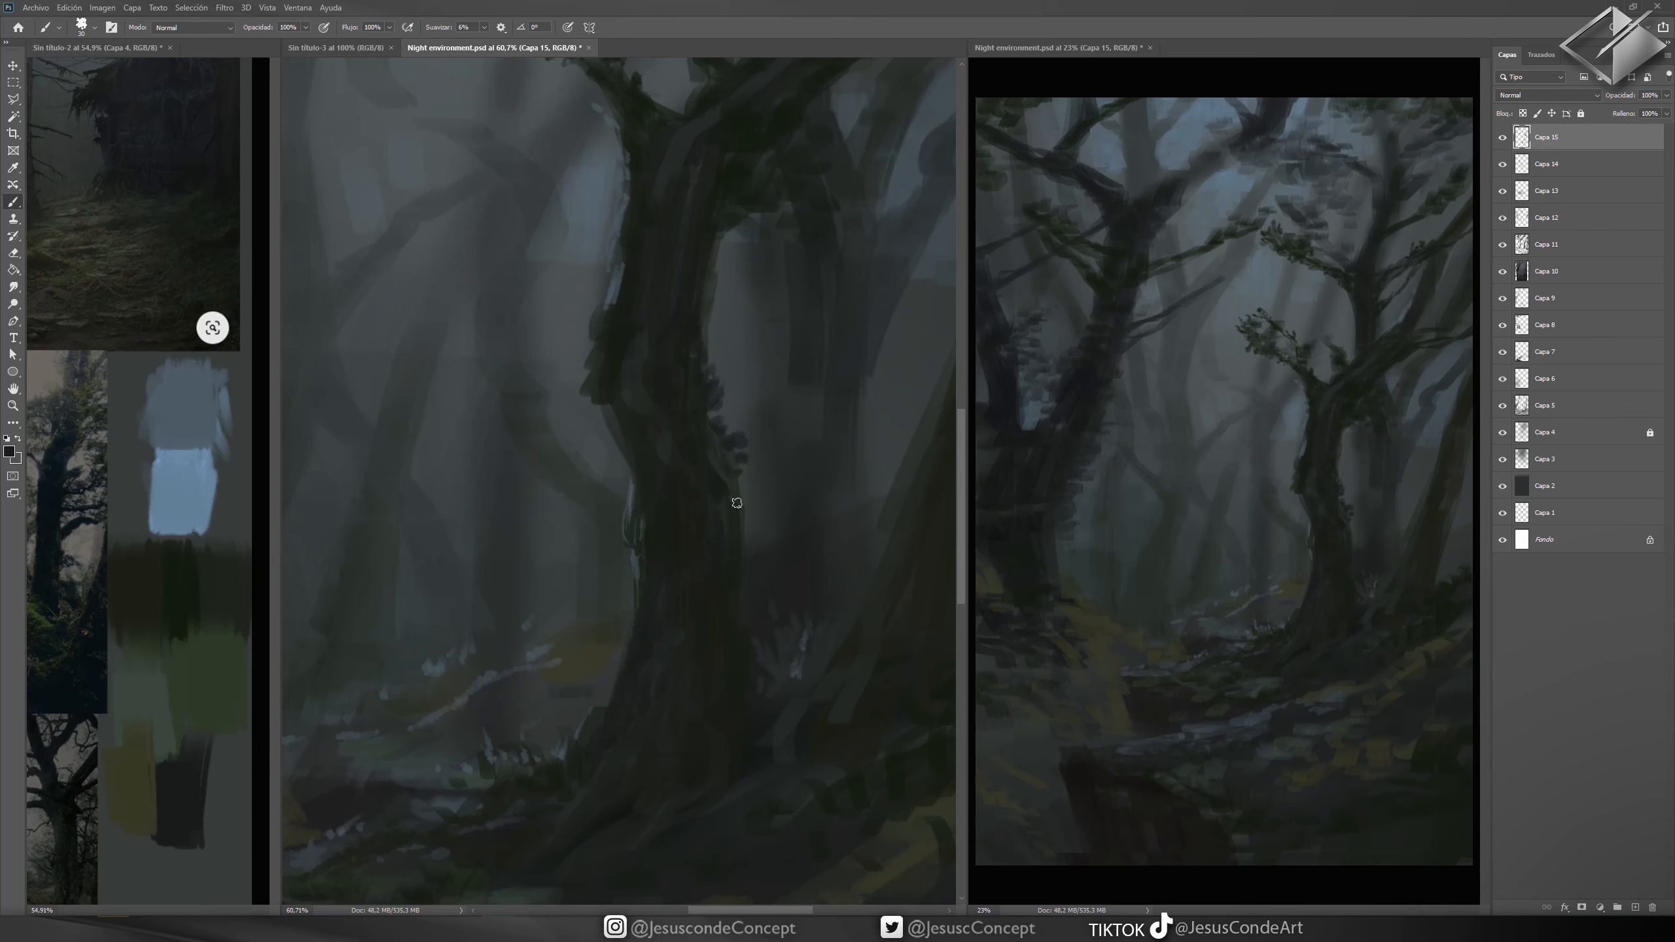
pyautogui.moveTo(735, 503); pyautogui.dragTo(630, 556)
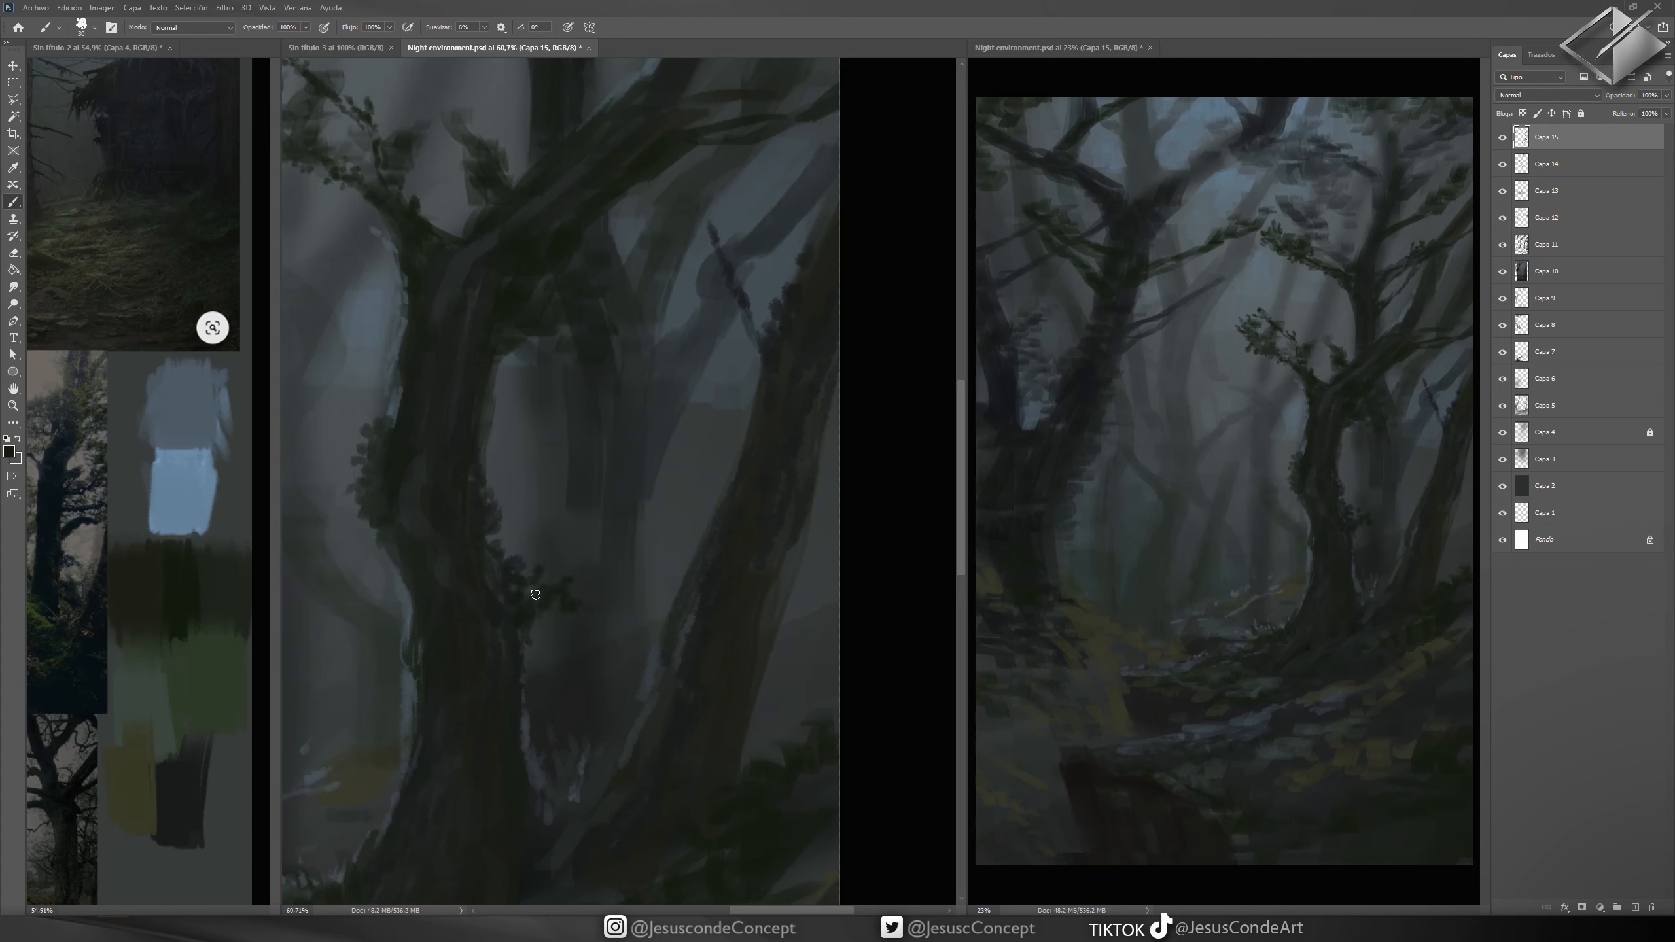
pyautogui.moveTo(536, 594); pyautogui.dragTo(522, 706)
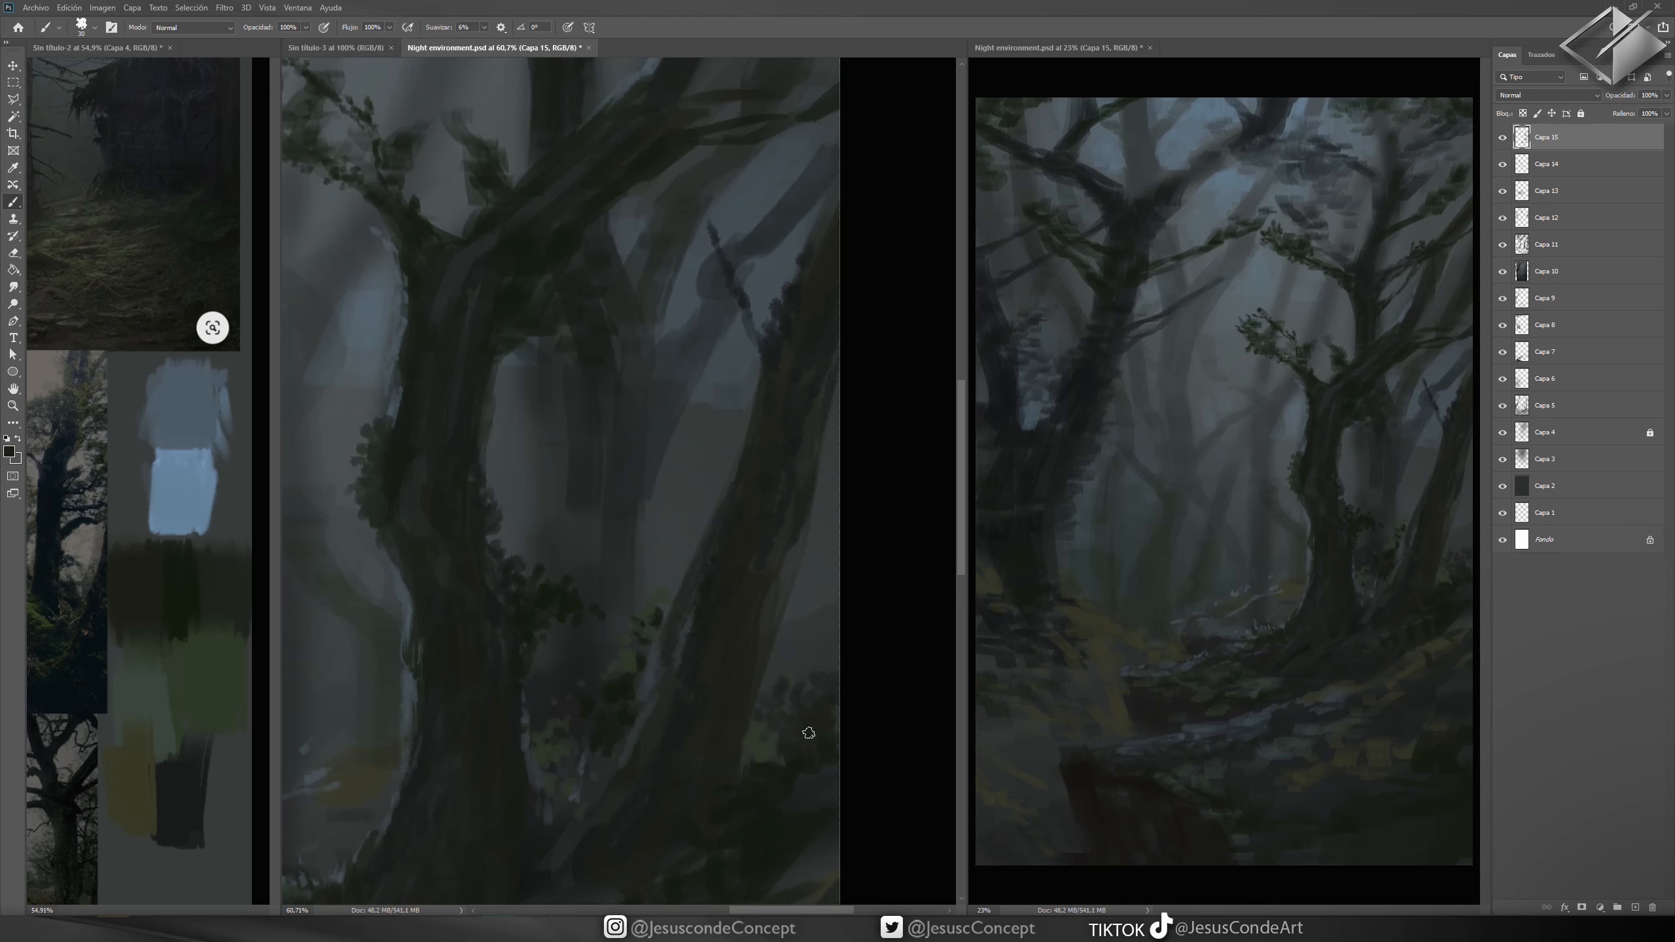
pyautogui.moveTo(802, 672)
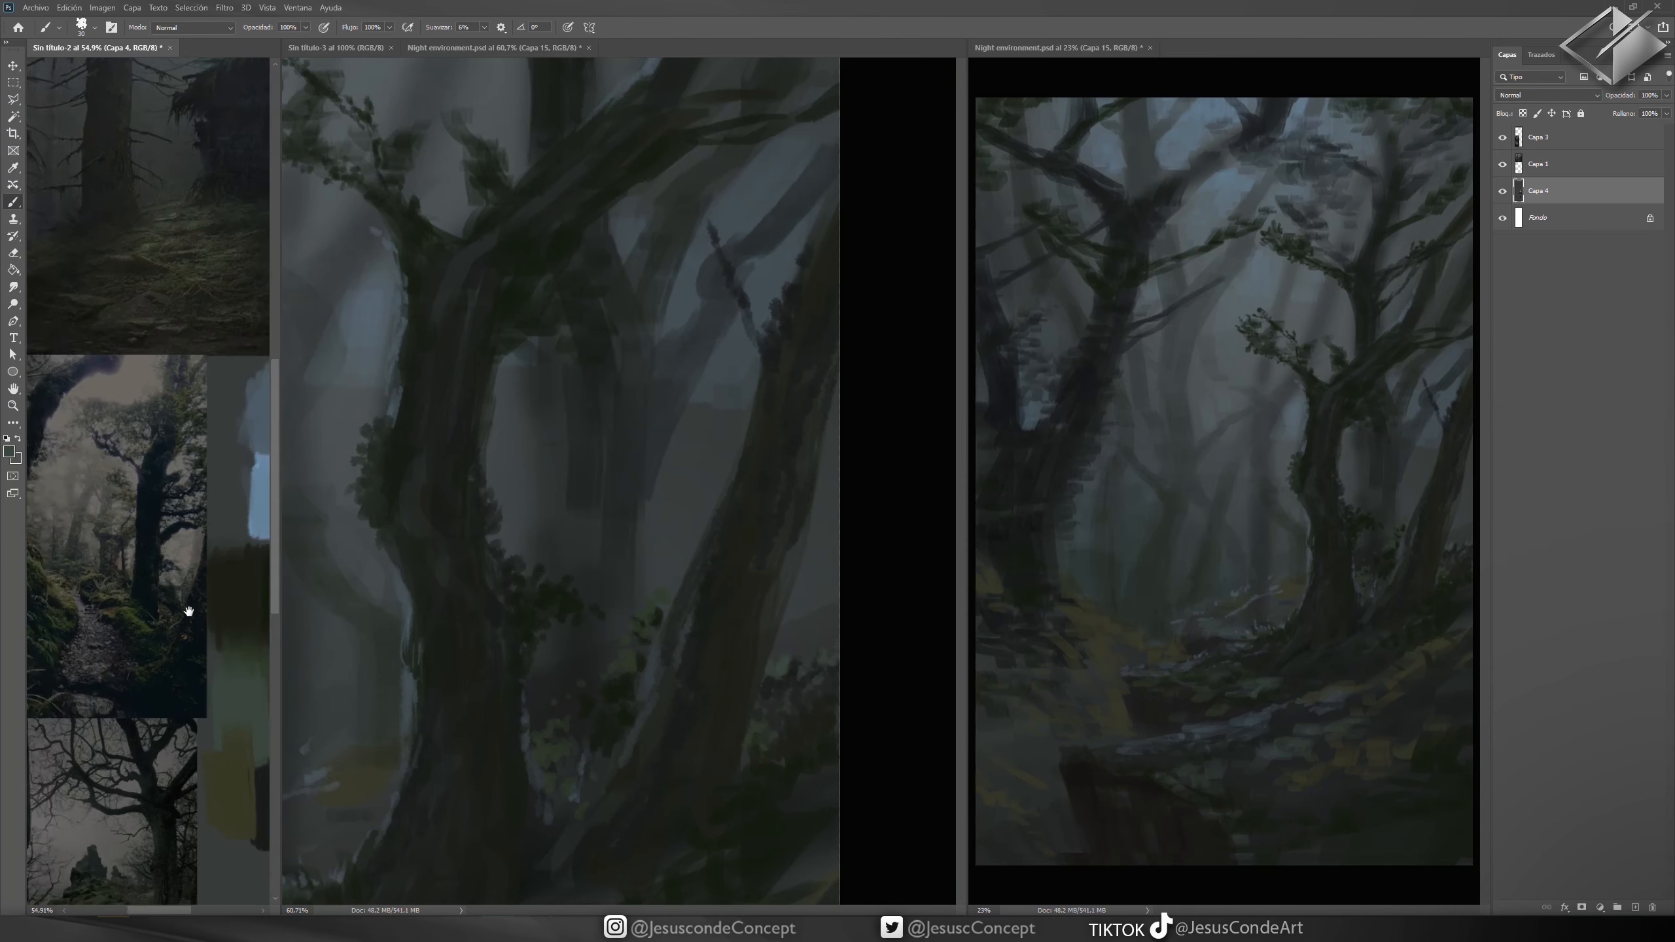
# - Back in the forest painting, brush light grass tufts and highlights along the mossy ground ridge
pyautogui.click(494, 47)
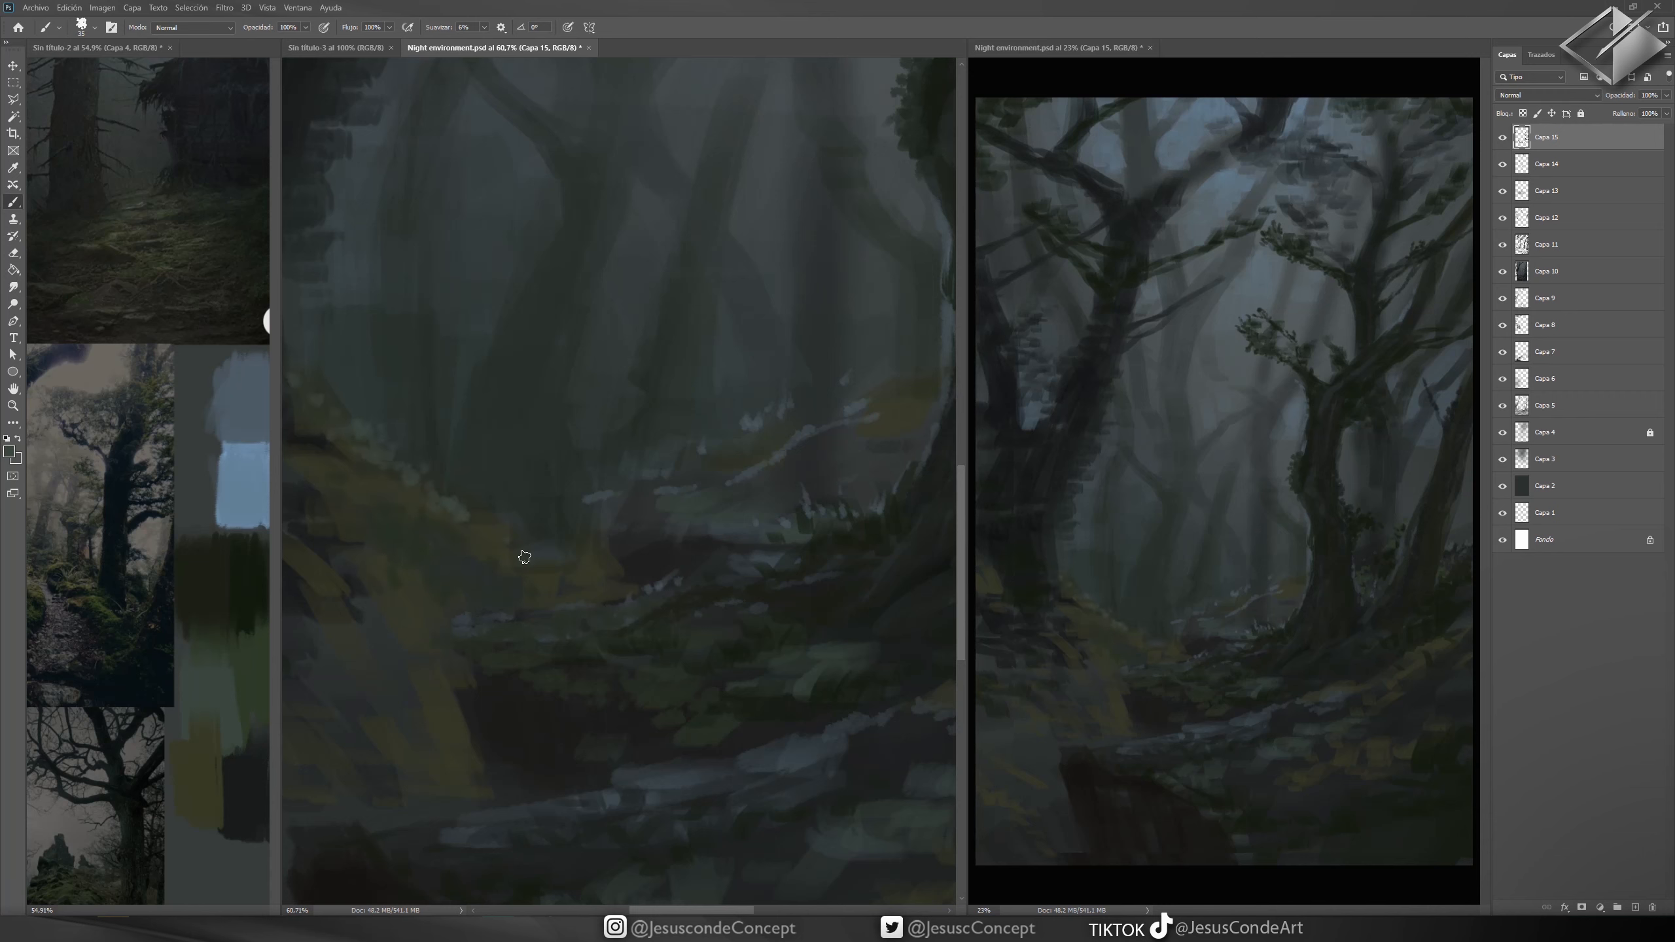
pyautogui.moveTo(524, 555); pyautogui.dragTo(639, 526)
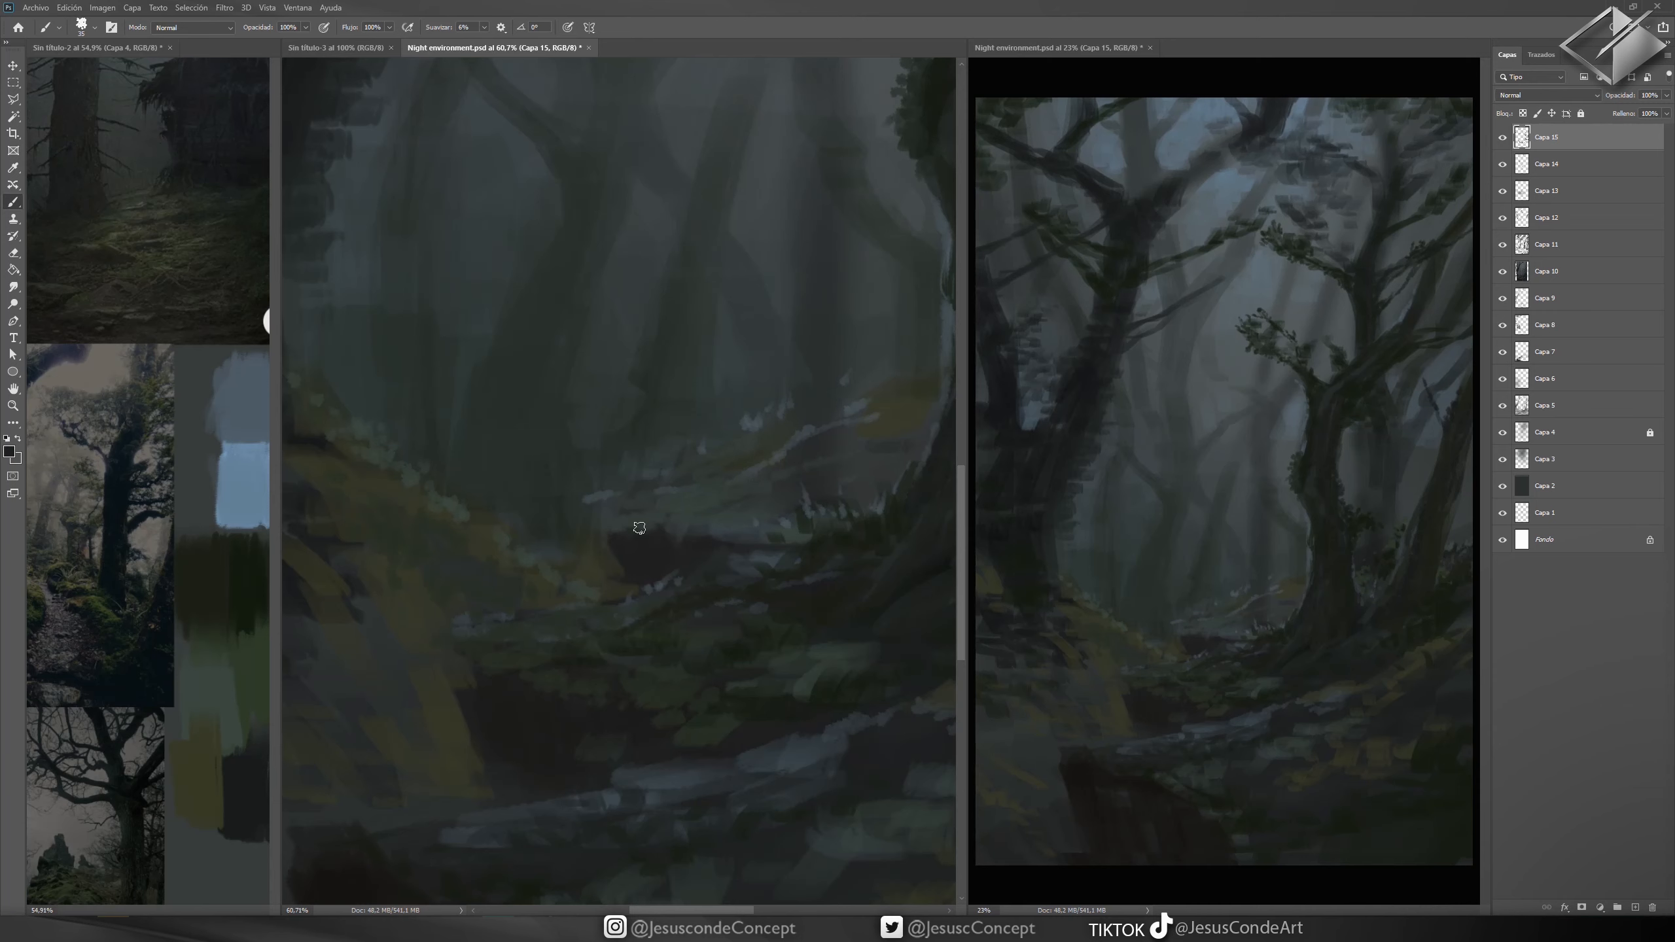
pyautogui.moveTo(637, 526); pyautogui.dragTo(849, 436)
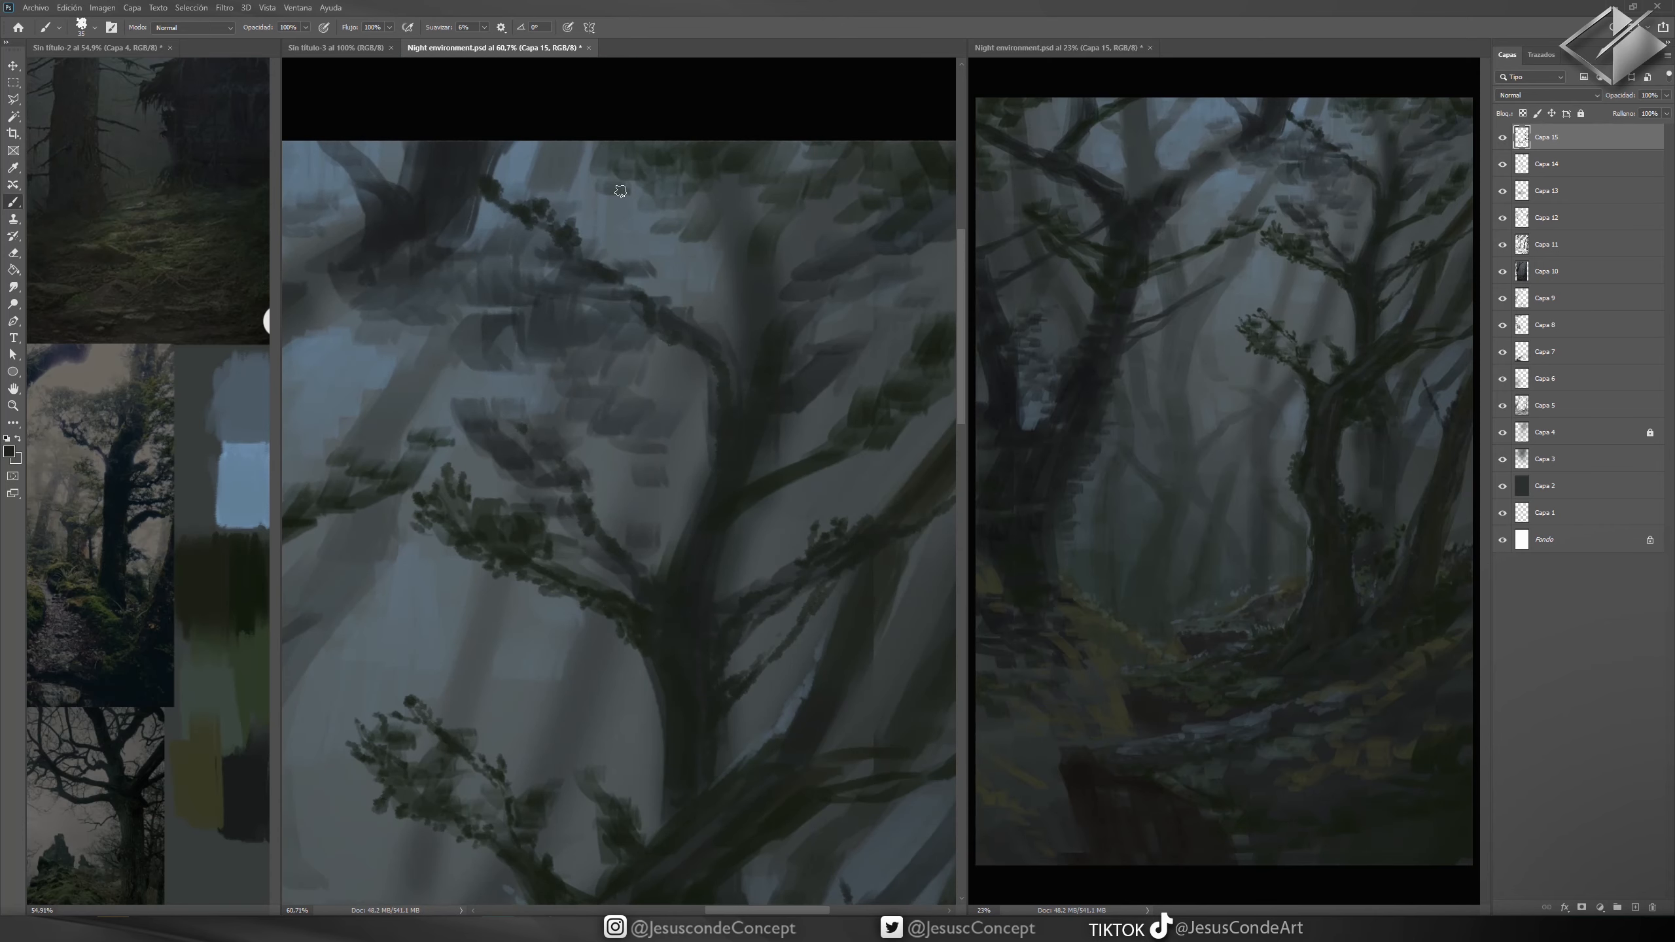
# - Paint translucent leaf clusters along the upper canopy branches at reduced brush opacity
pyautogui.moveTo(618, 190); pyautogui.dragTo(705, 326)
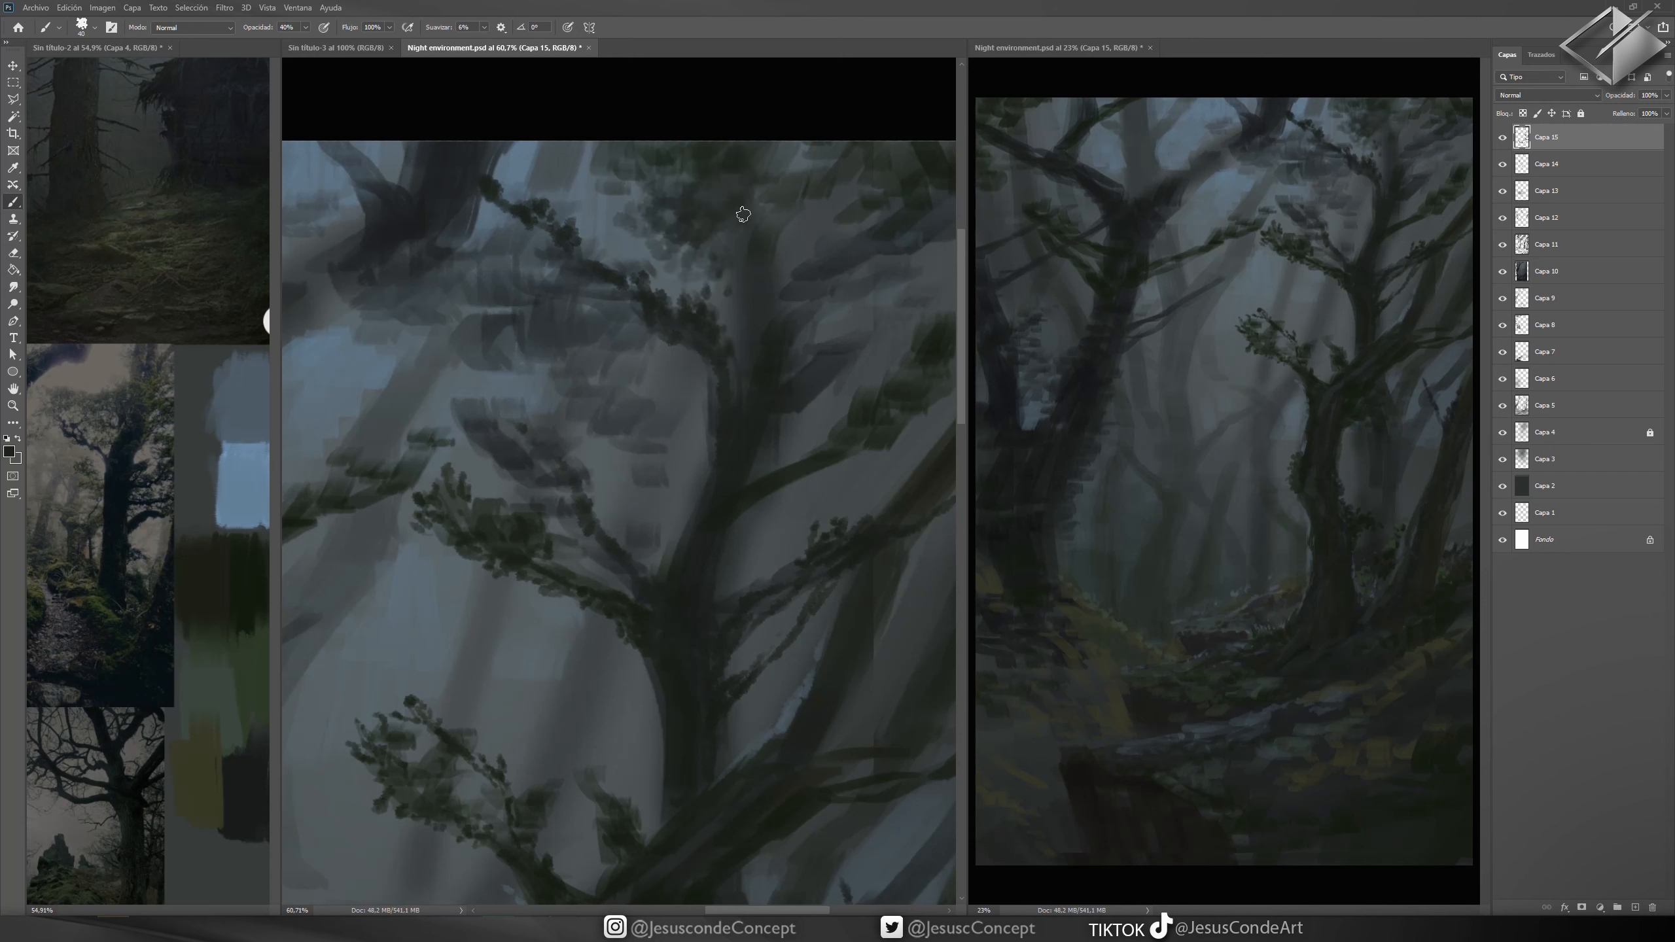
pyautogui.click(740, 213)
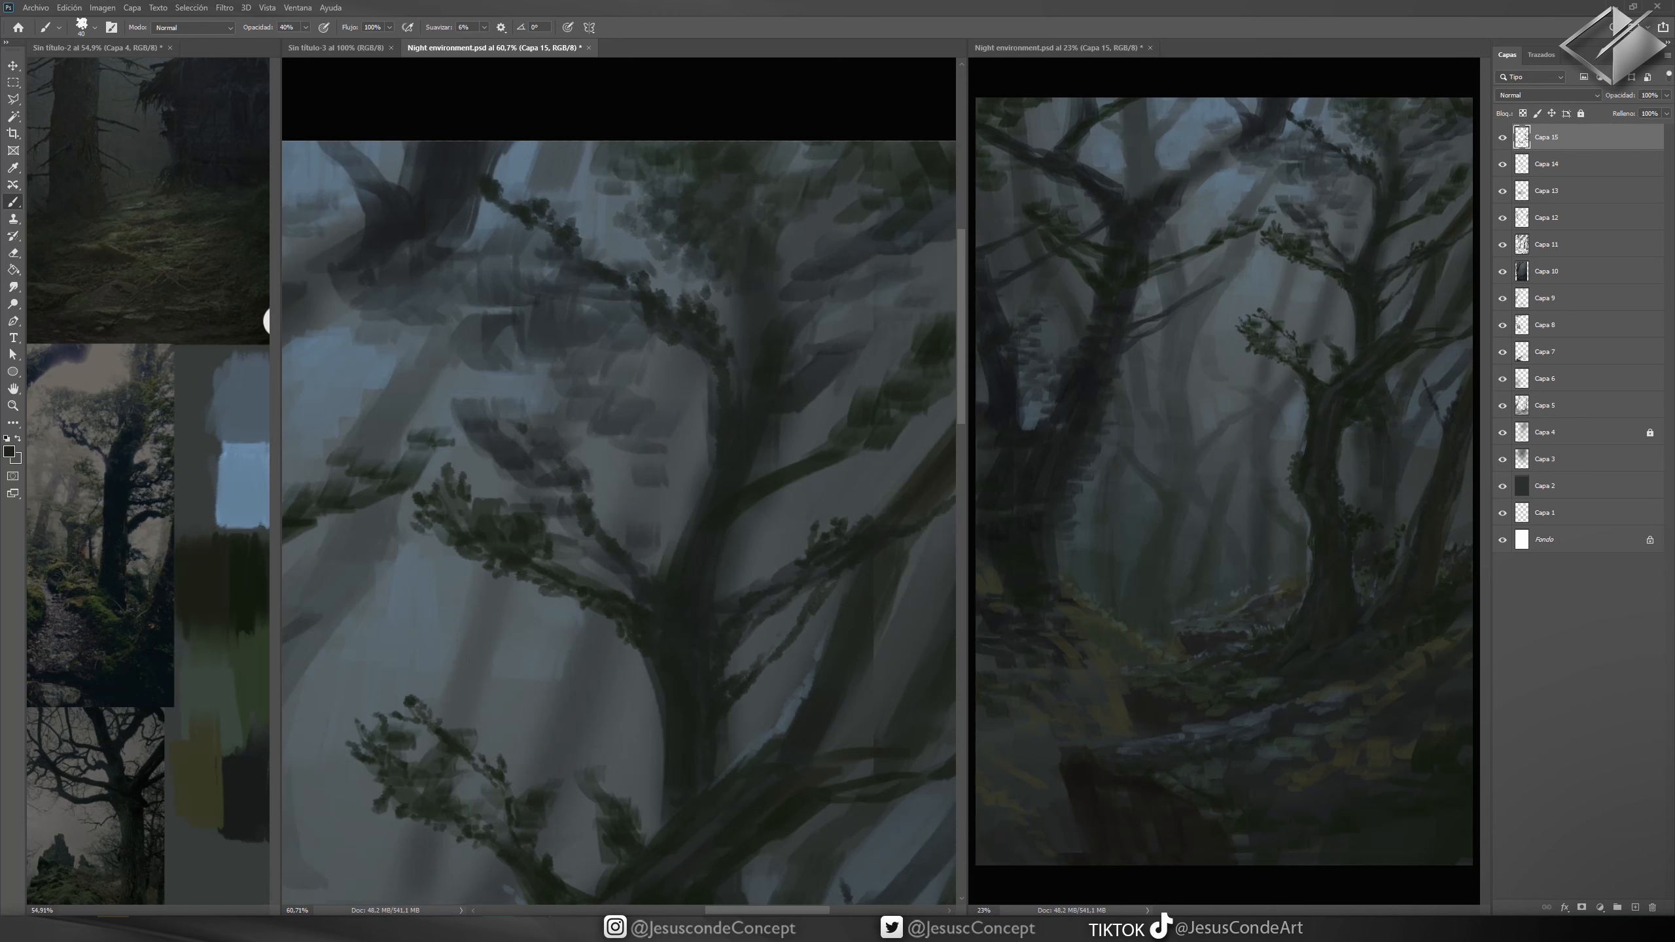
pyautogui.click(544, 145)
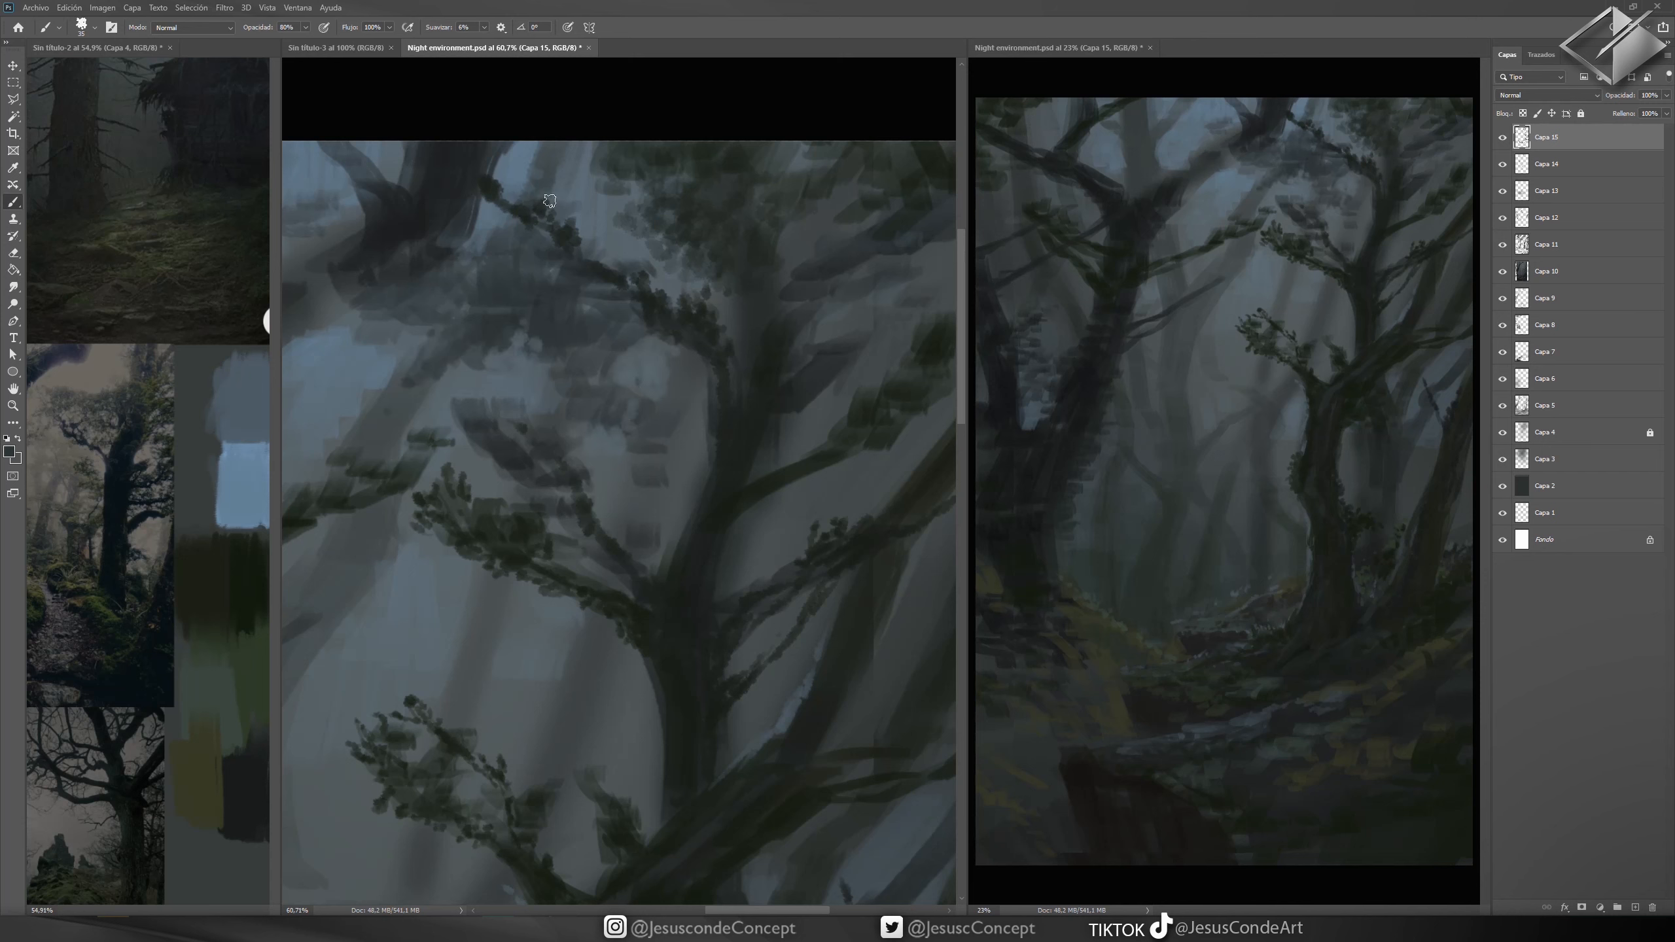
pyautogui.moveTo(548, 200); pyautogui.dragTo(621, 329)
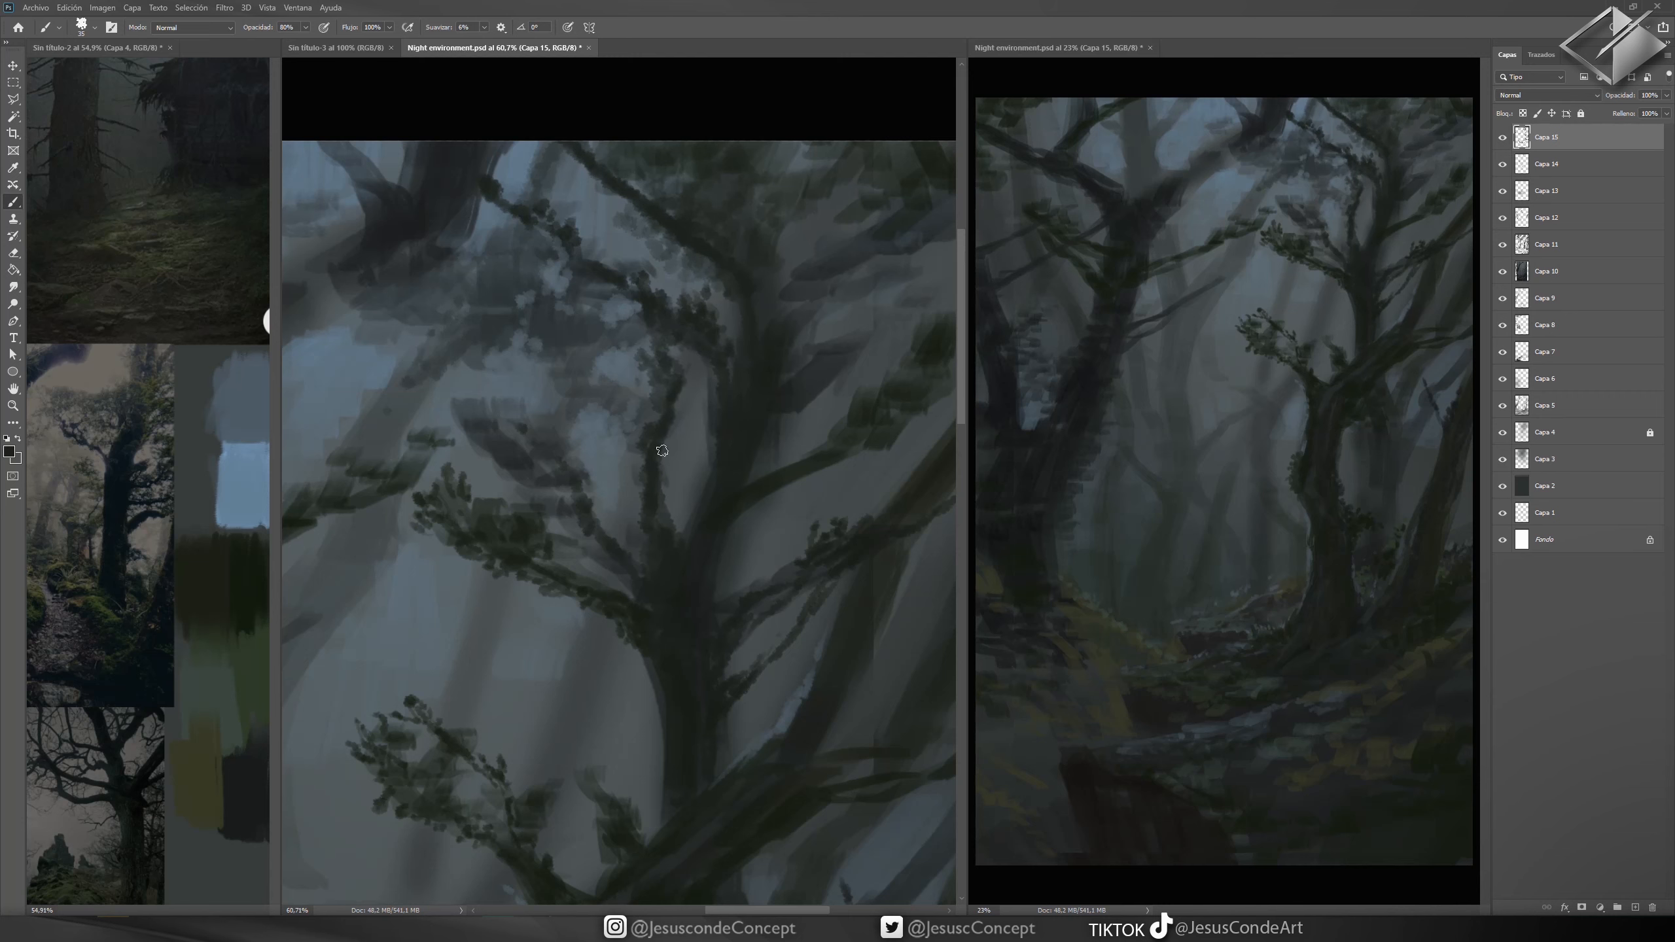
pyautogui.moveTo(659, 450); pyautogui.dragTo(666, 247)
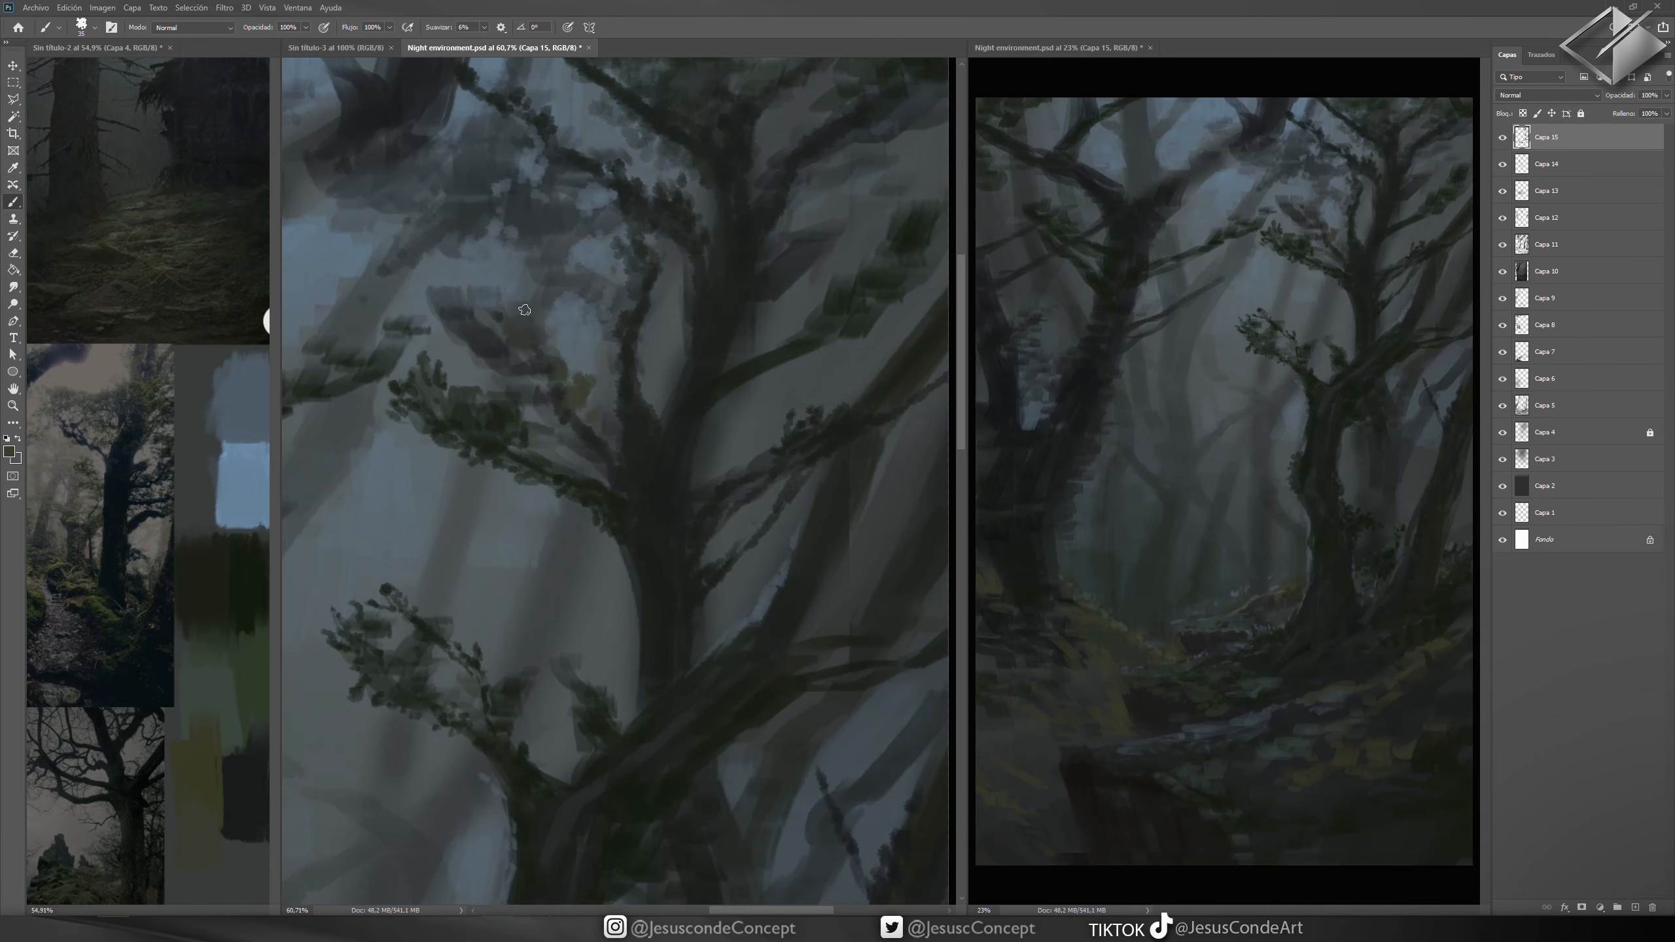
# - Dab yellow-green leafy texture over the upper canopy clusters at 50% opacity
pyautogui.moveTo(523, 310); pyautogui.dragTo(601, 254)
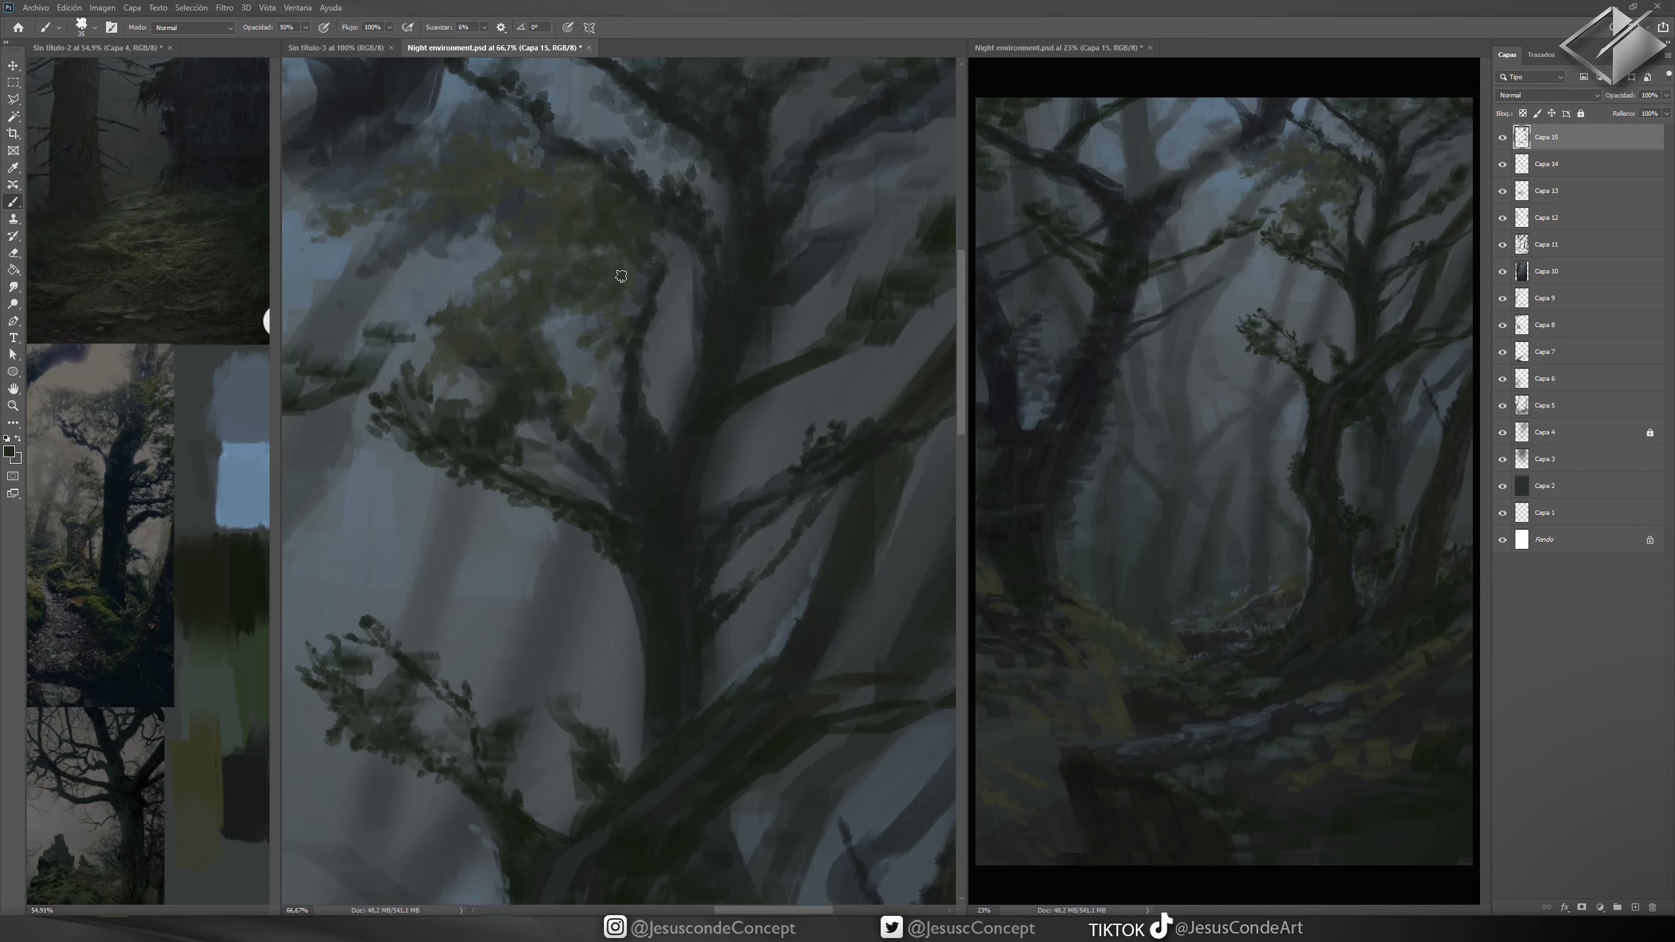
pyautogui.moveTo(619, 276); pyautogui.dragTo(411, 411)
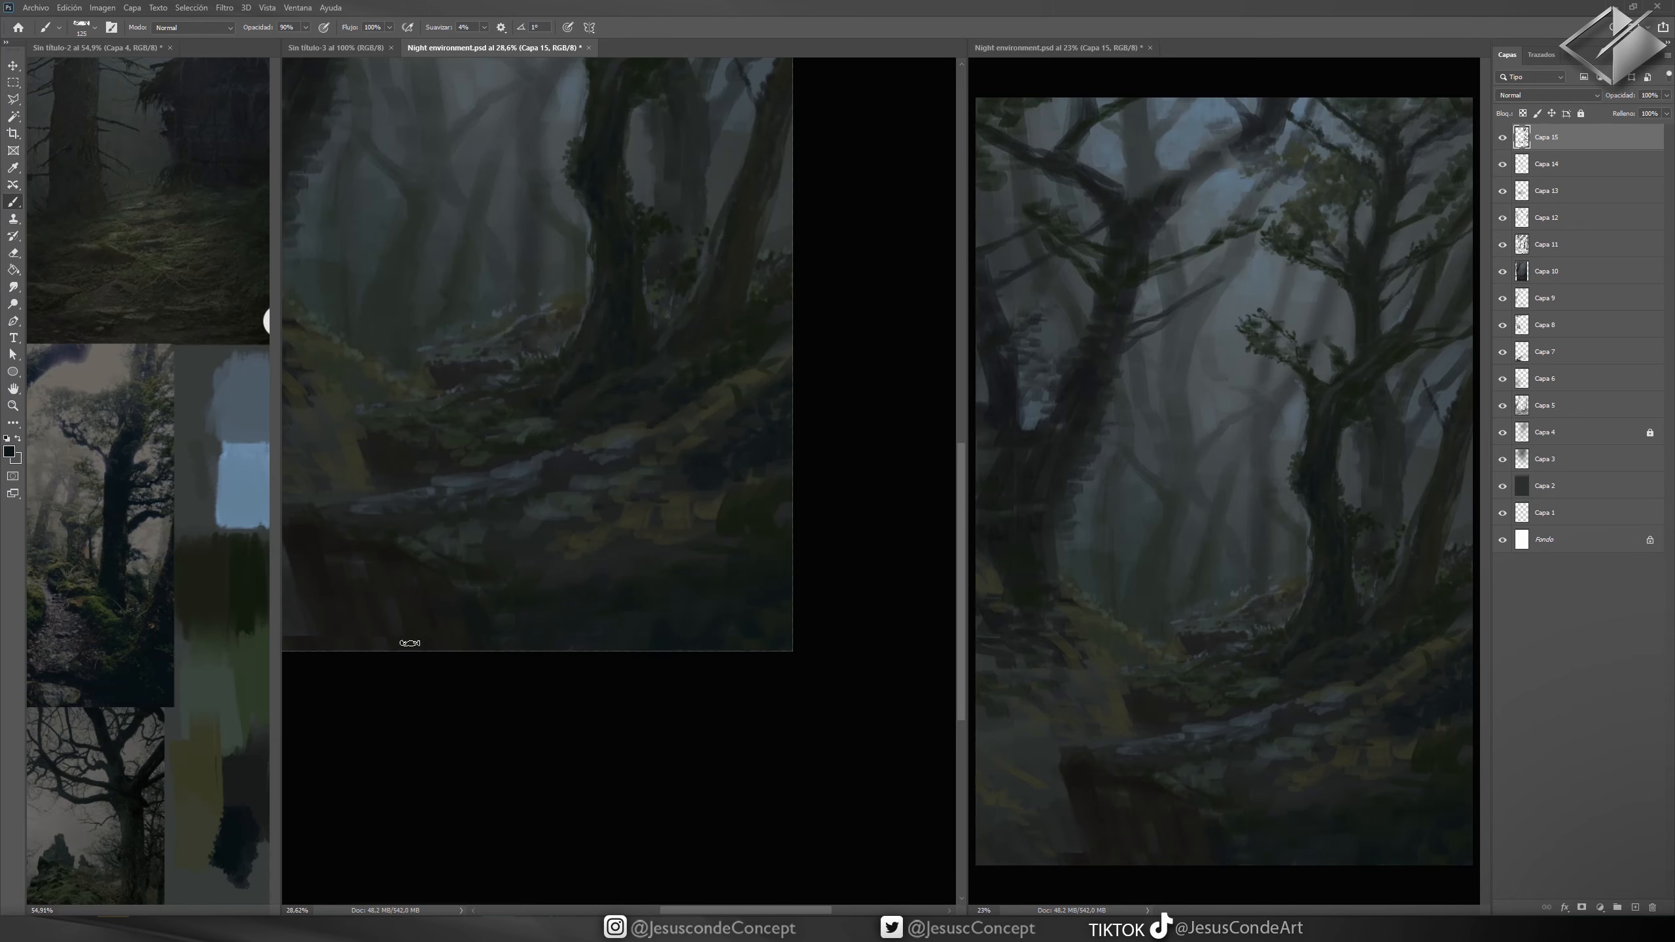
# - Paint mossy ground and stone strokes across the lower forest floor
pyautogui.moveTo(411, 642); pyautogui.dragTo(619, 443)
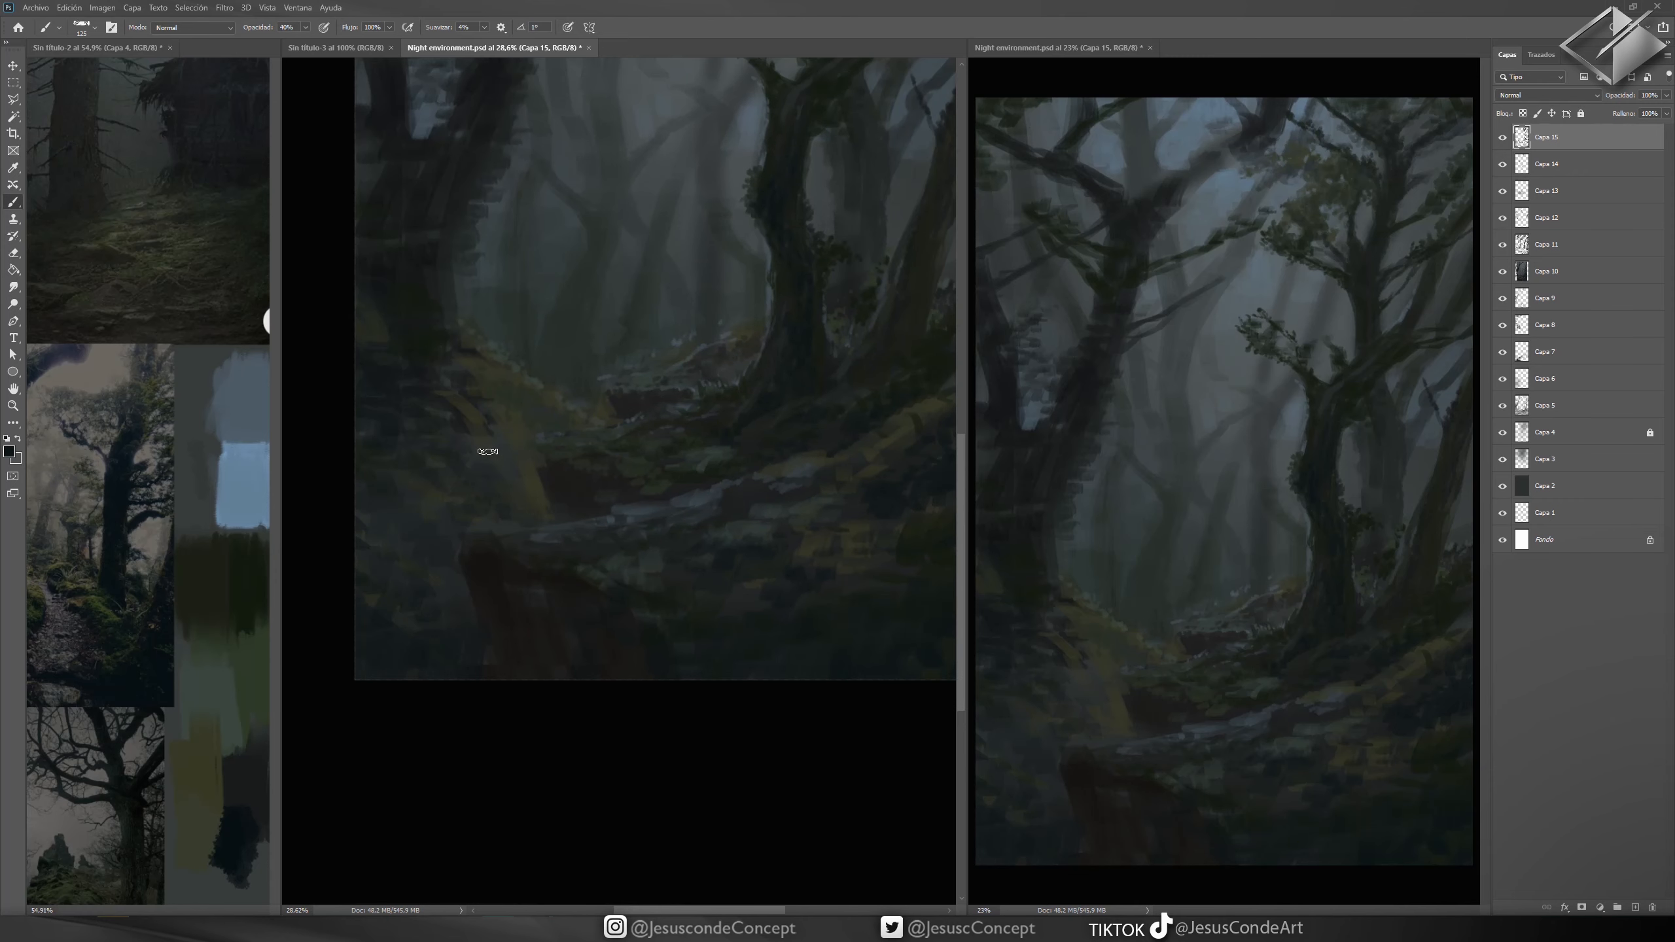
pyautogui.moveTo(487, 451); pyautogui.dragTo(405, 435)
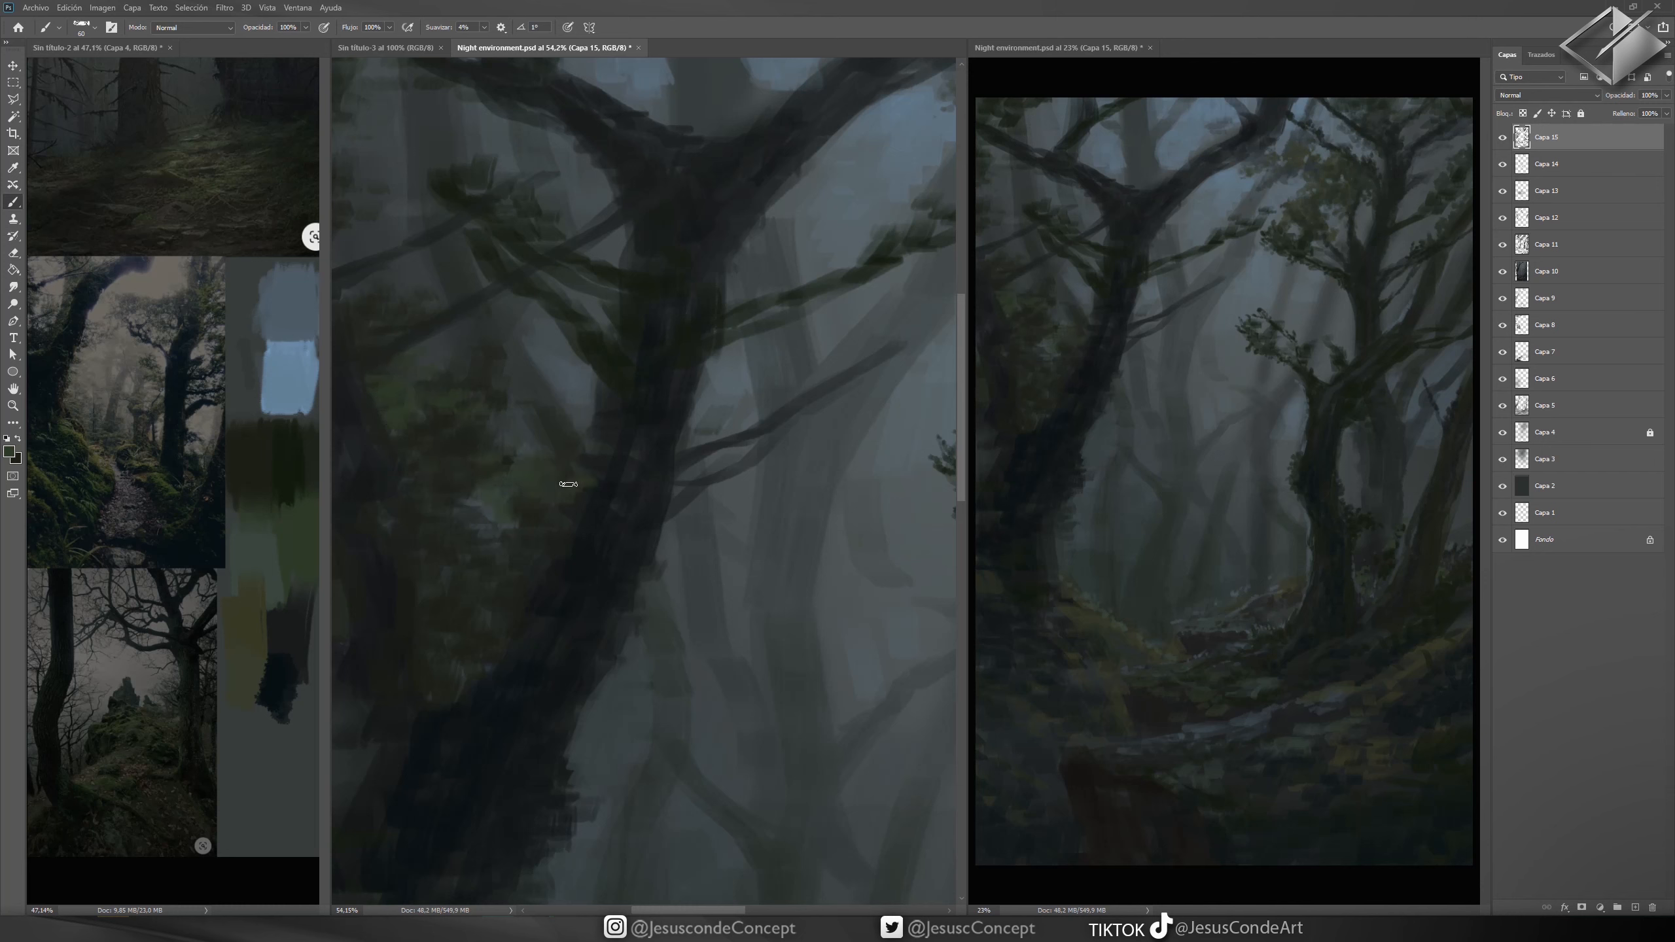
# - Add leafy sprigs on the thick trunk and faint mist-softened branches near the centre
pyautogui.moveTo(566, 484); pyautogui.dragTo(631, 613)
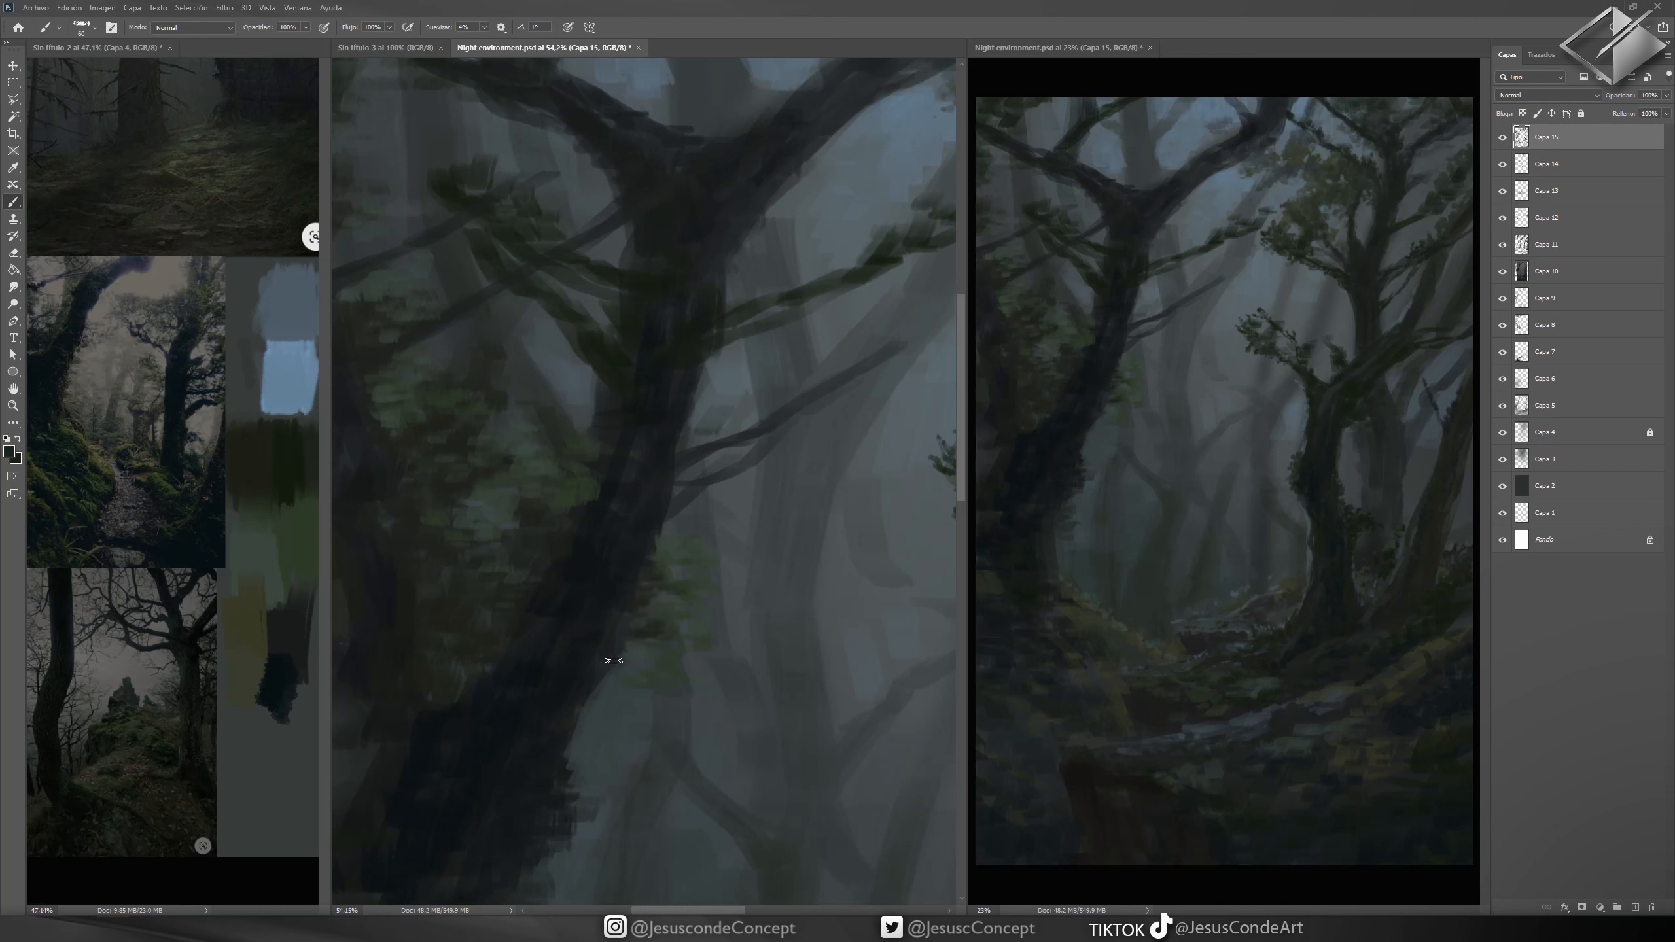
pyautogui.moveTo(613, 660); pyautogui.dragTo(639, 566)
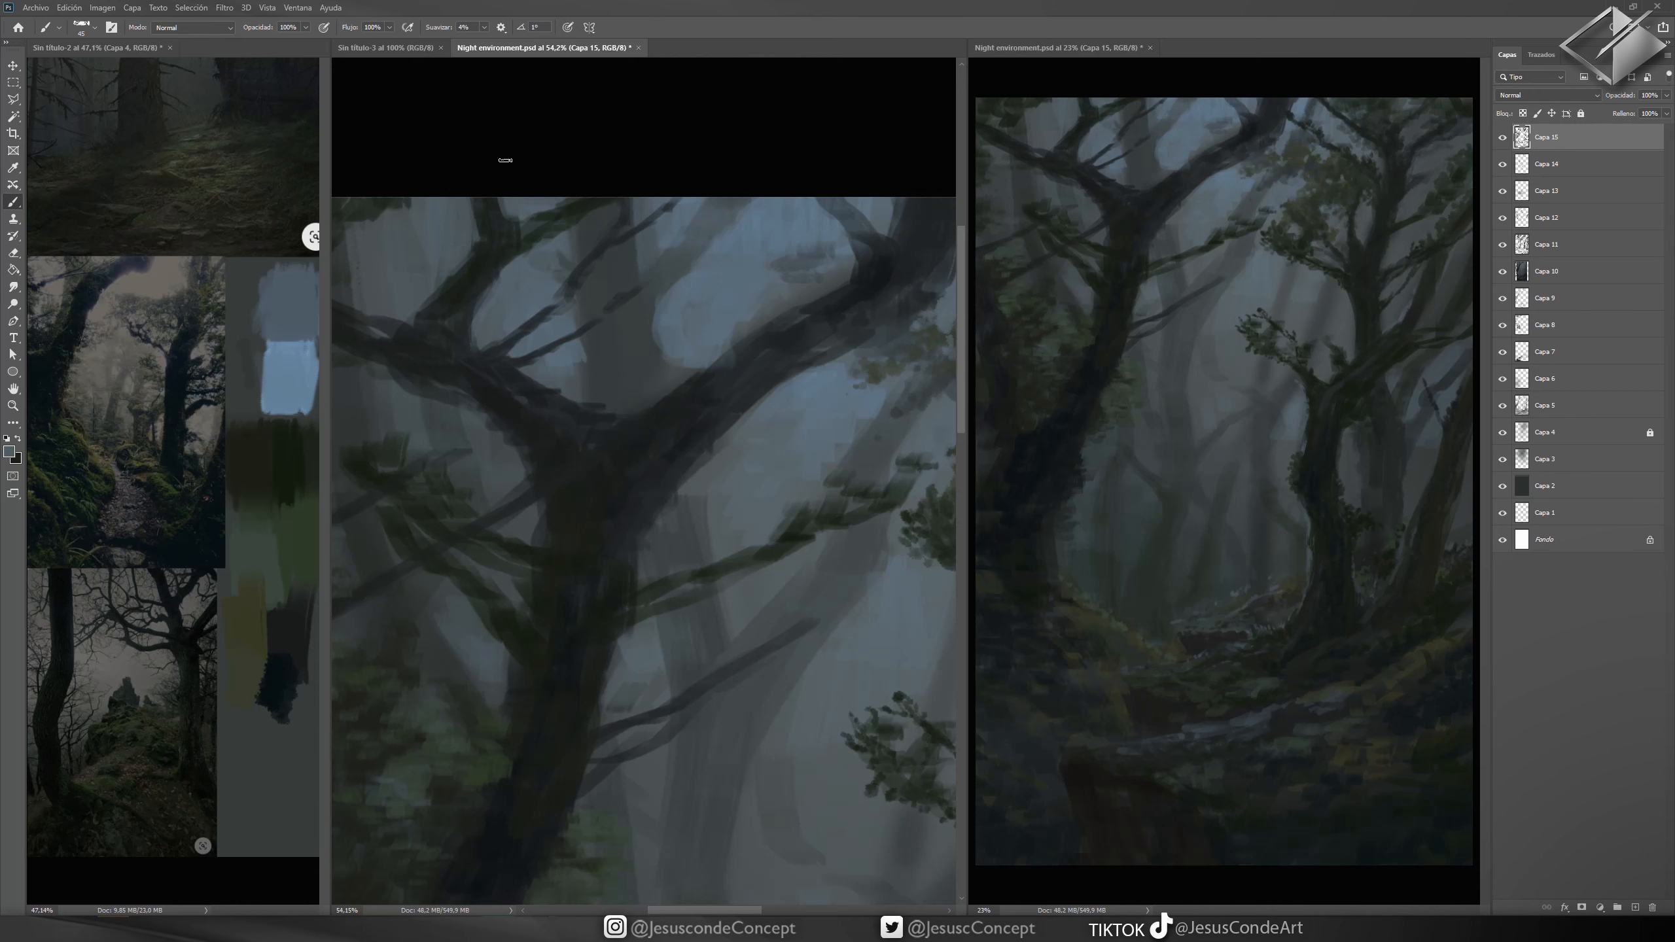
pyautogui.moveTo(862, 6)
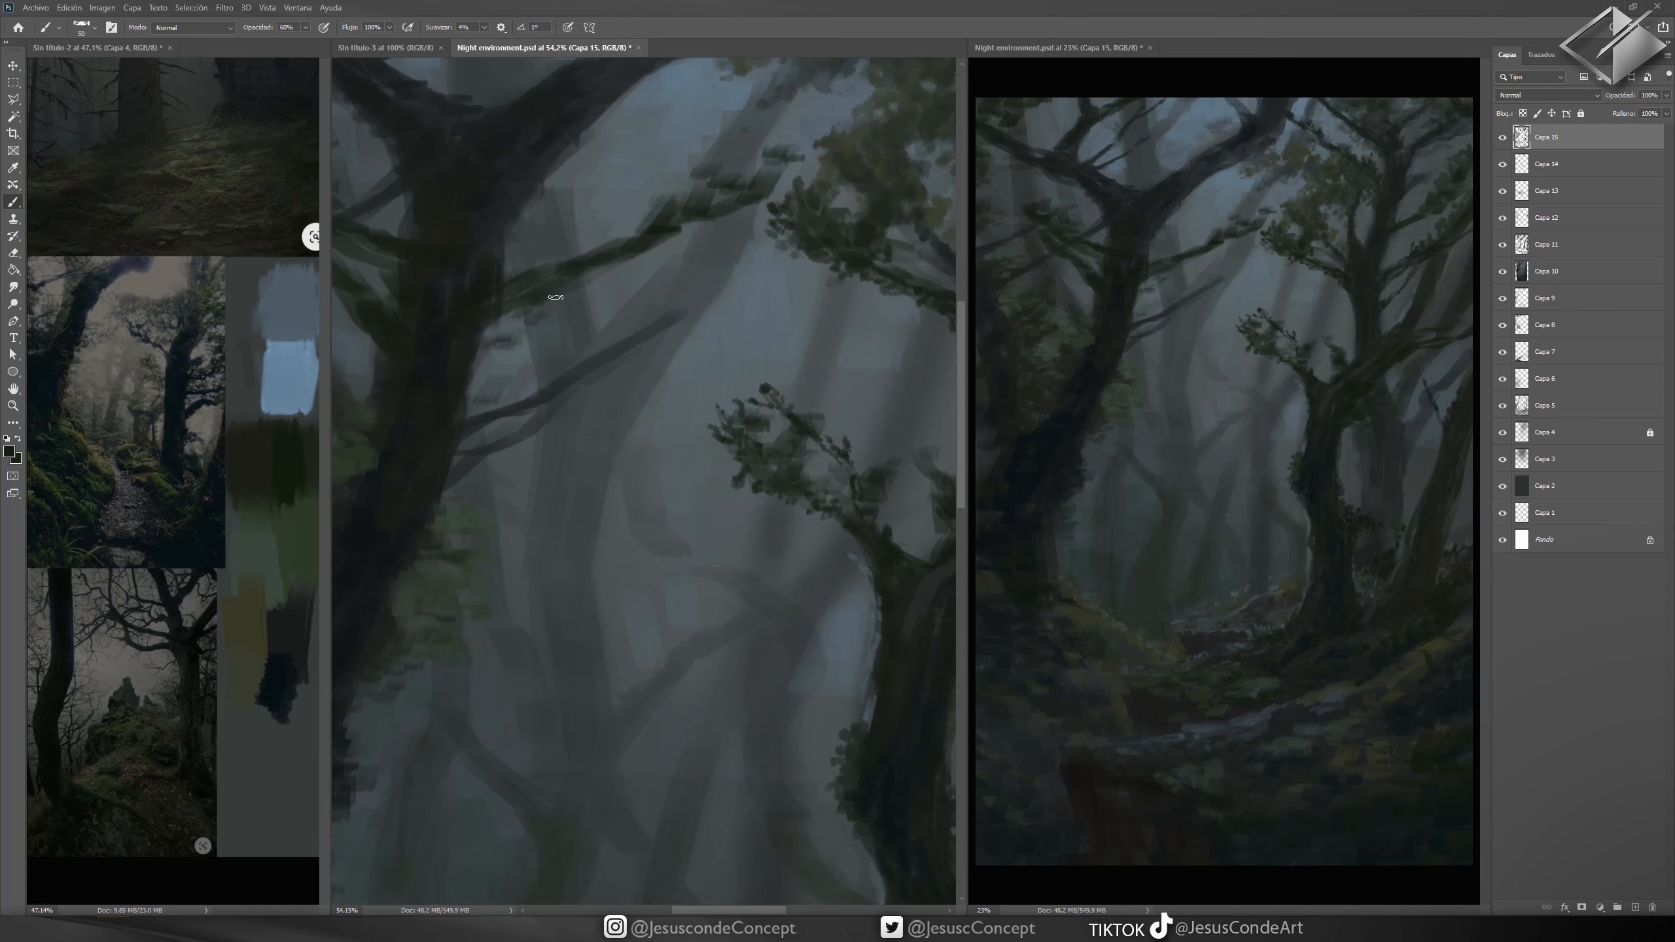
pyautogui.moveTo(555, 296); pyautogui.dragTo(547, 252)
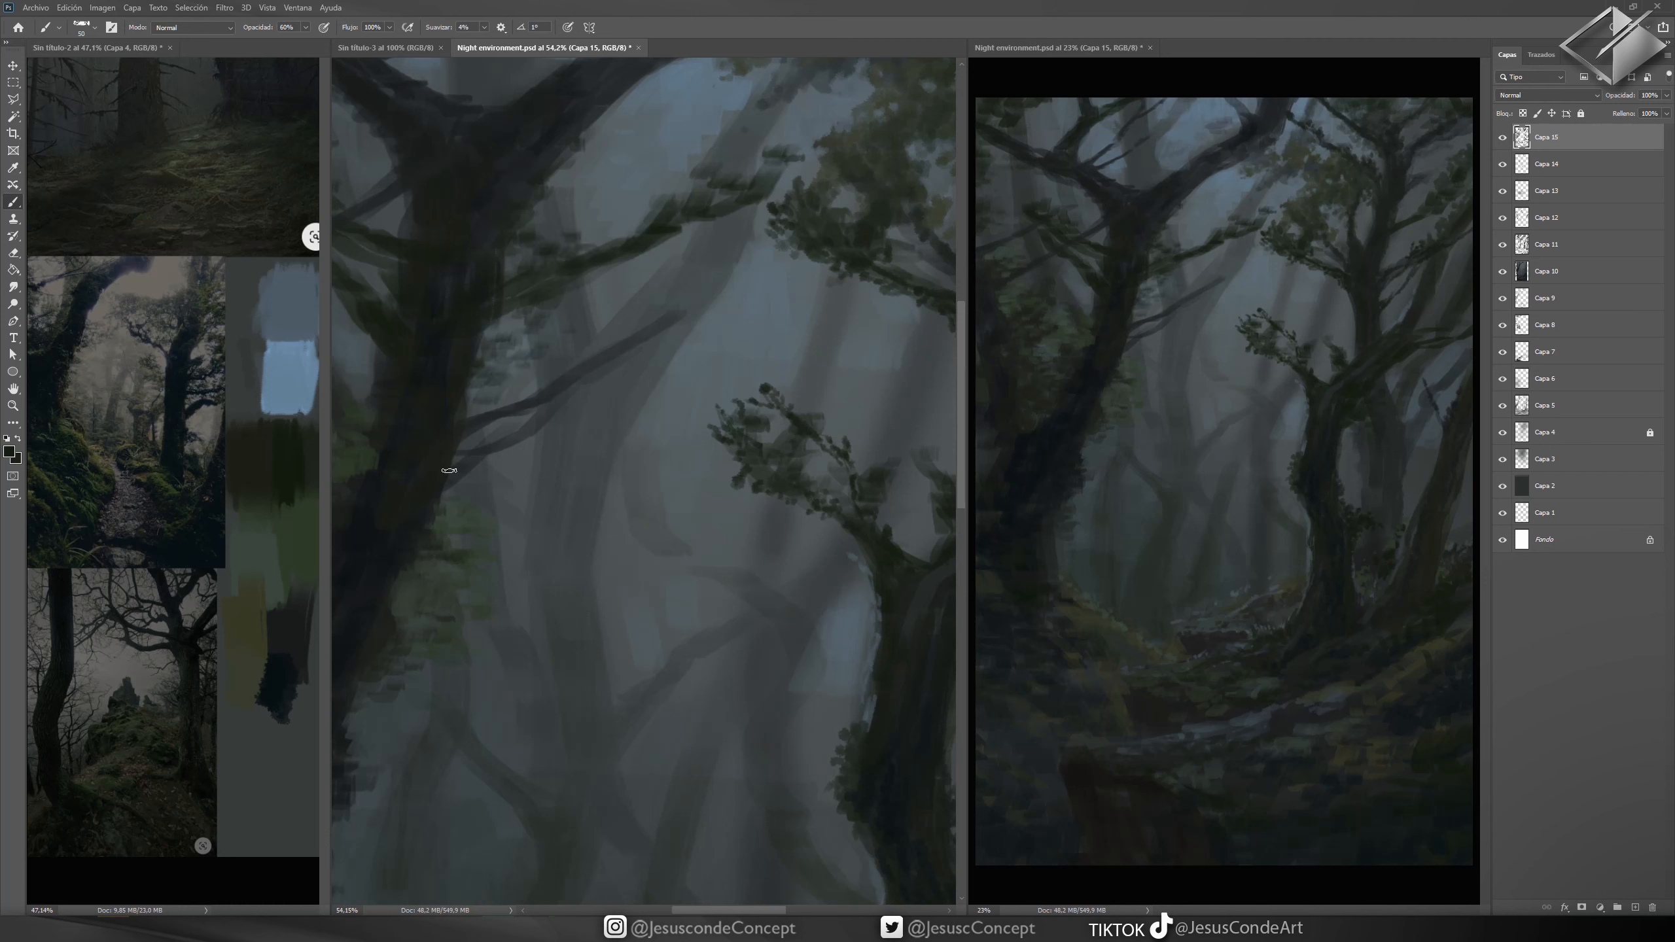
pyautogui.moveTo(727, 300)
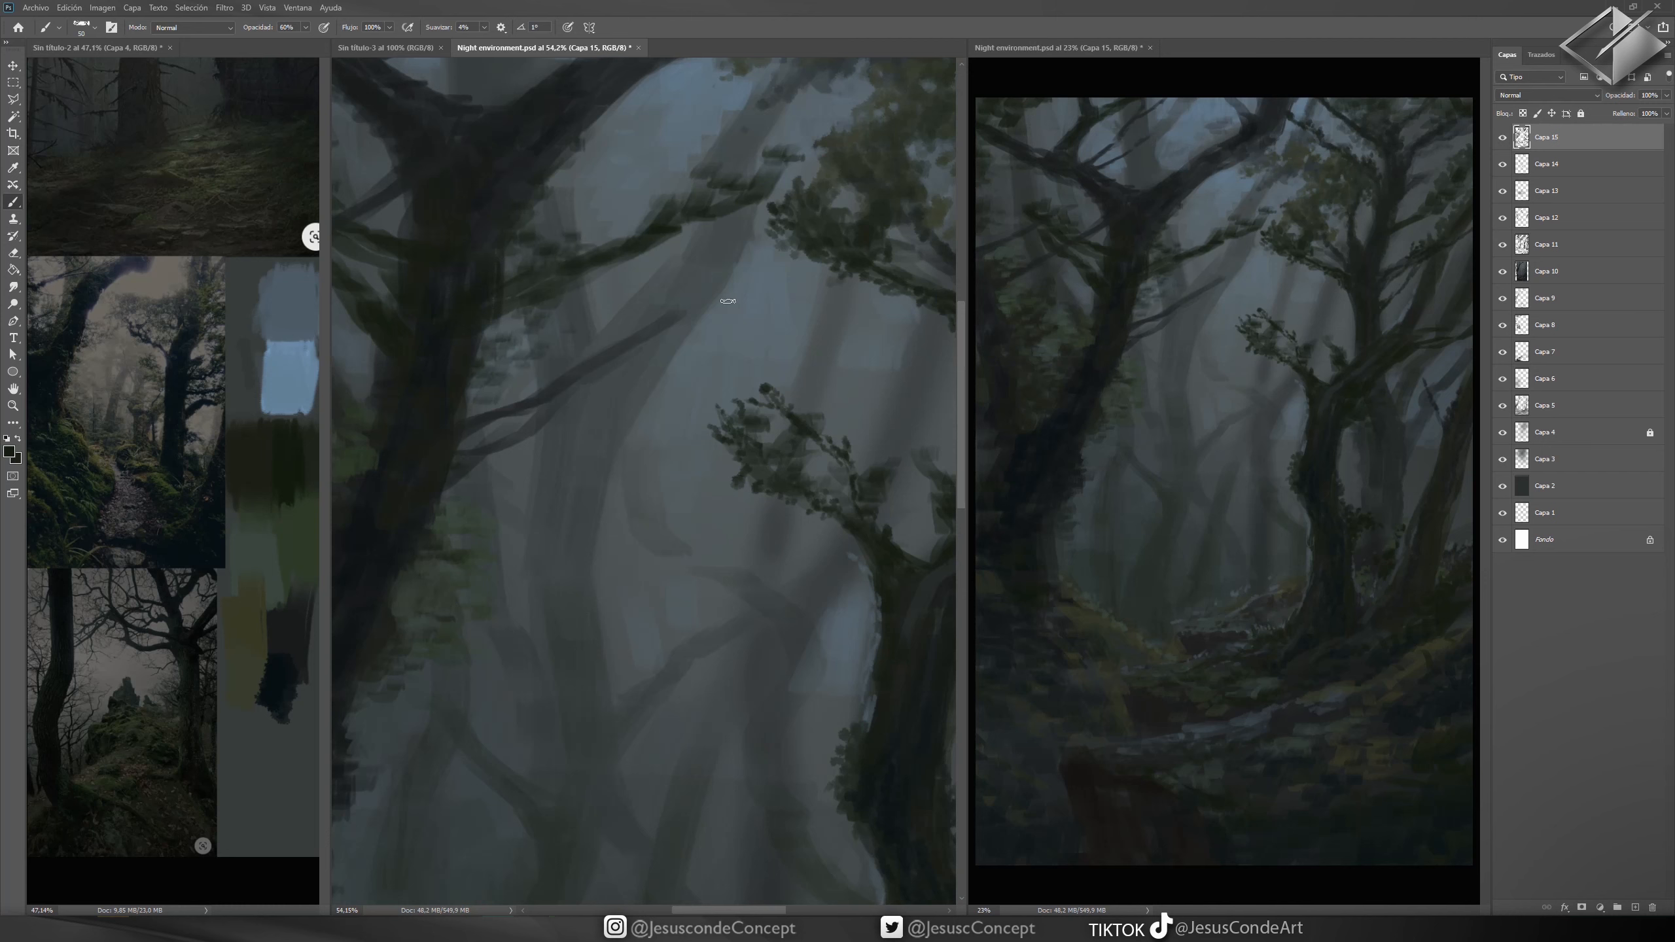
pyautogui.moveTo(726, 301); pyautogui.dragTo(554, 385)
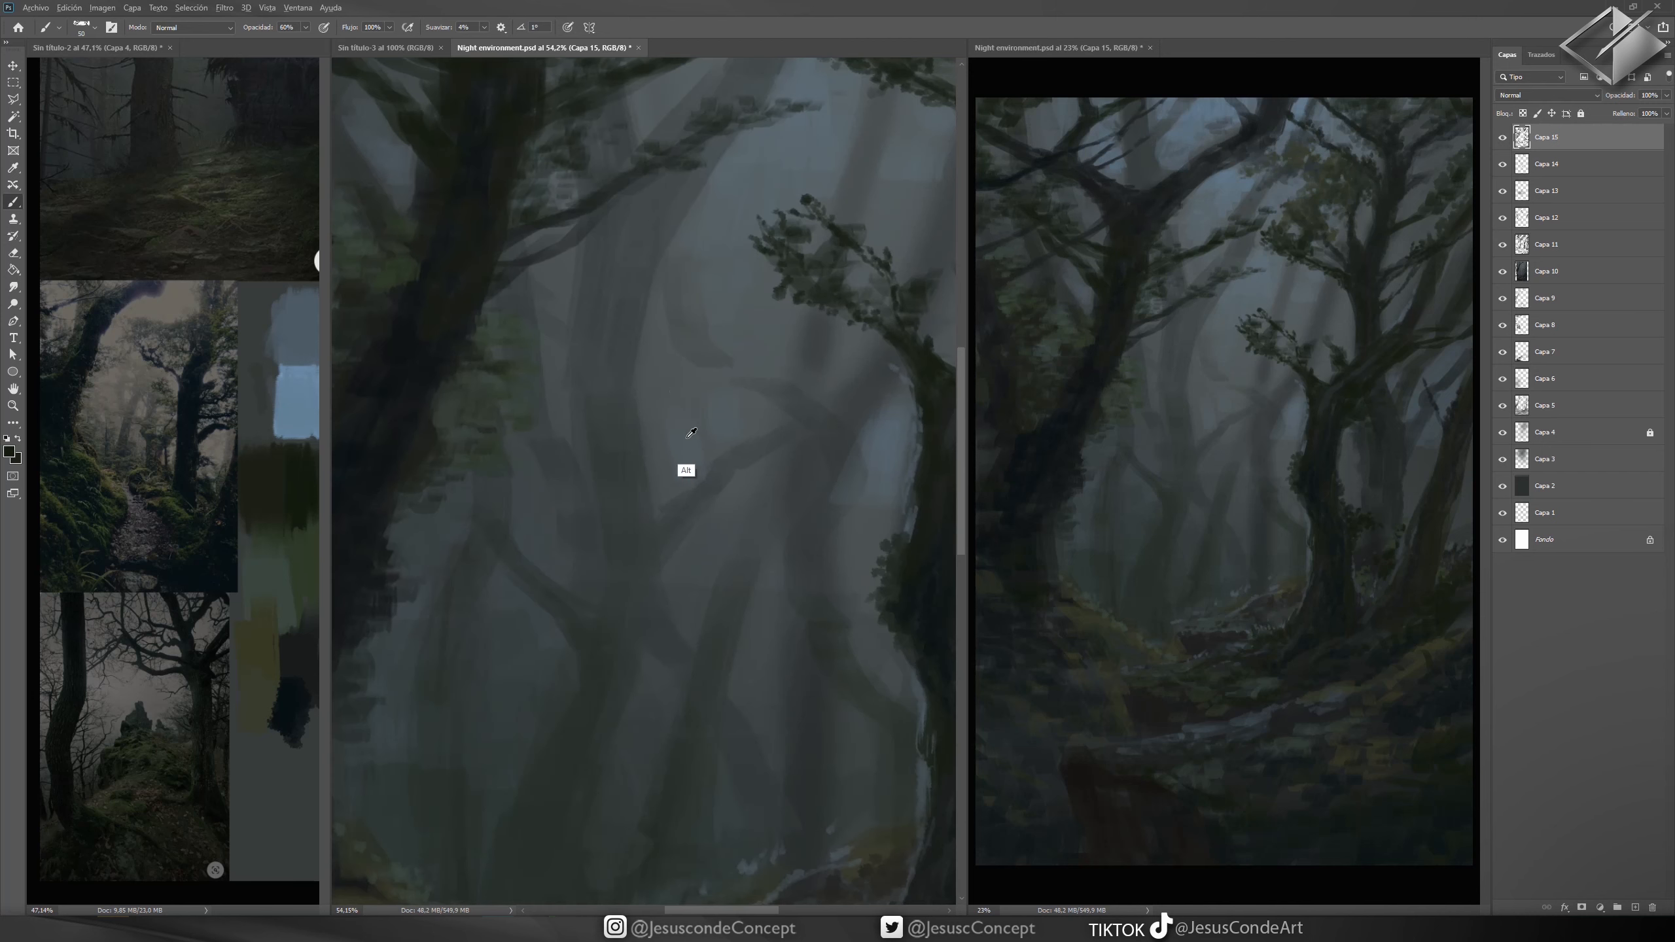
pyautogui.moveTo(724, 613)
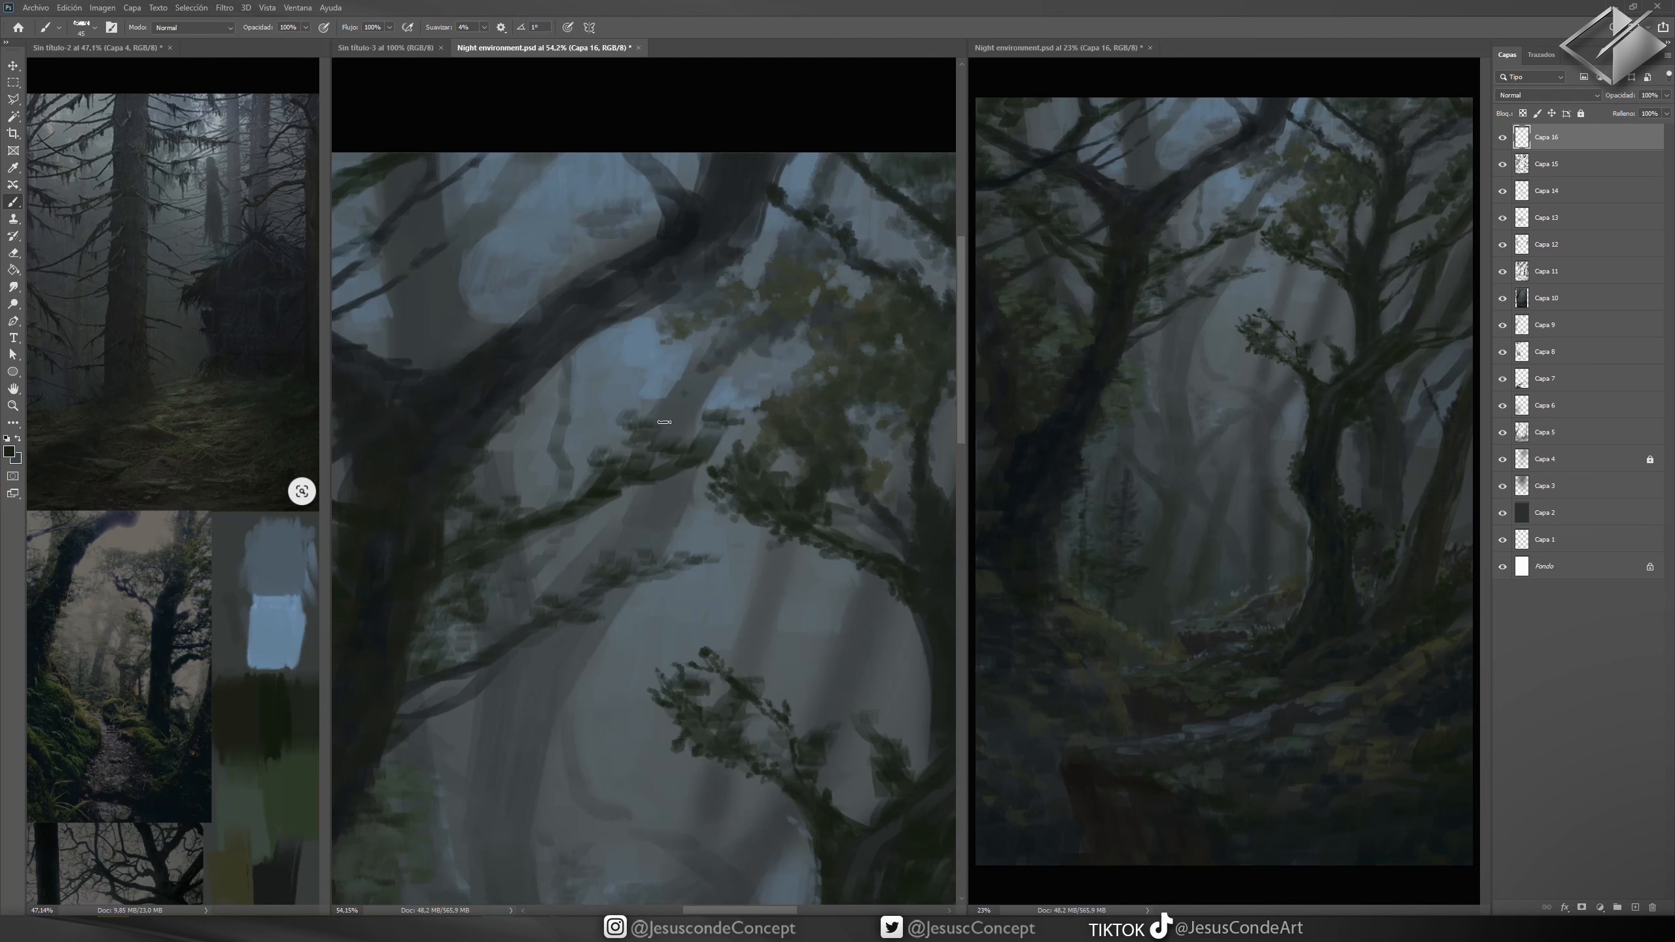
# - Paint darker leaf clusters over the big tree's upper and crossing branches
pyautogui.moveTo(662, 421); pyautogui.dragTo(734, 428)
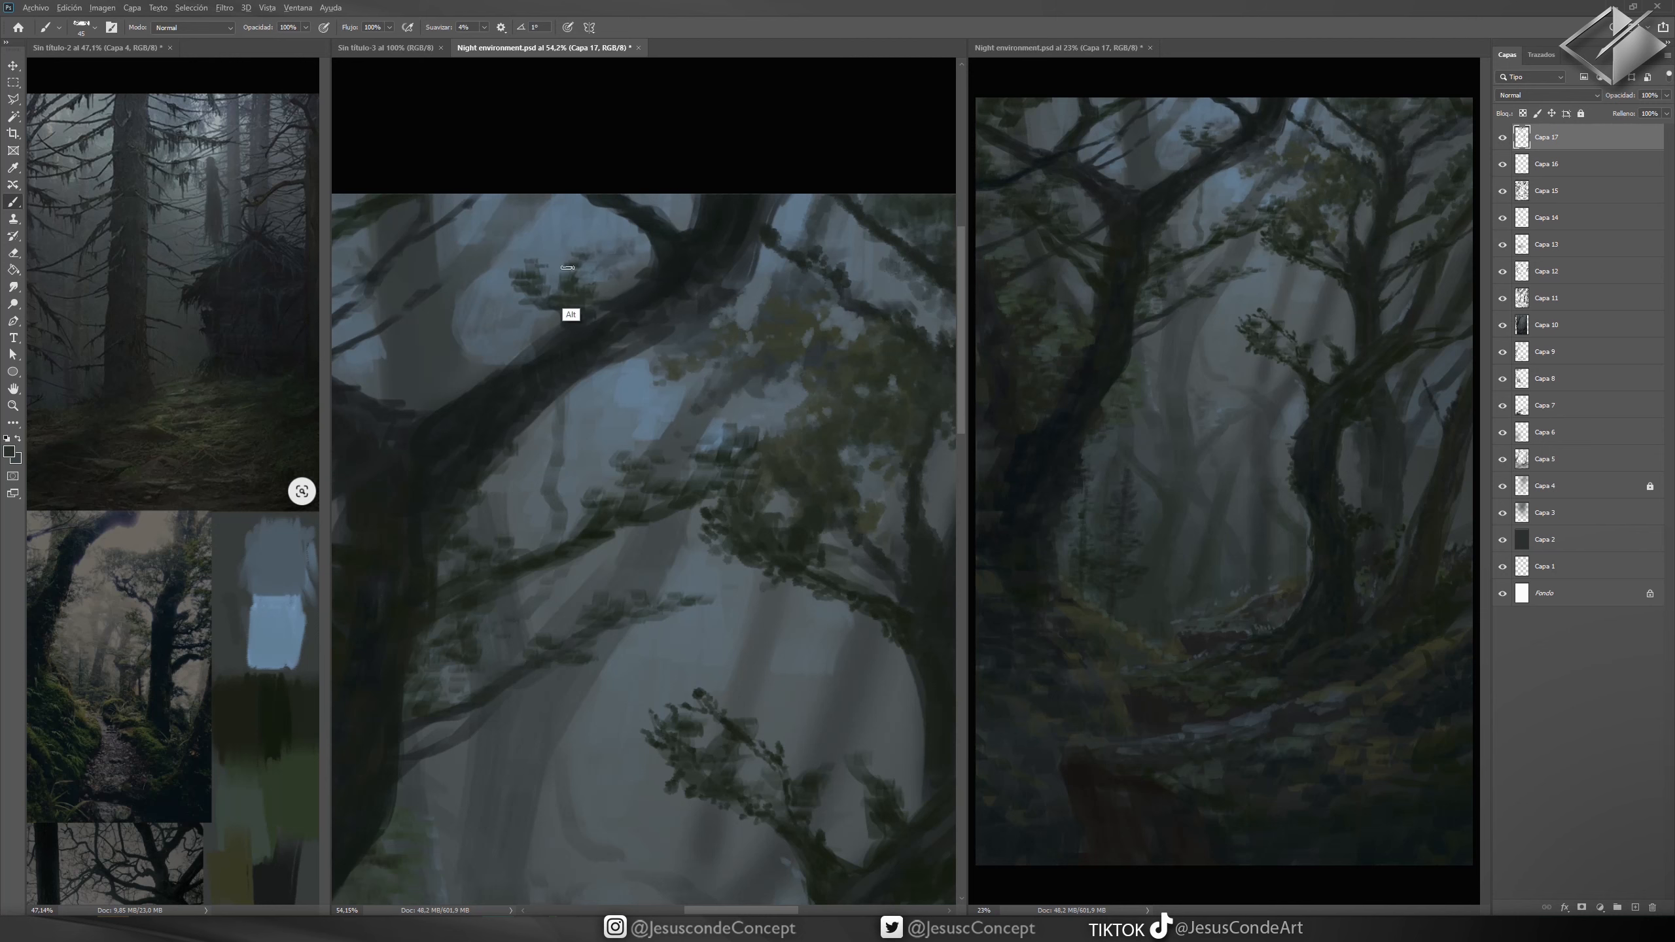
pyautogui.moveTo(567, 266); pyautogui.dragTo(513, 345)
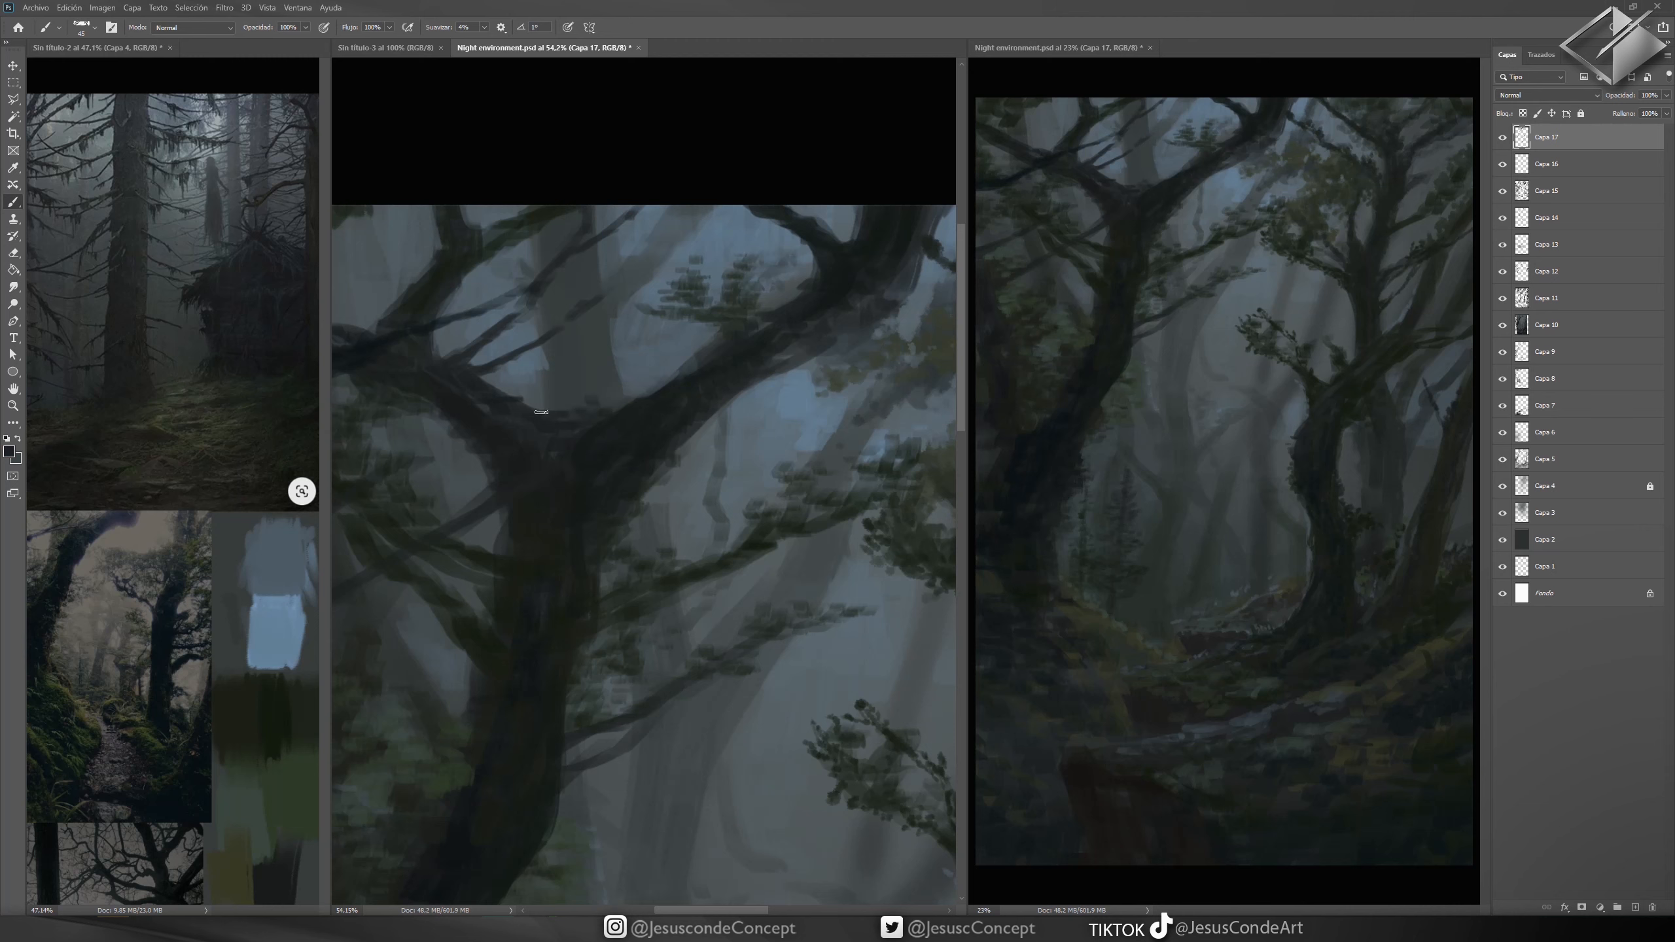
pyautogui.moveTo(540, 412); pyautogui.dragTo(617, 416)
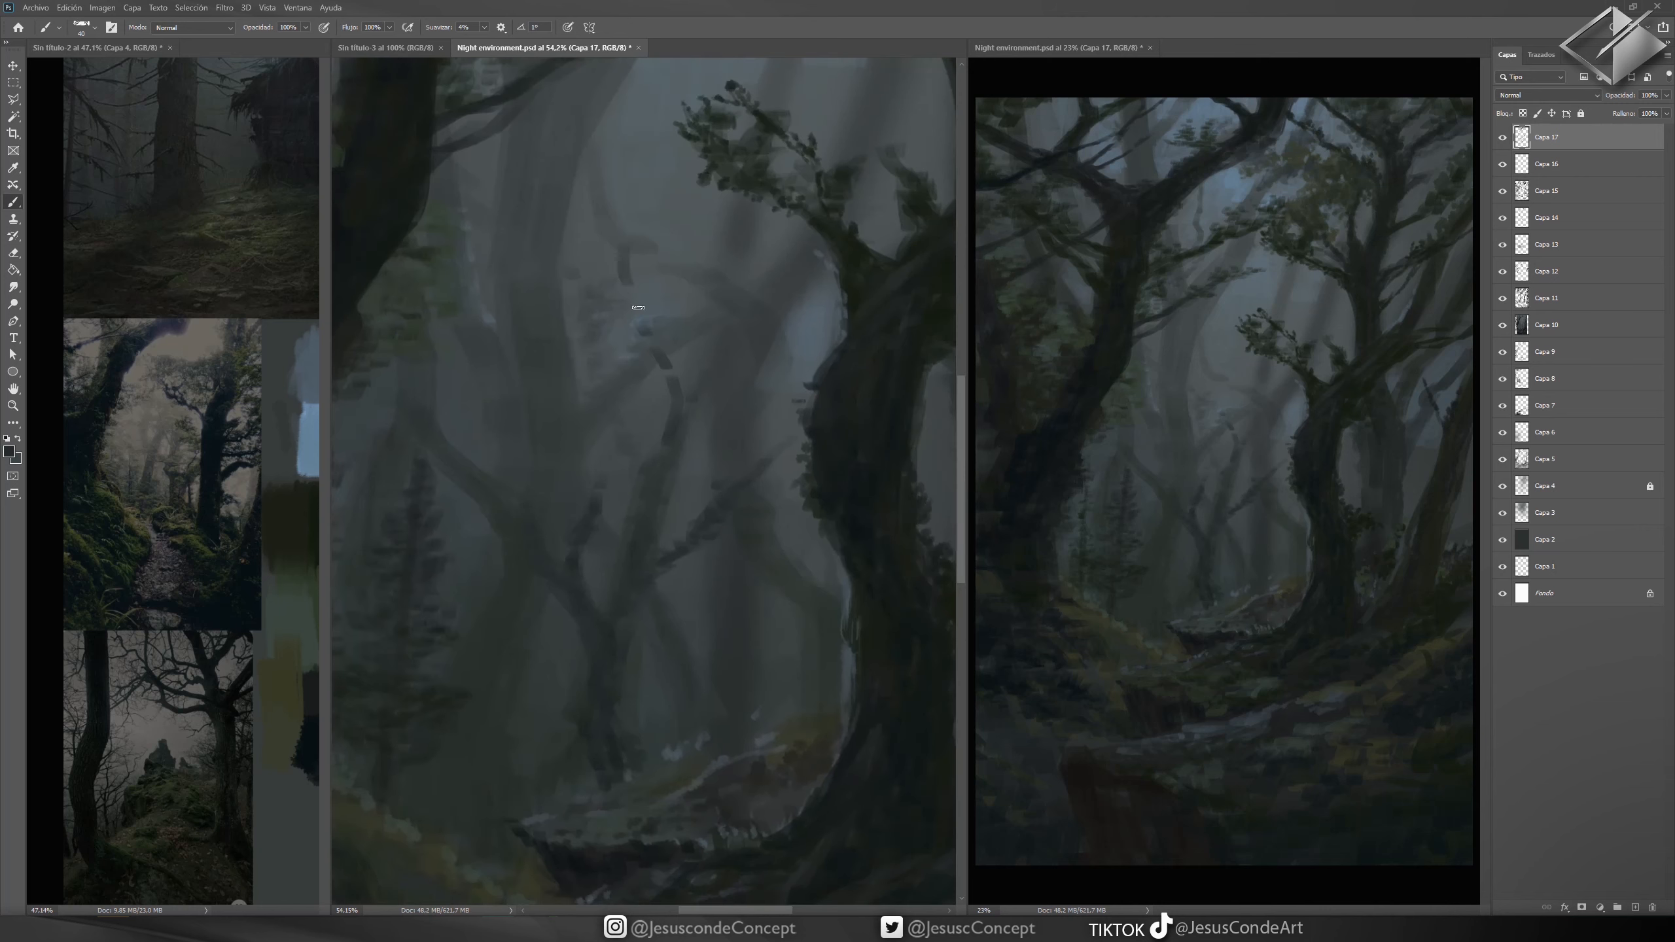
# - Soften the background trunks with fog strokes and brighten the path stones with light highlights
pyautogui.moveTo(641, 321); pyautogui.dragTo(636, 208)
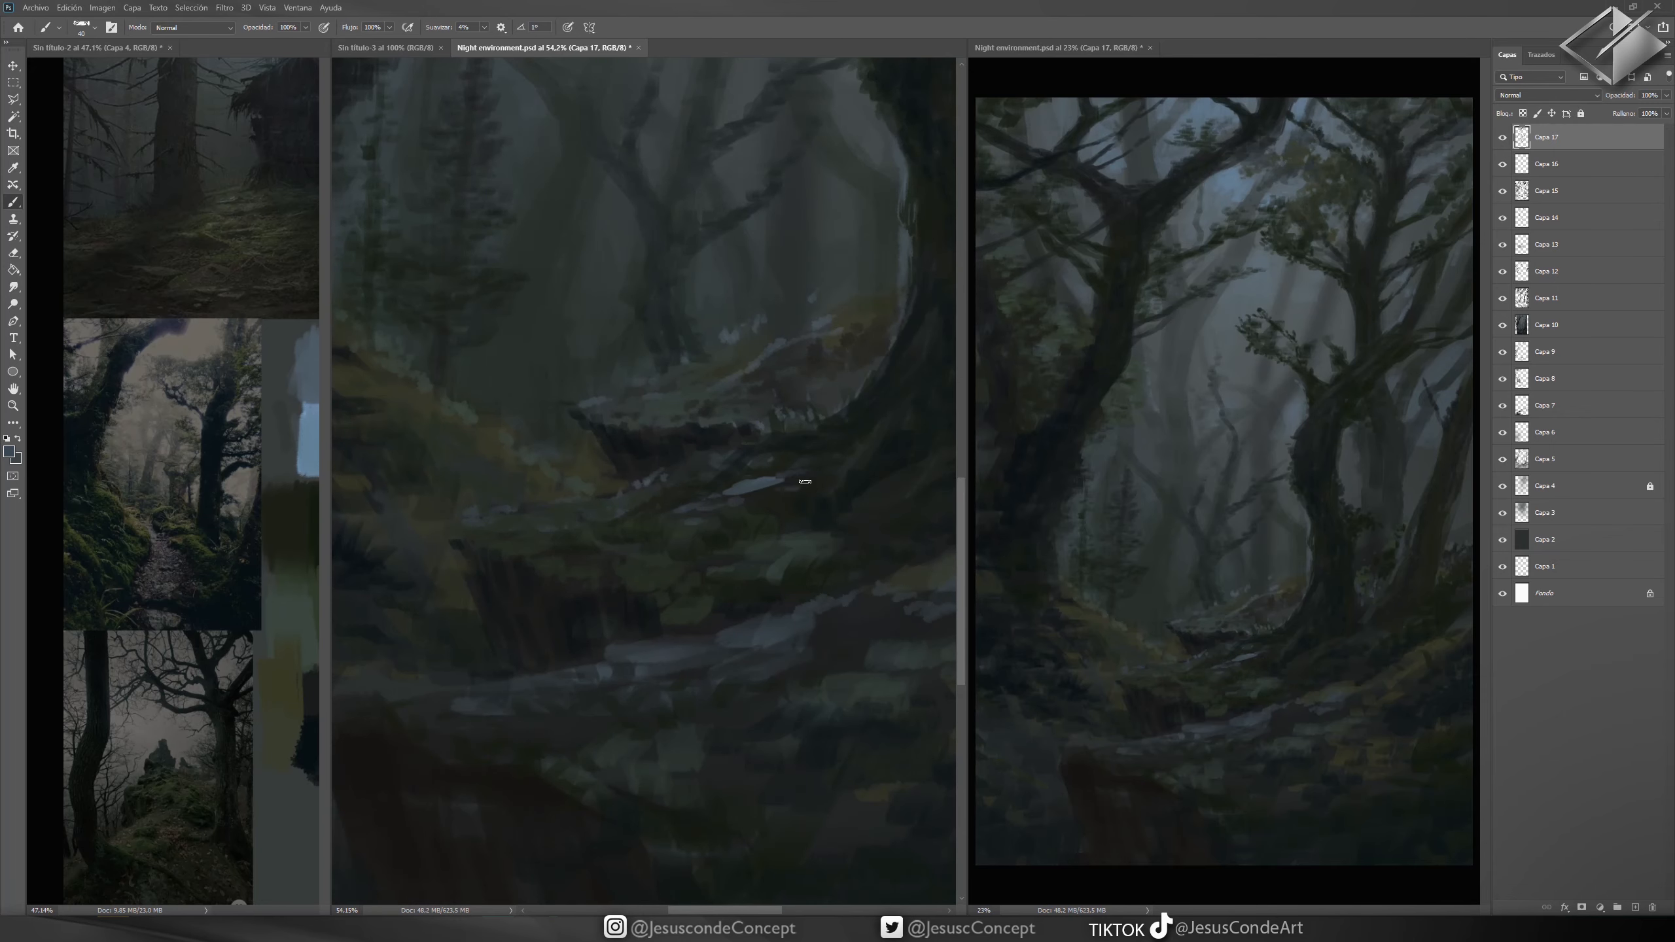
pyautogui.moveTo(803, 480); pyautogui.dragTo(644, 547)
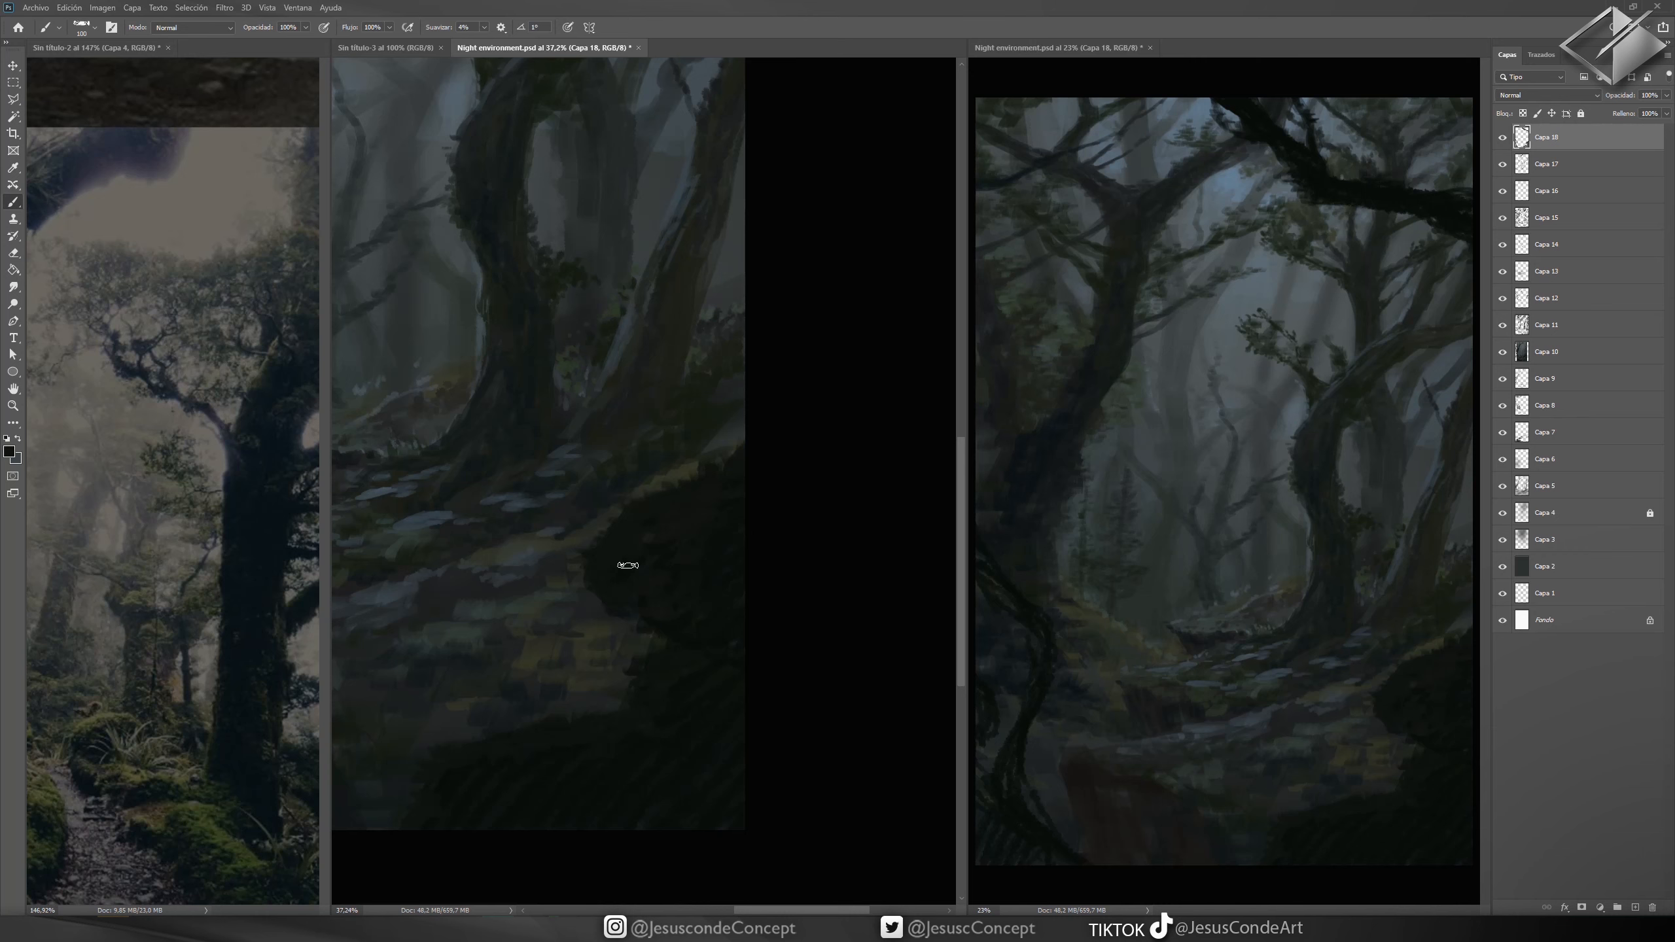
pyautogui.moveTo(688, 328)
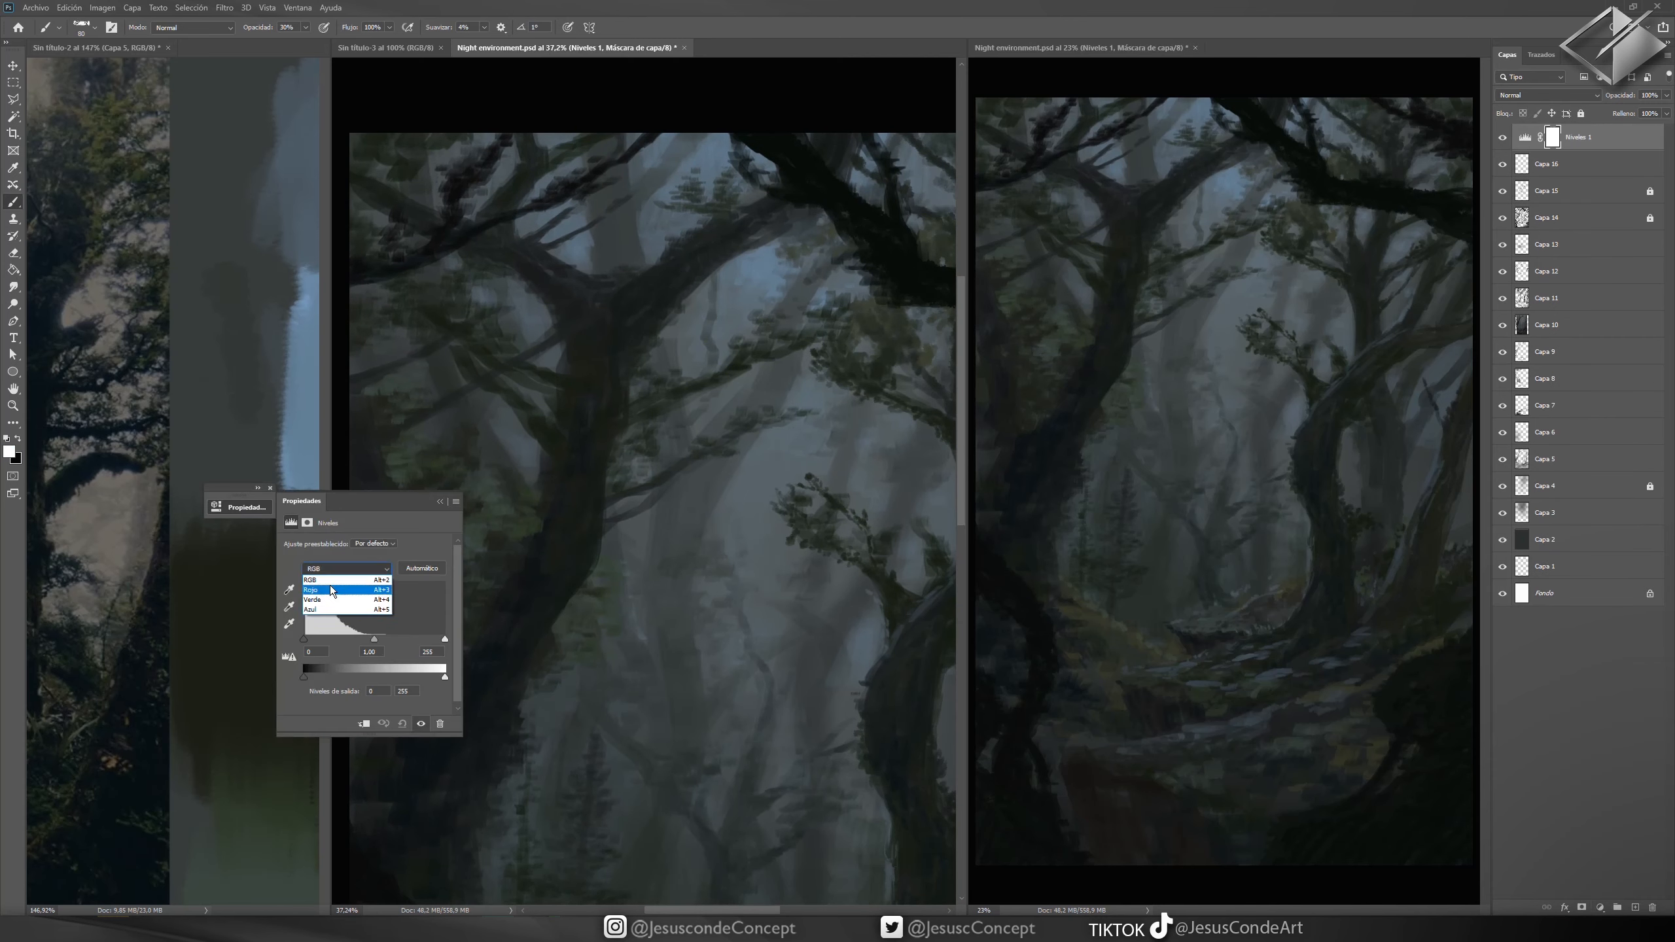
# - Collapse the Levels properties and add a Tono/saturación adjustment layer above it
pyautogui.click(311, 610)
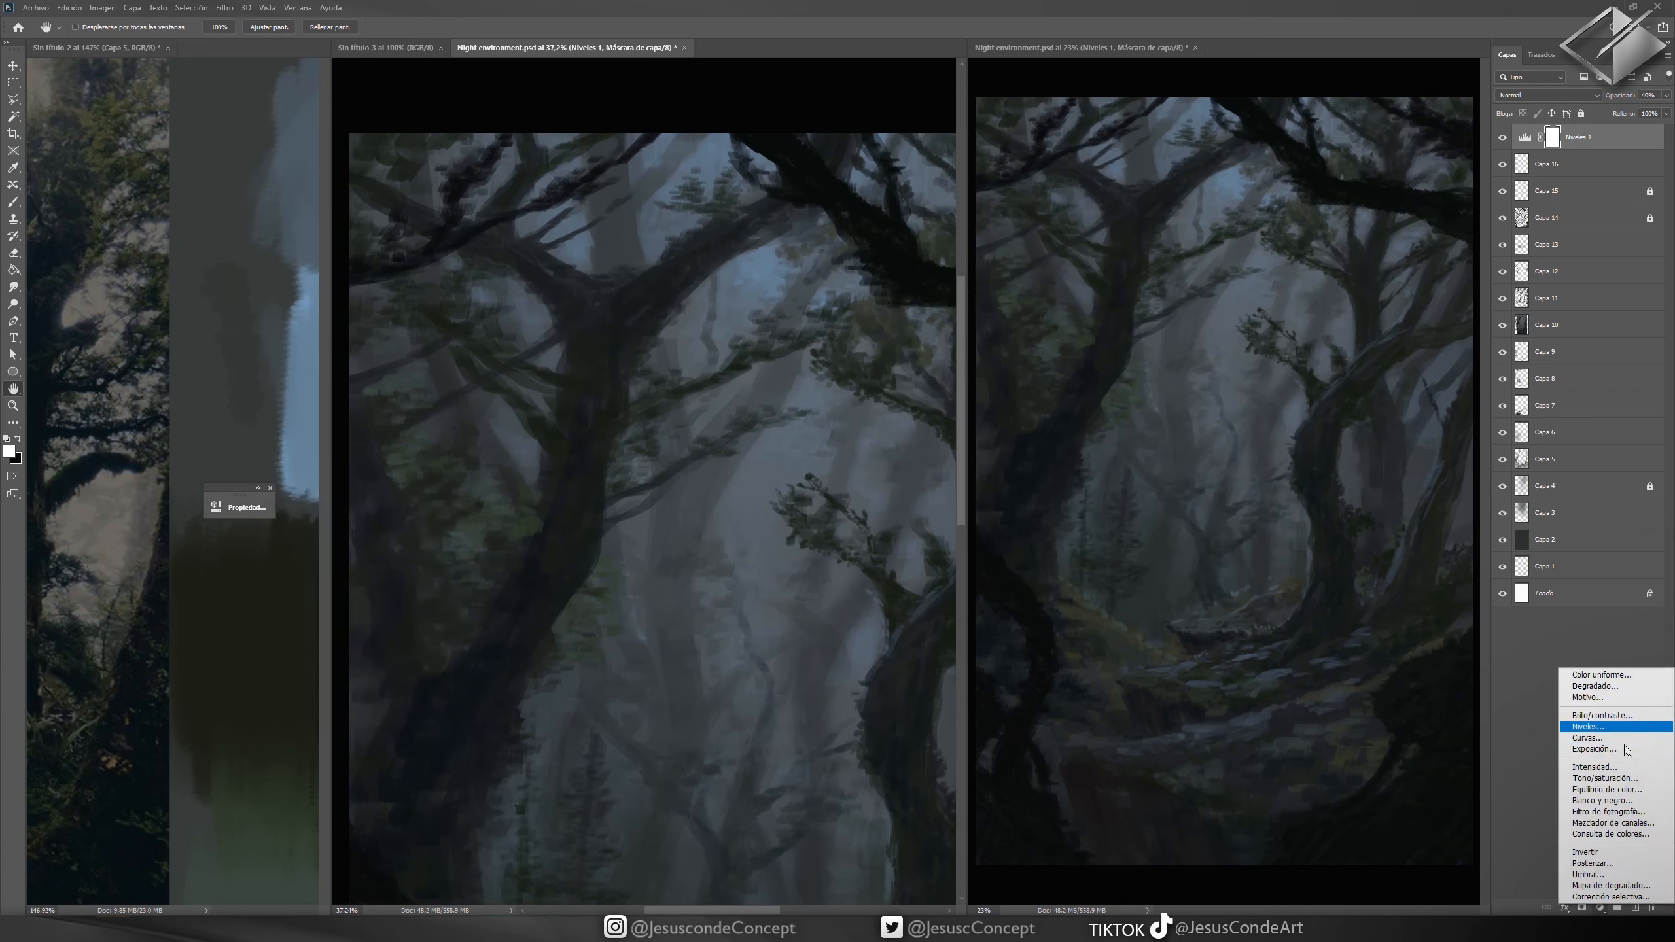
pyautogui.click(1599, 778)
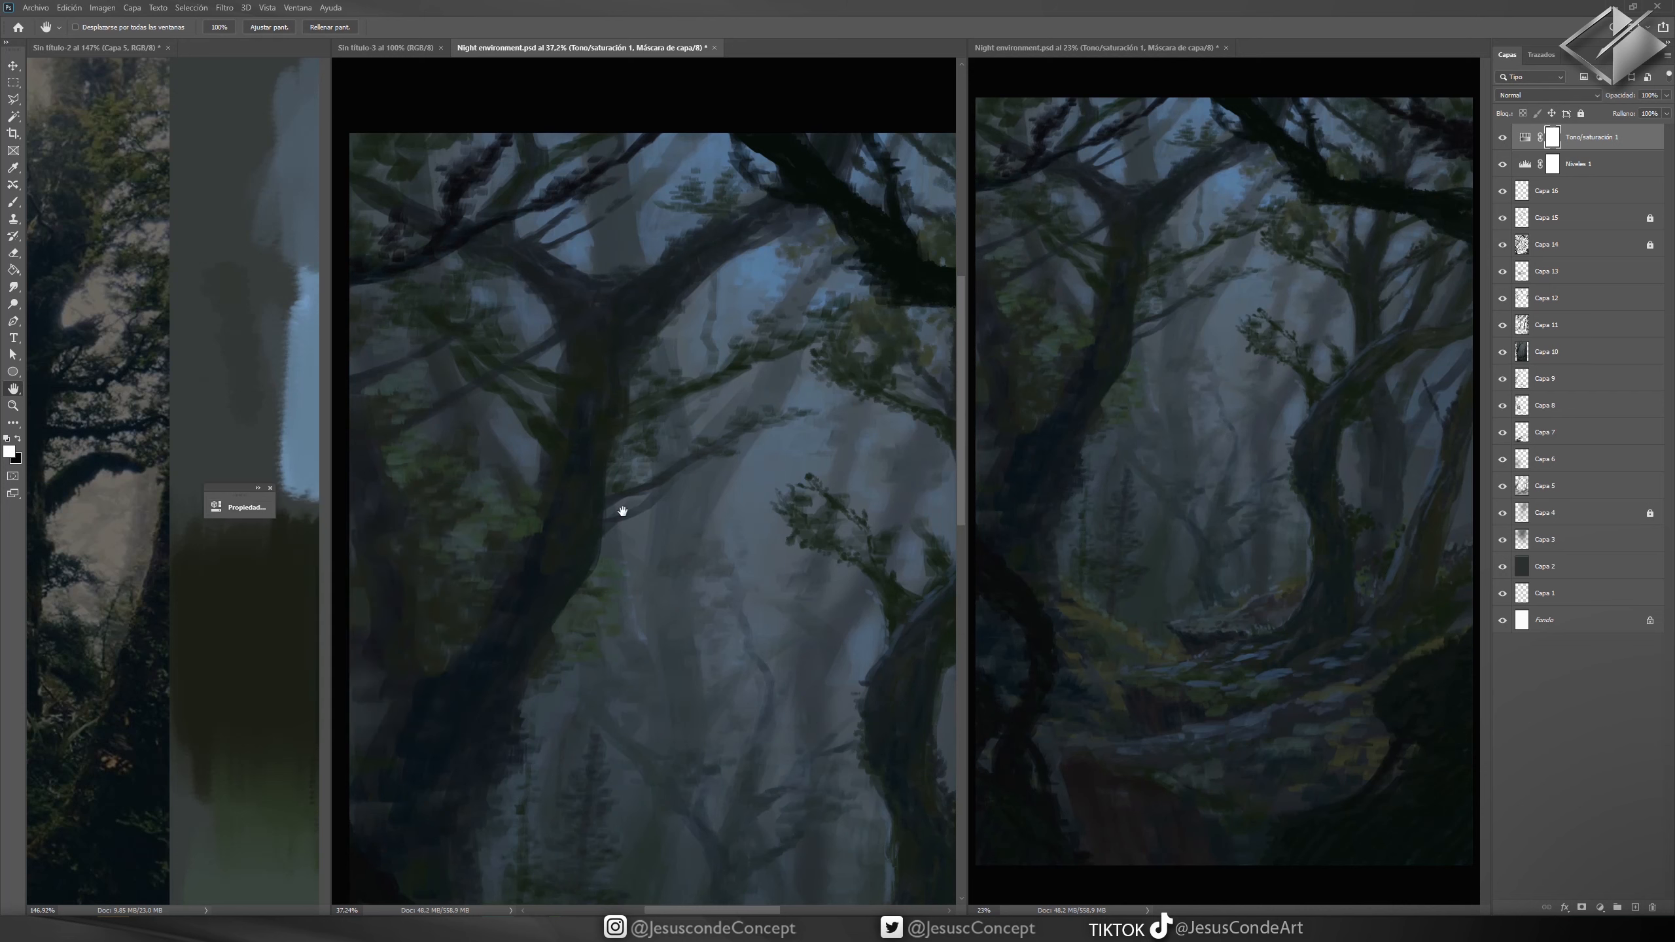